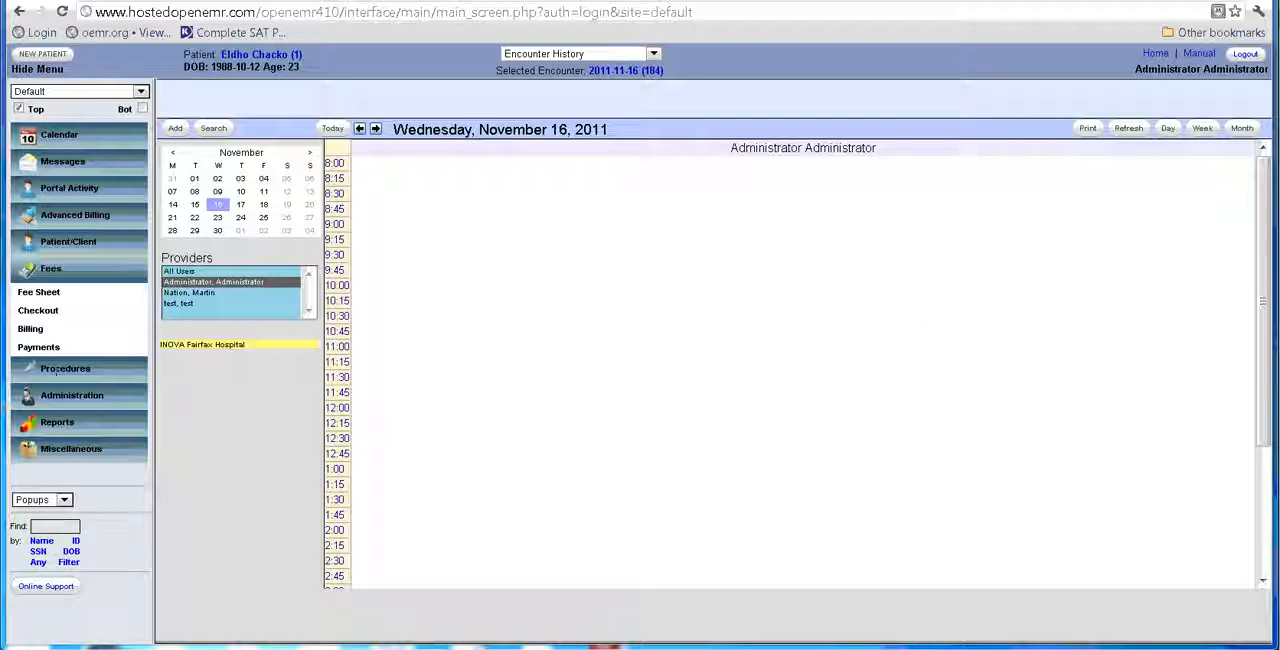
Step: Reach the X12 Partners list in Practice Settings and cancel out of a blank new-partner form
click(72, 320)
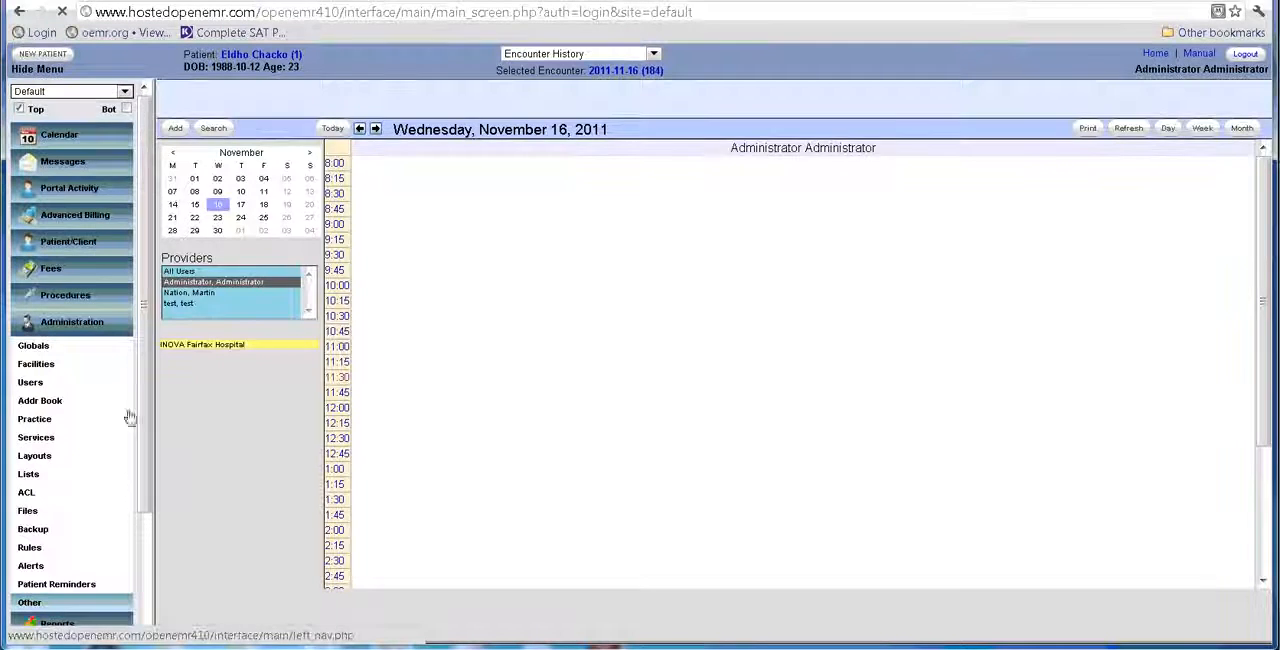
click(34, 420)
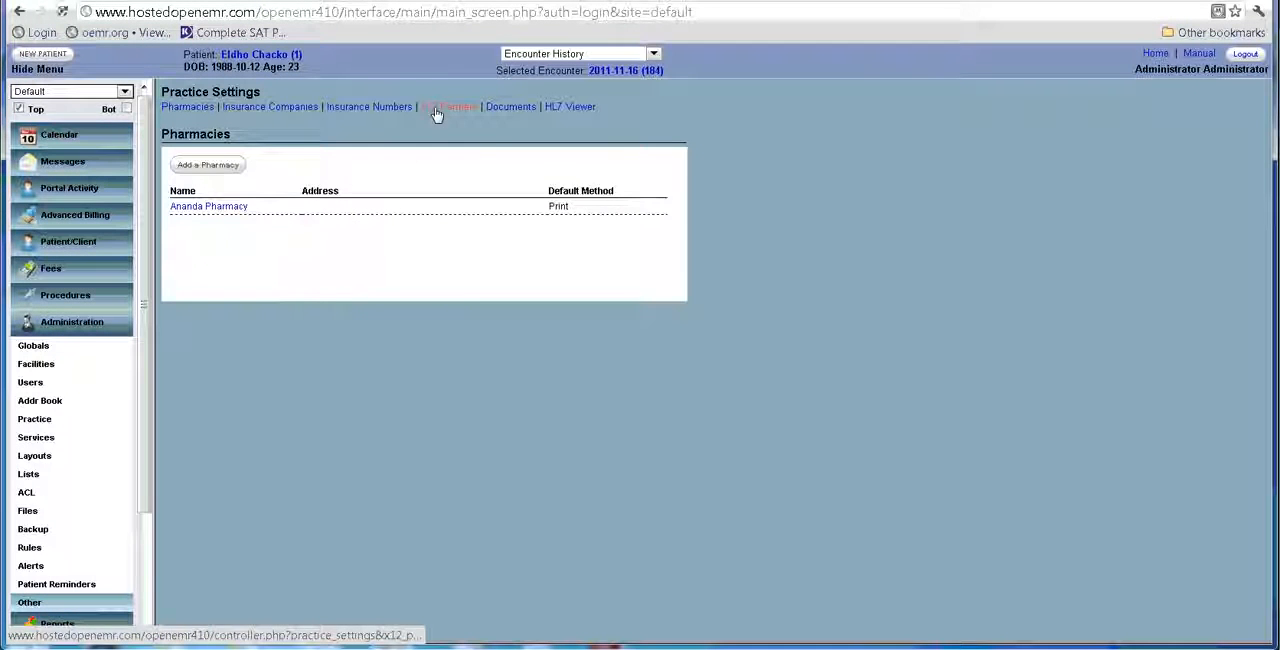
click(448, 106)
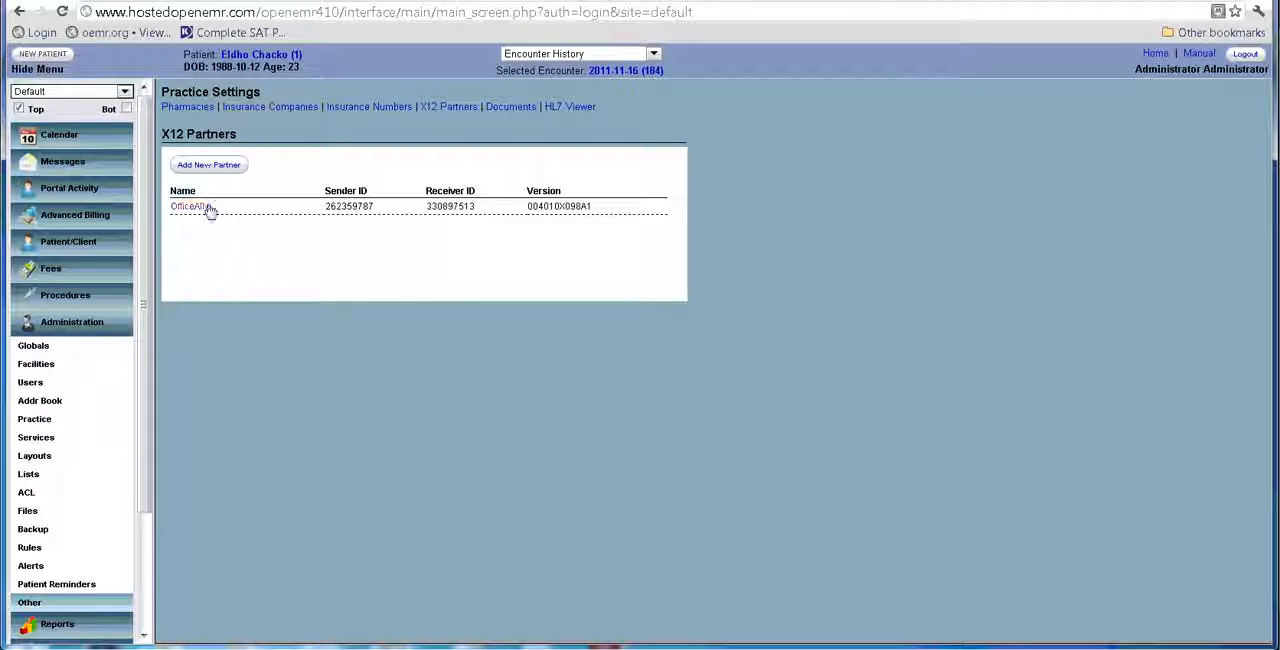
click(188, 206)
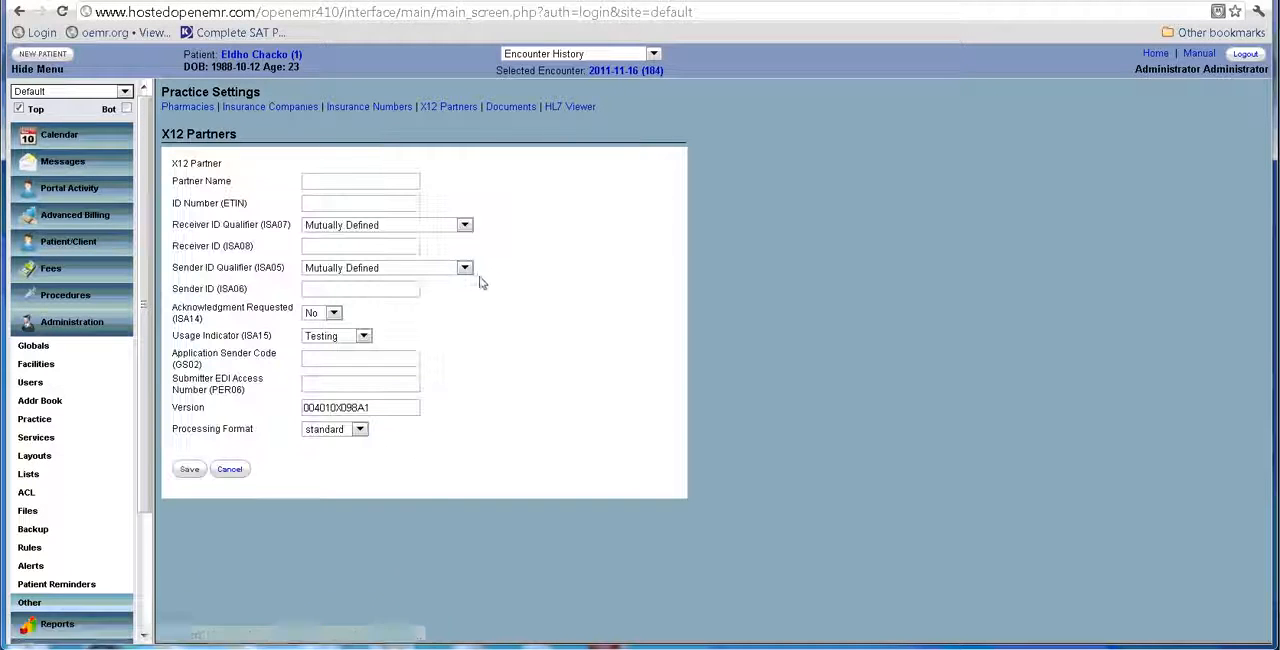
click(188, 468)
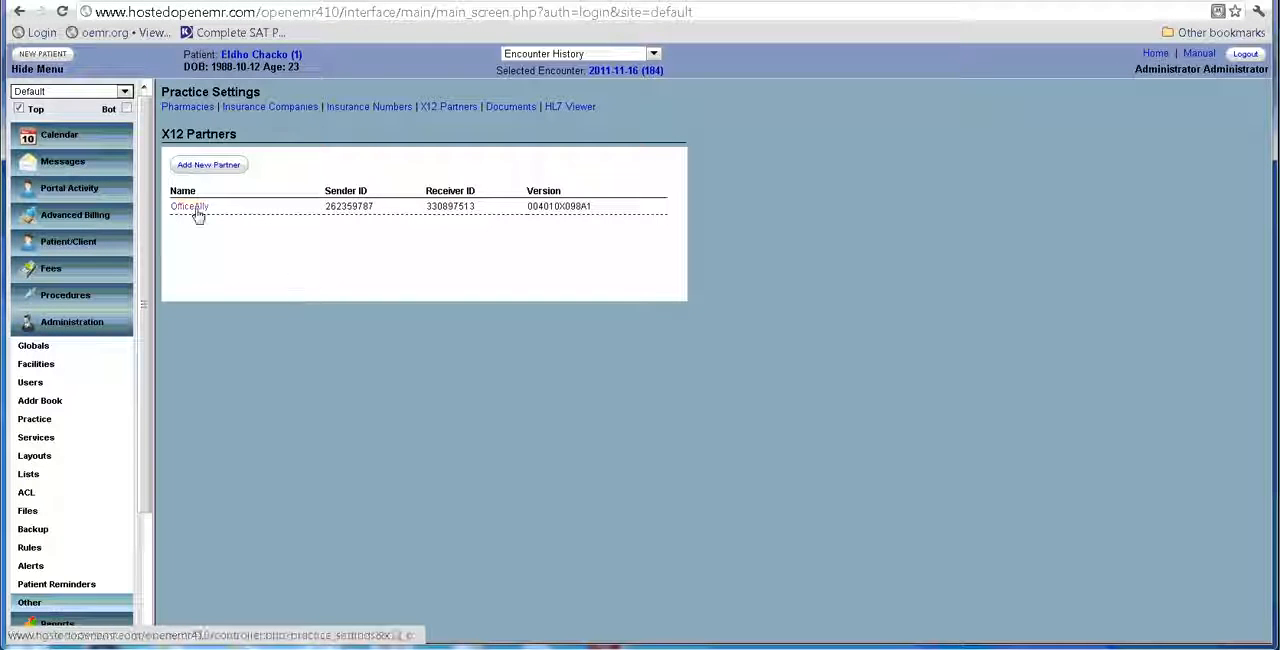
Step: Review the OfficeAlly partner's settings and cancel without saving changes
click(188, 206)
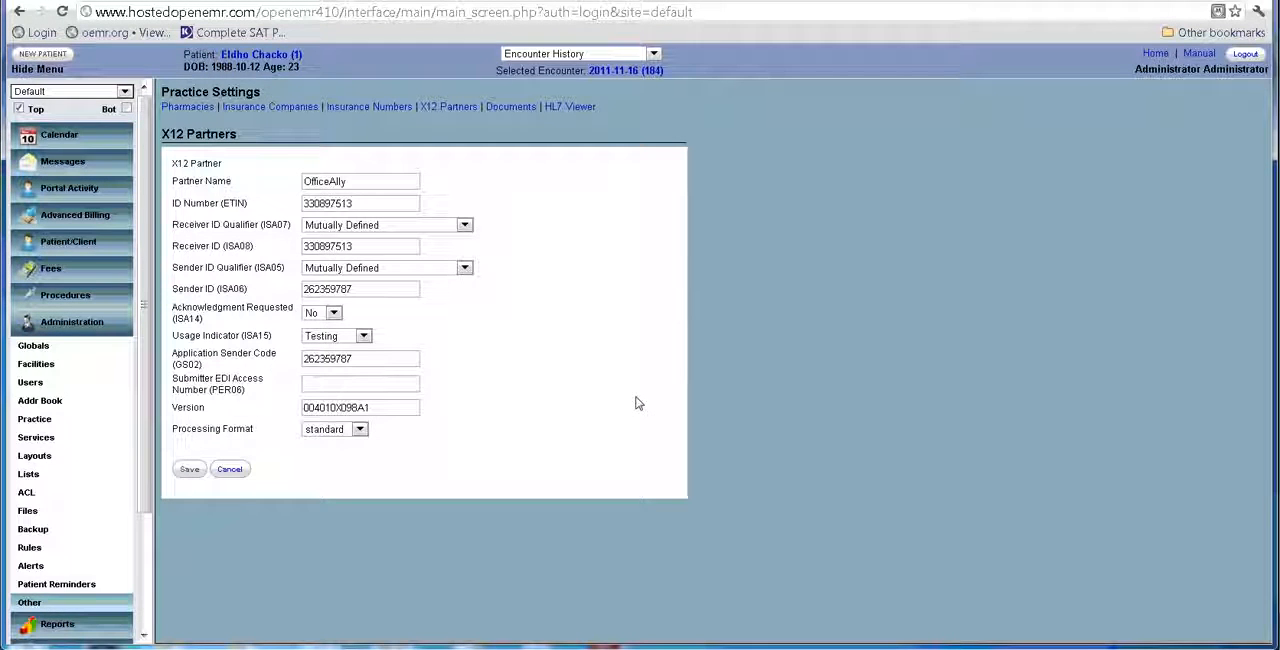
mouse_move(660, 396)
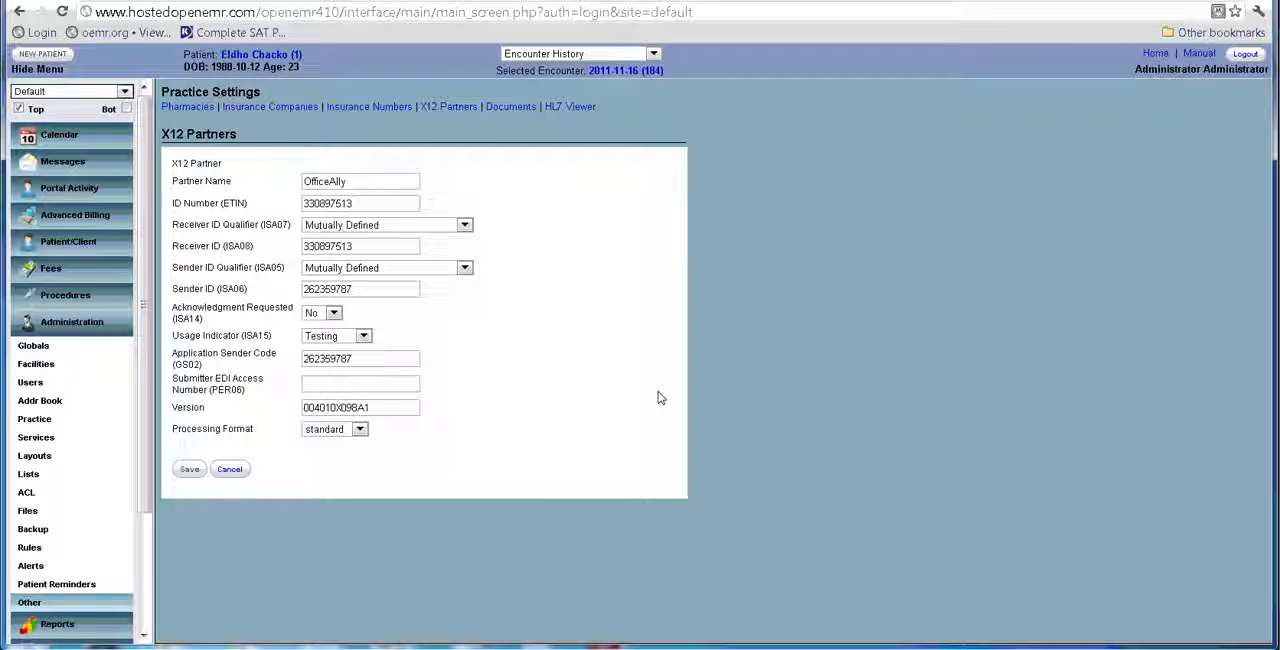
mouse_move(370, 224)
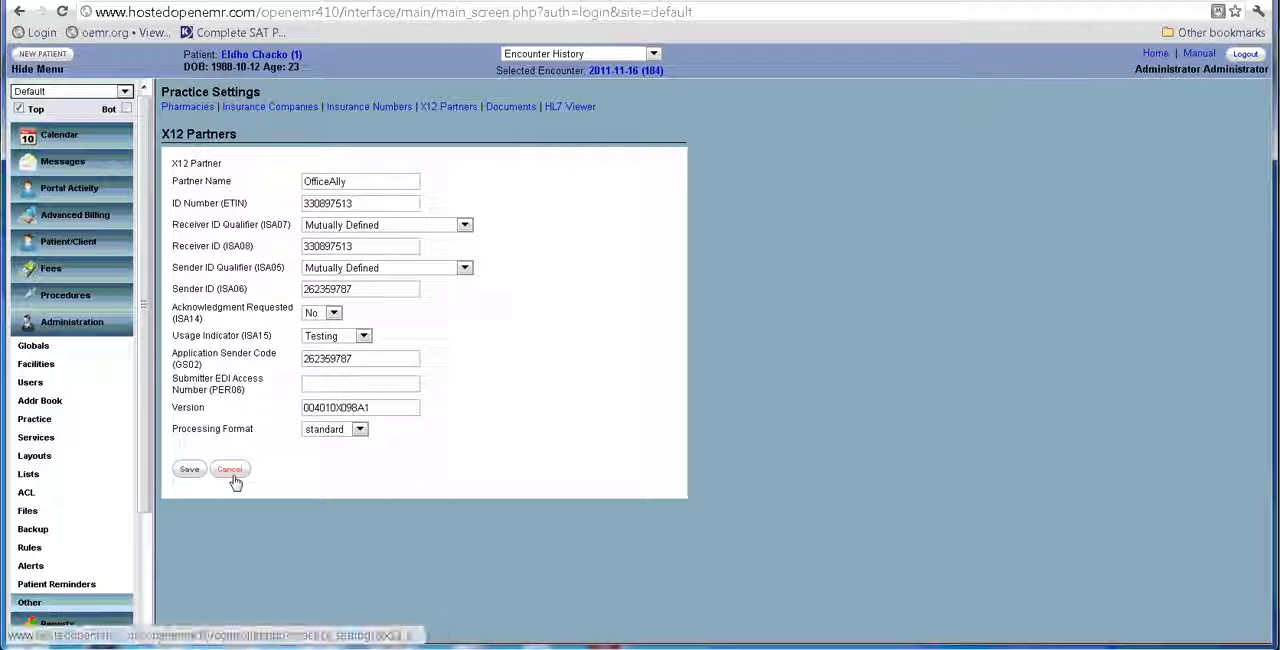
click(228, 470)
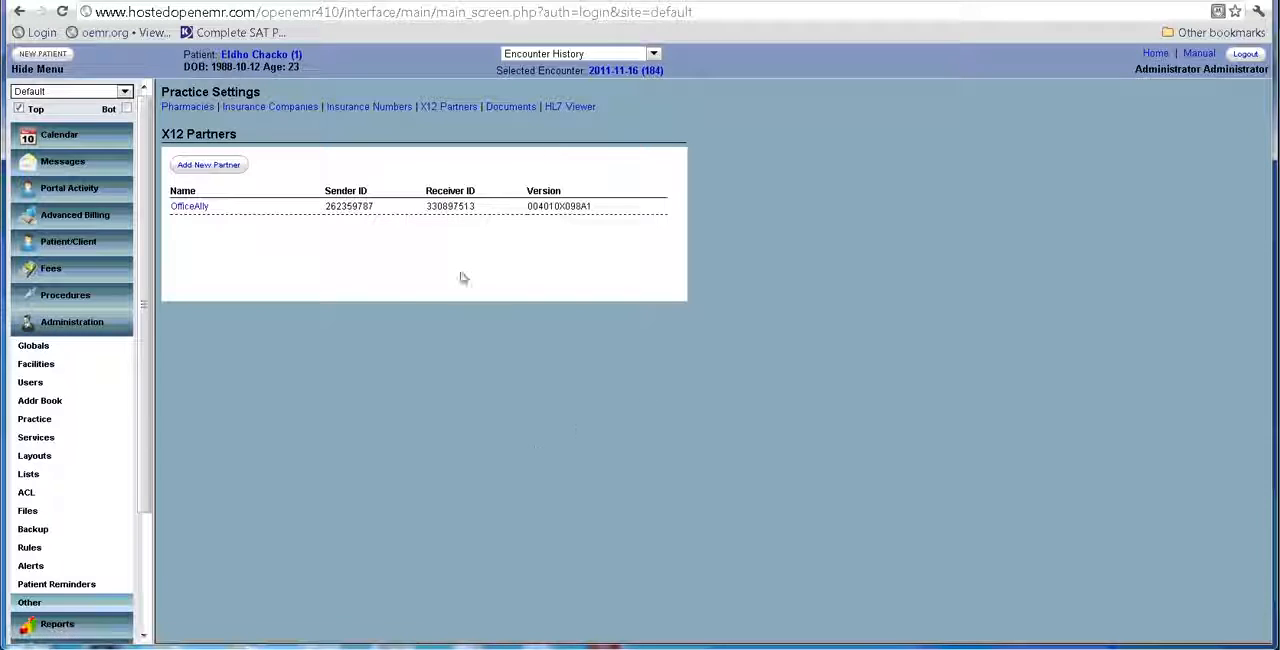
mouse_move(104, 444)
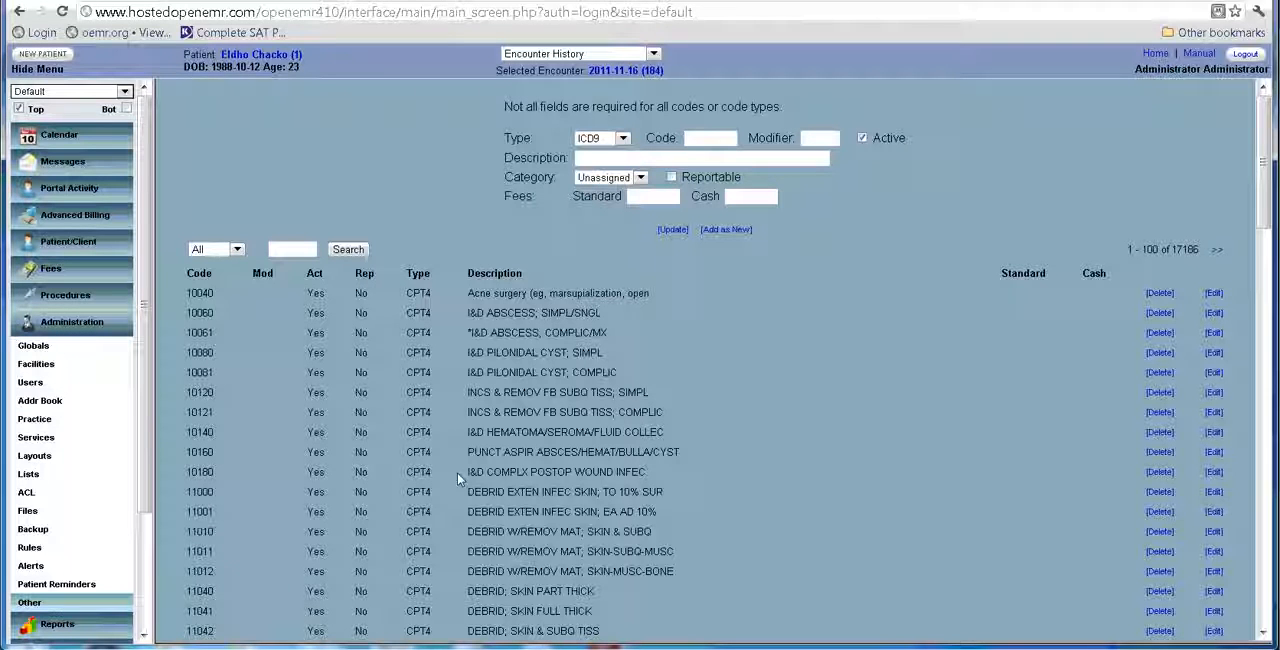
Step: Set the code type to CPT4 and load code 10040, Acne surgery, into the edit form
click(624, 138)
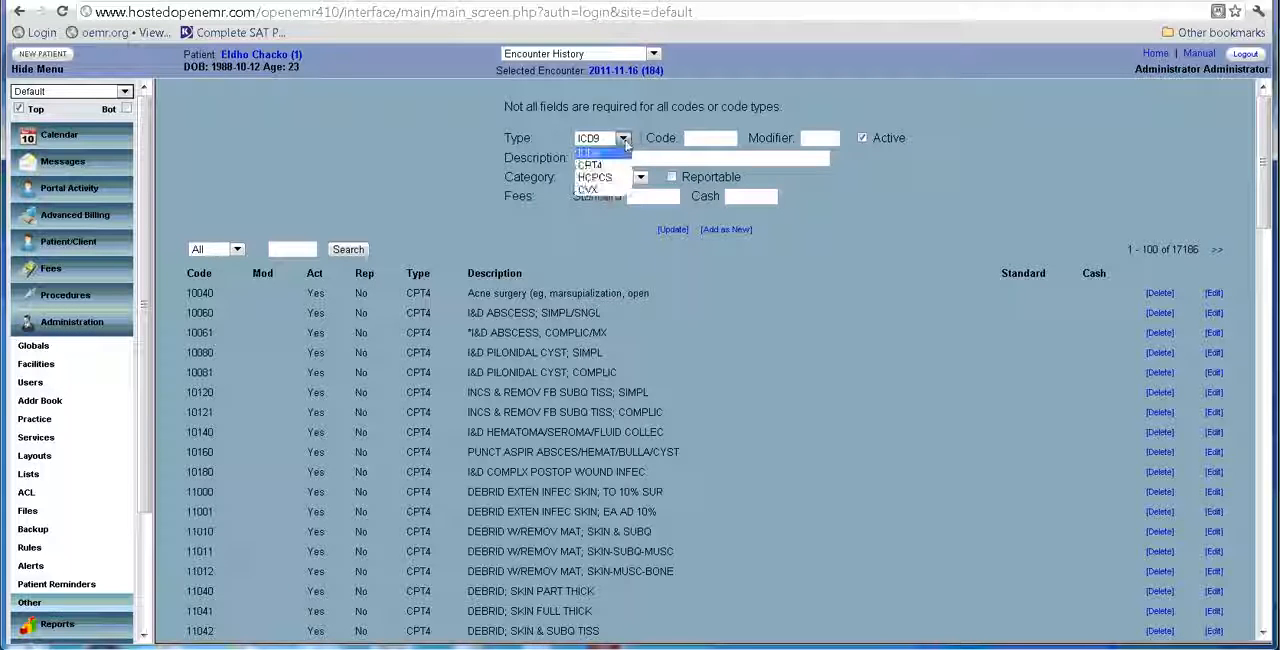
click(588, 164)
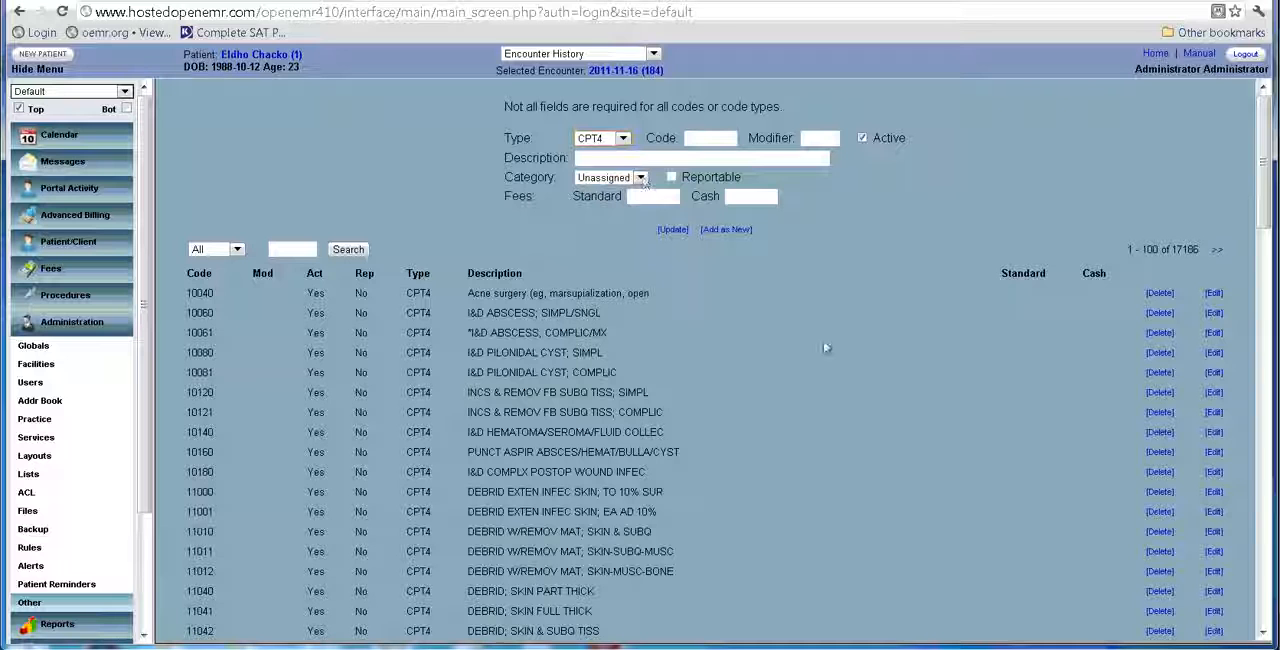
mouse_move(1116, 324)
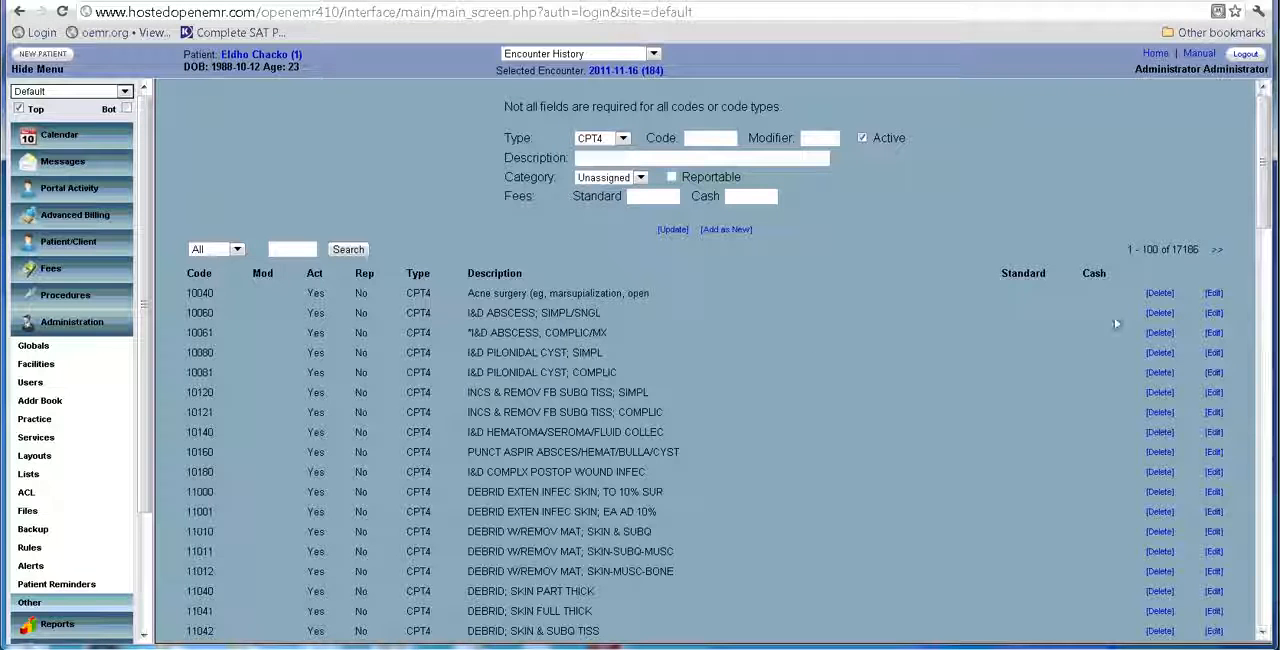
mouse_move(240, 316)
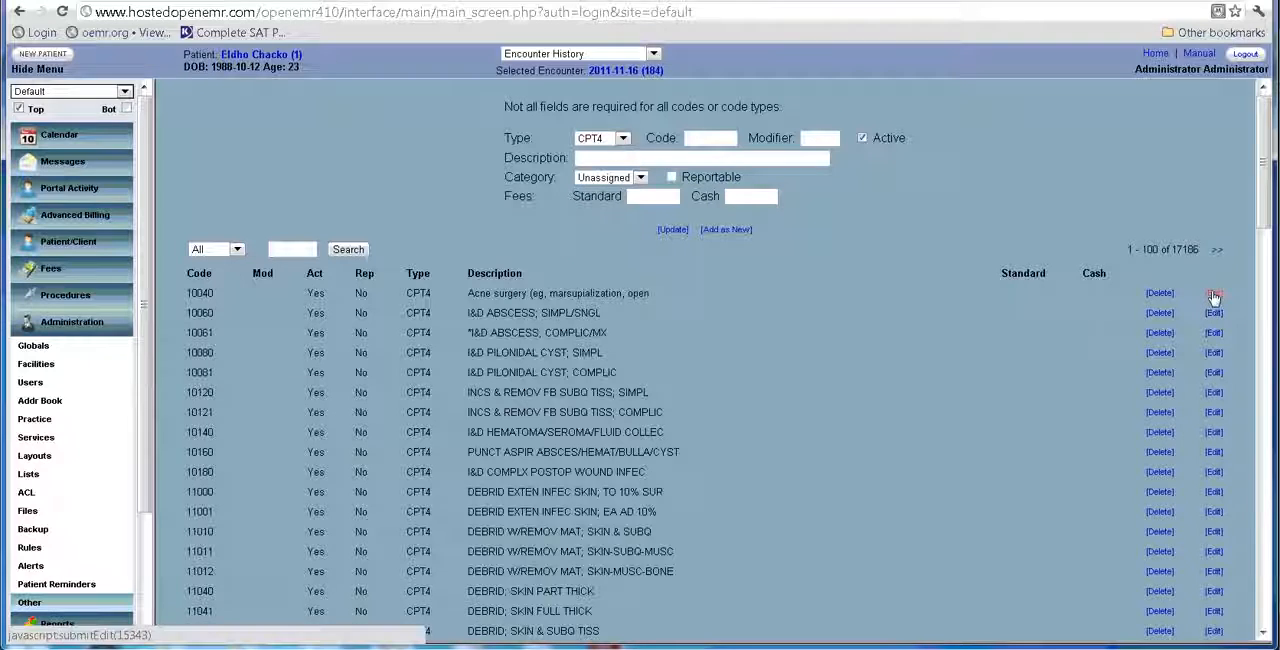
click(1214, 292)
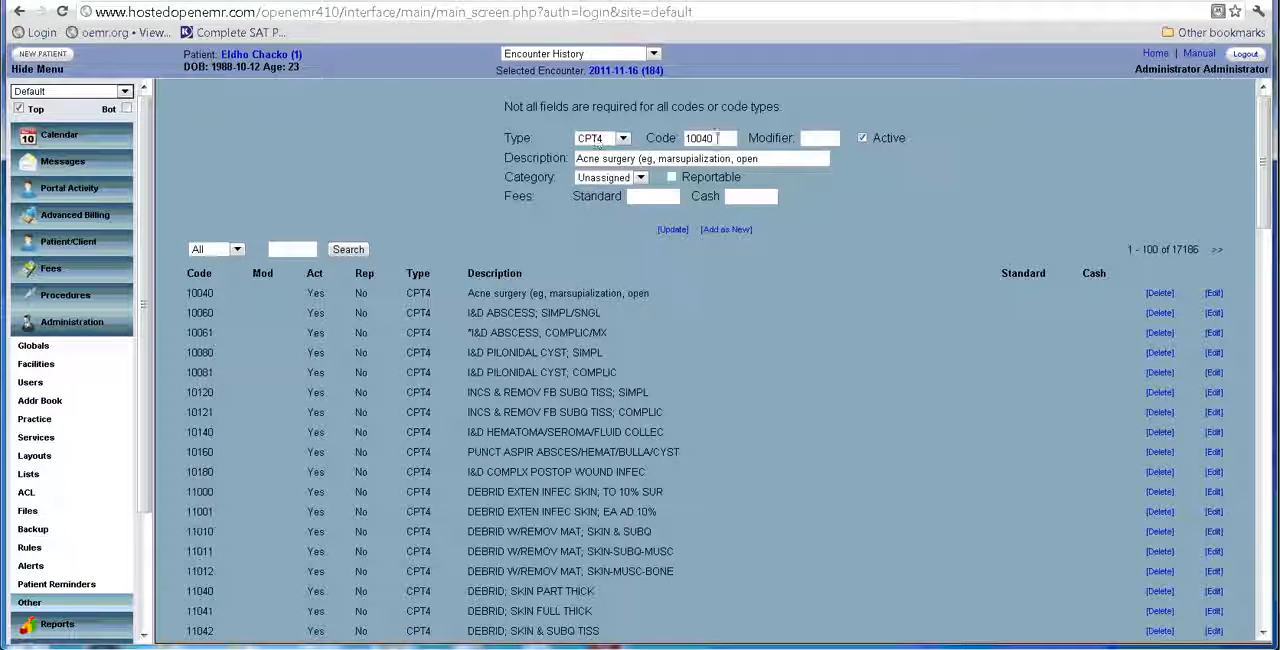
click(820, 138)
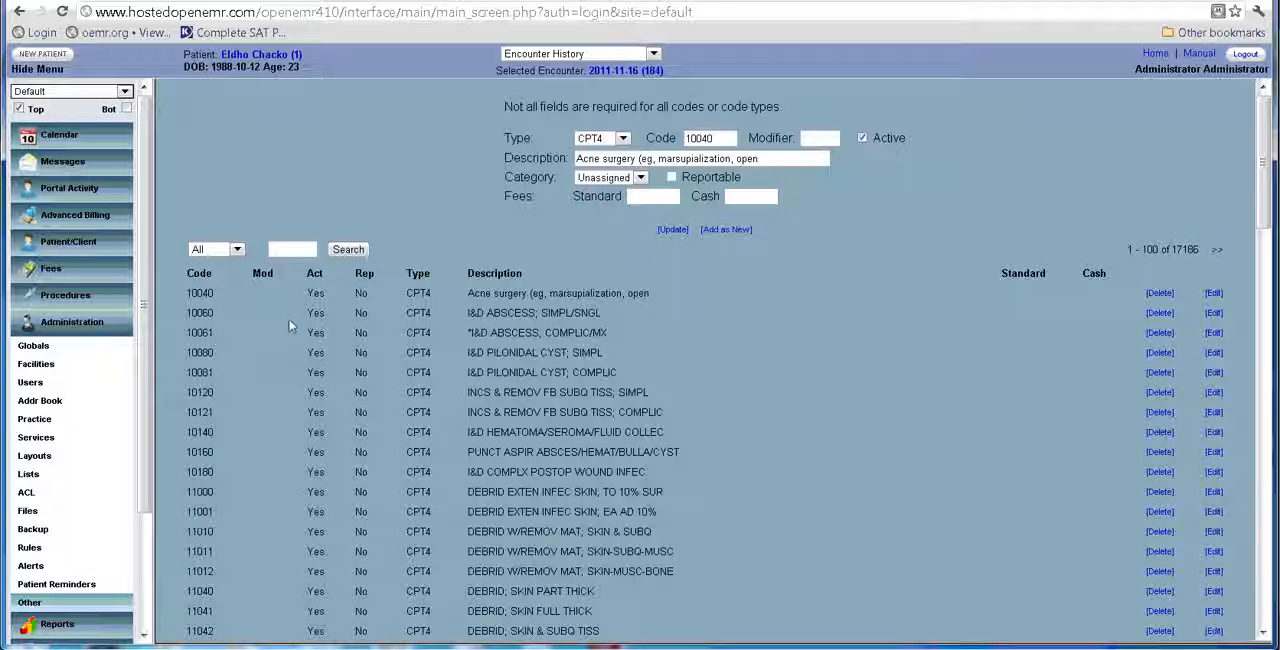
Step: Search CPT4 codes starting with 100, then ICD9 codes starting with 300
click(236, 248)
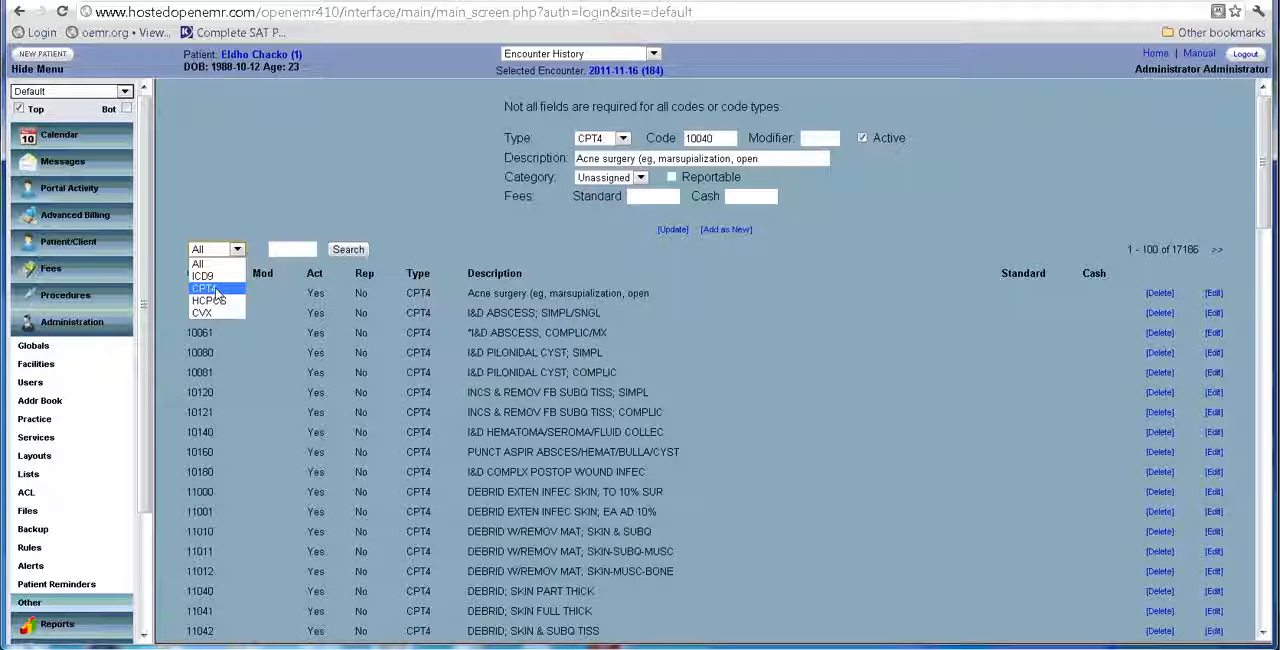
click(208, 288)
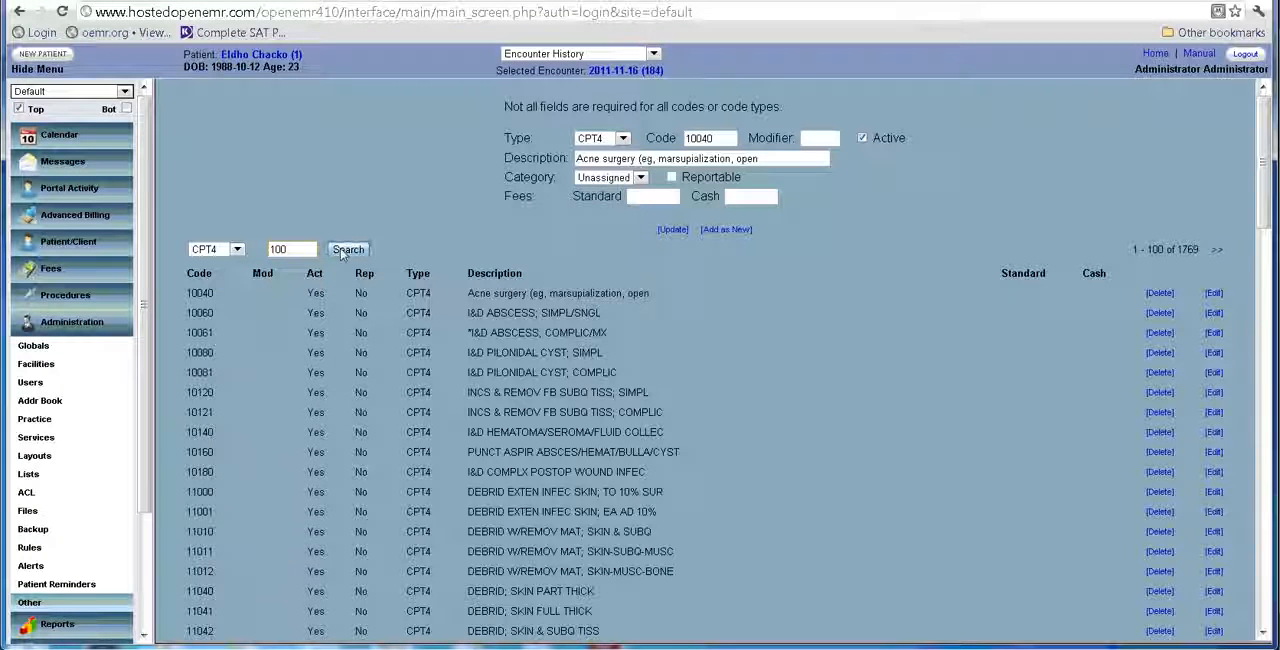
click(348, 248)
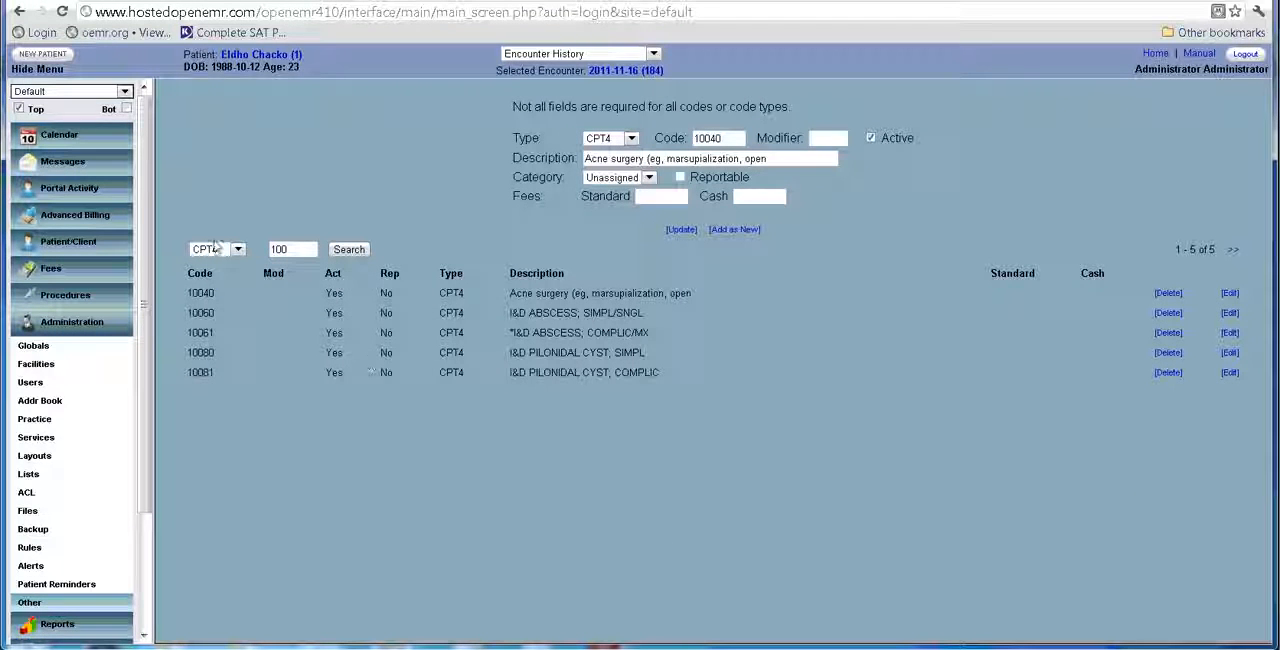
click(216, 248)
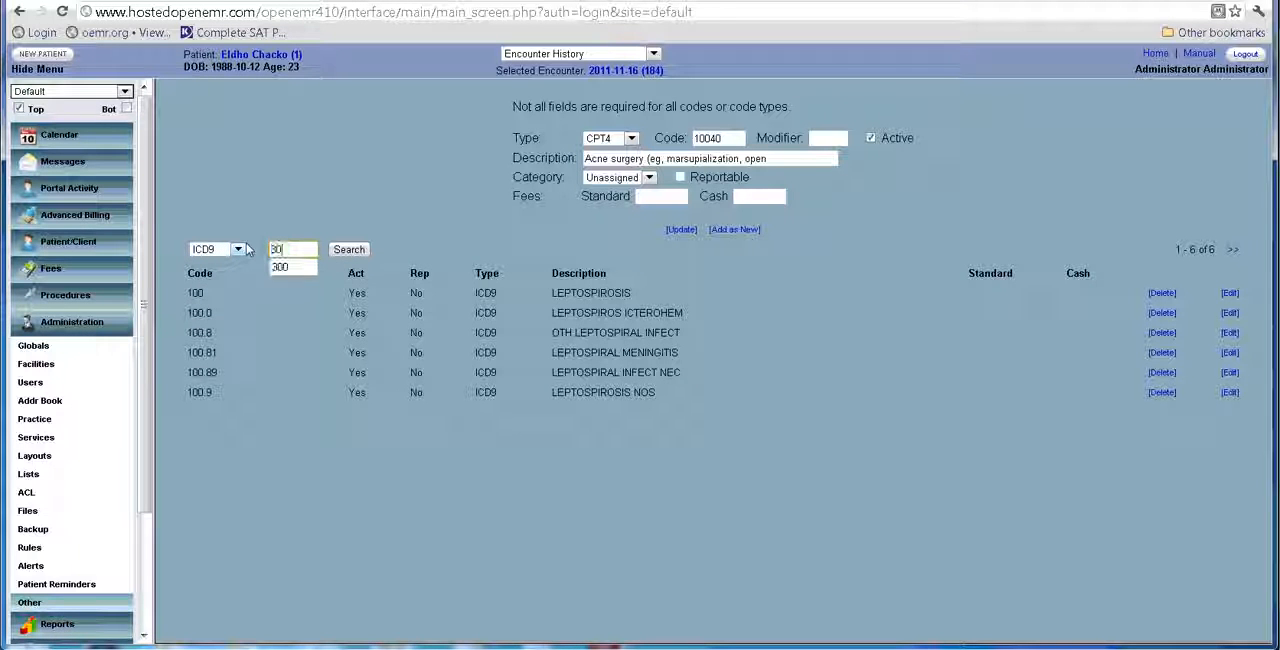
click(348, 248)
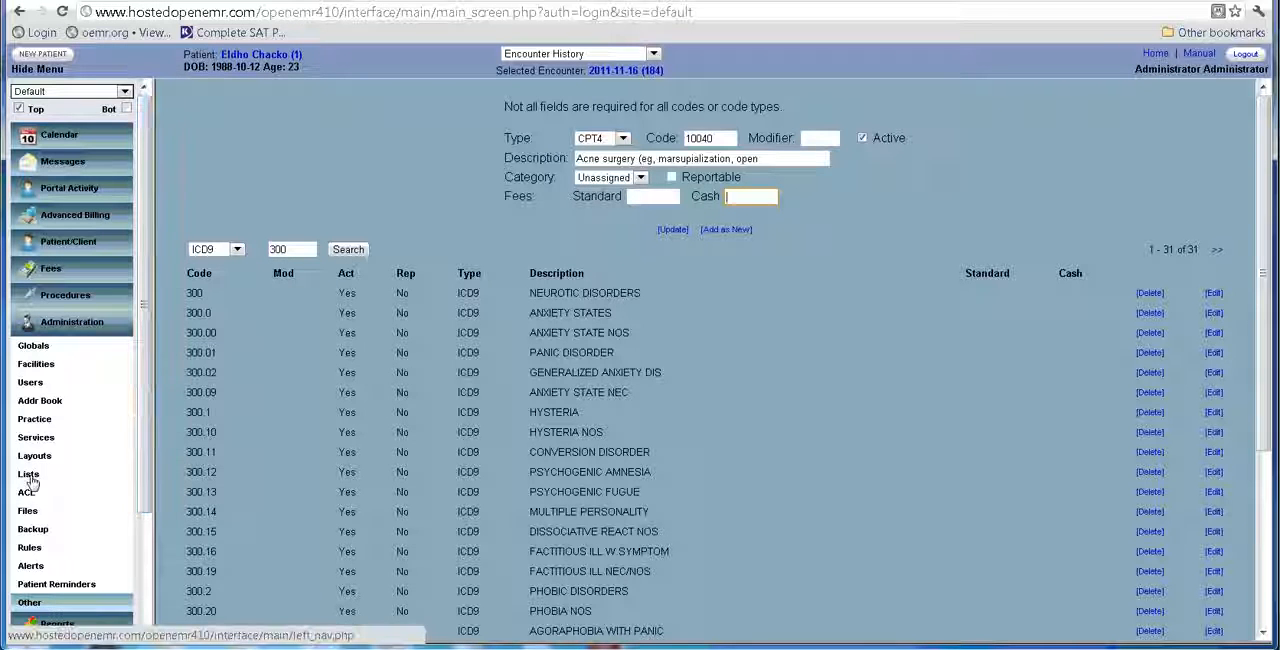
Step: In the Lists editor, keep the Price Level list selected with the Cash level entered
click(28, 474)
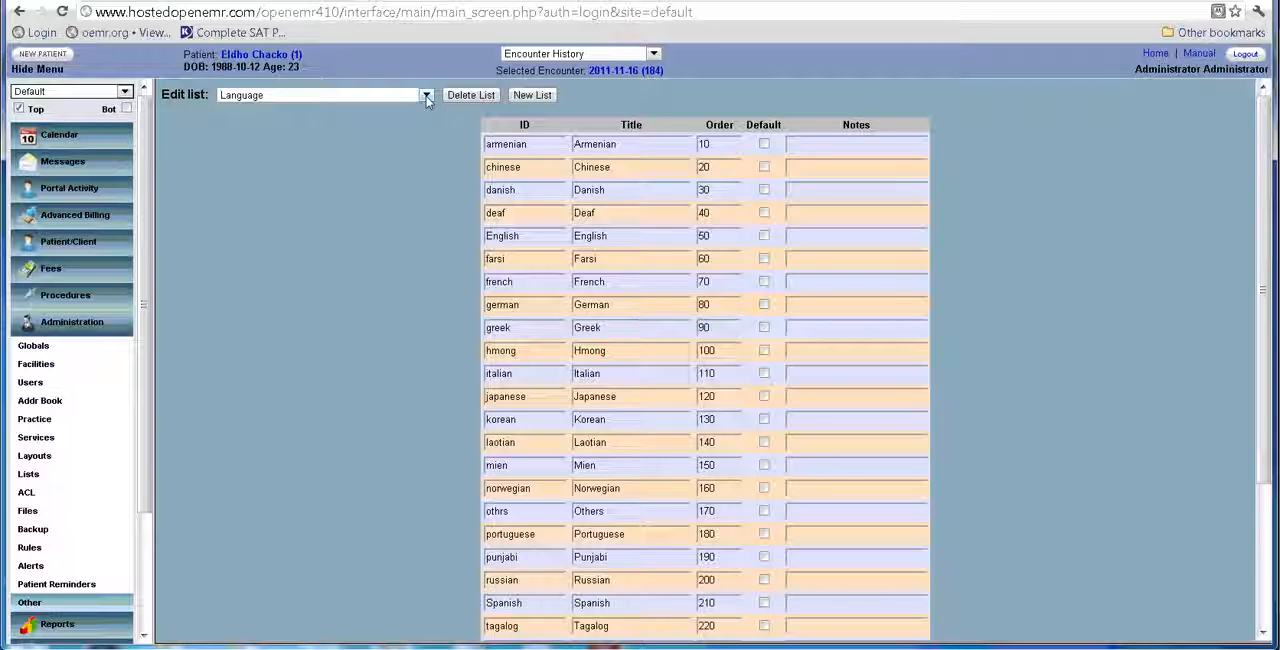
click(428, 94)
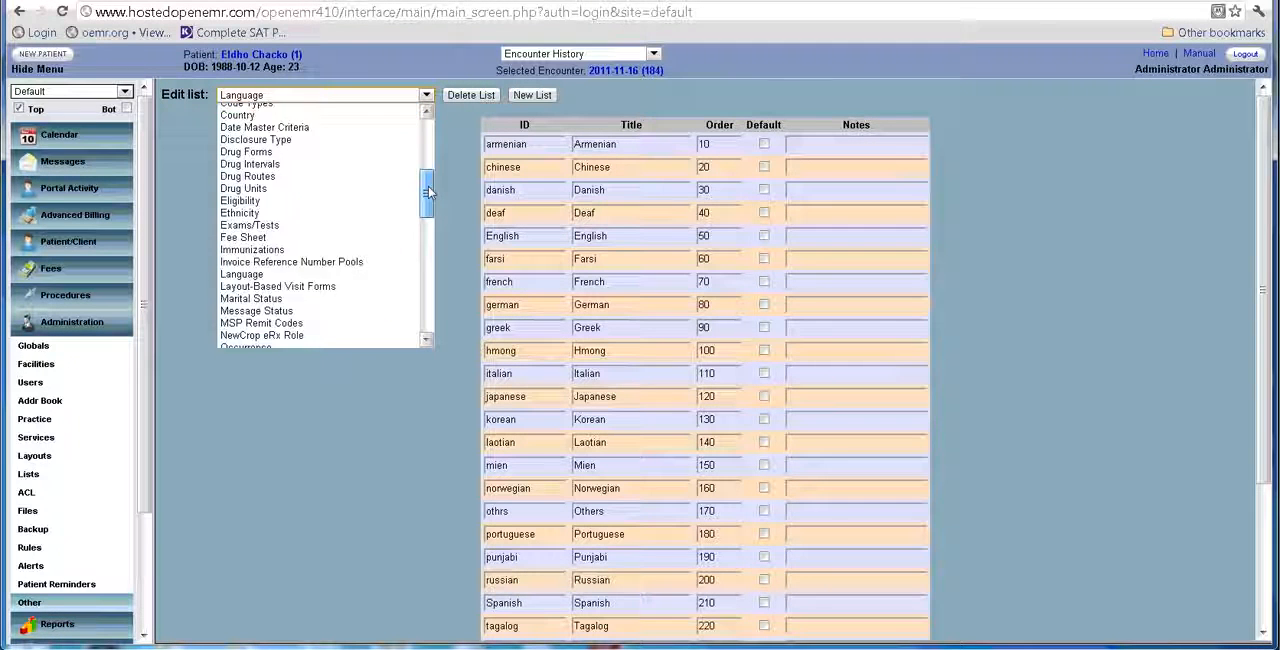
scroll(down, 3)
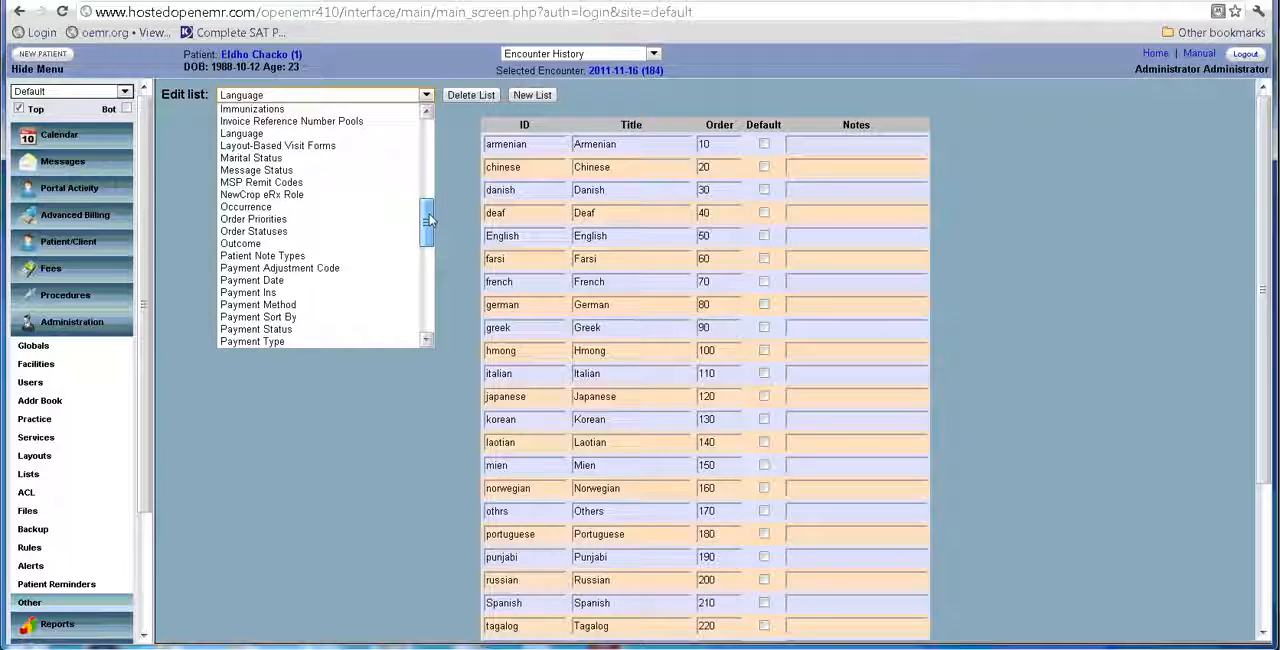
scroll(down, 3)
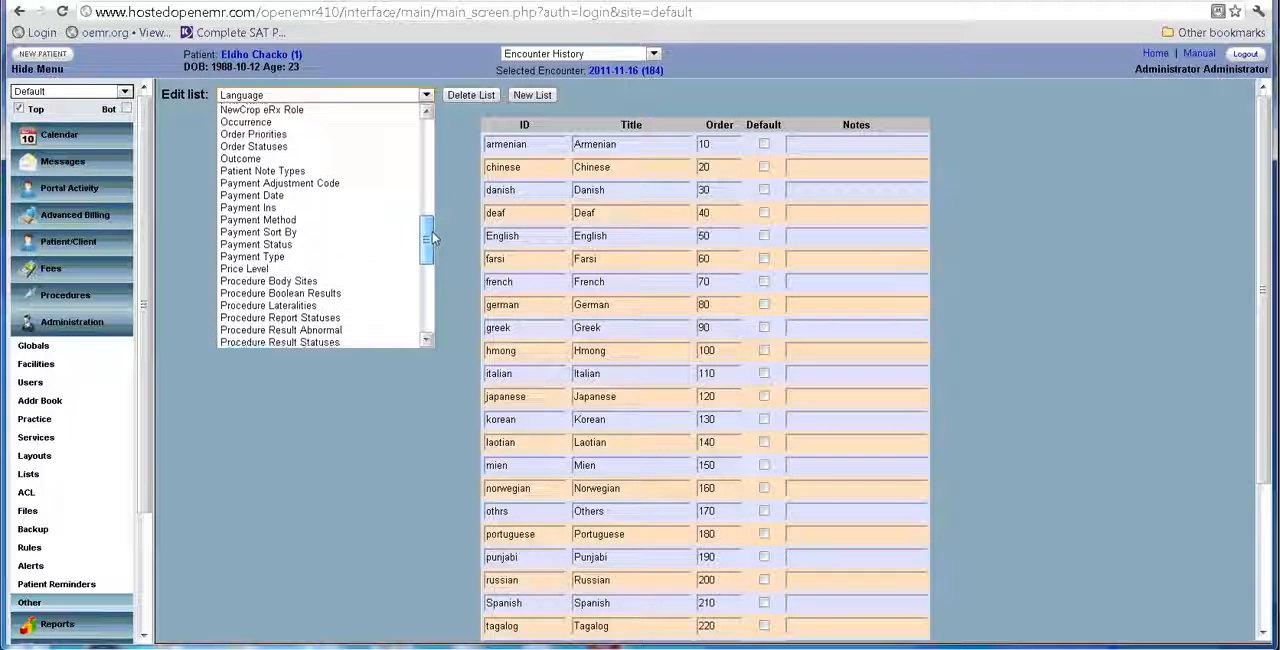
click(324, 94)
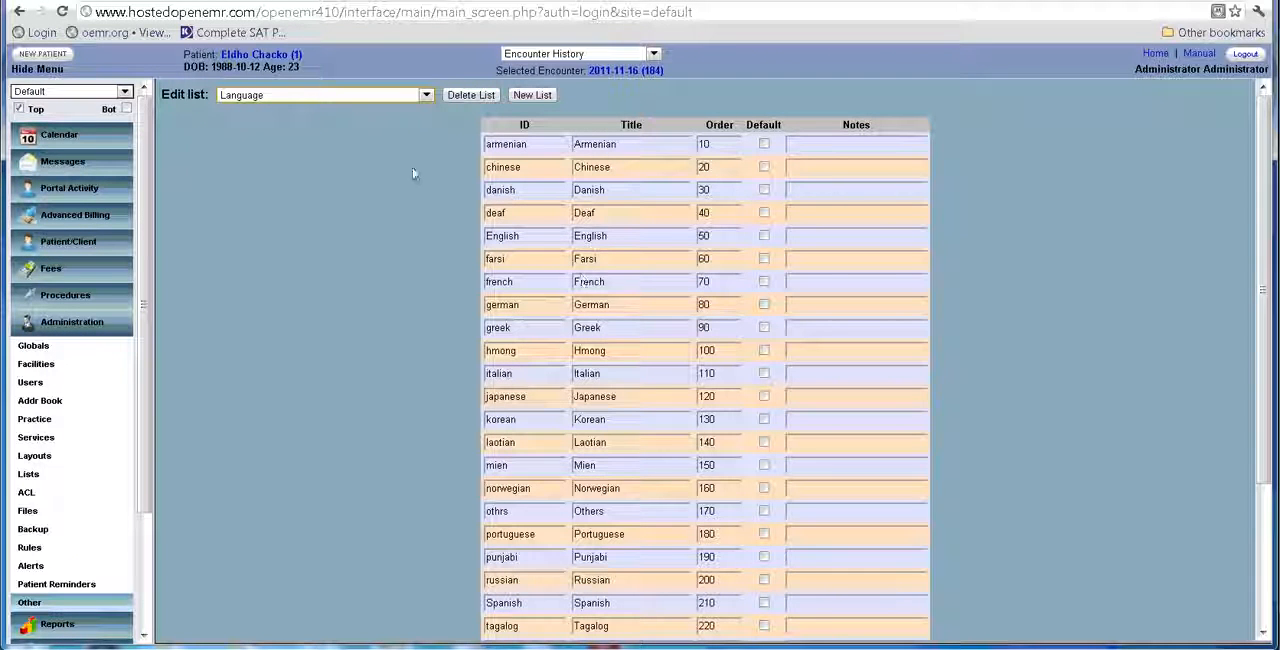
click(320, 94)
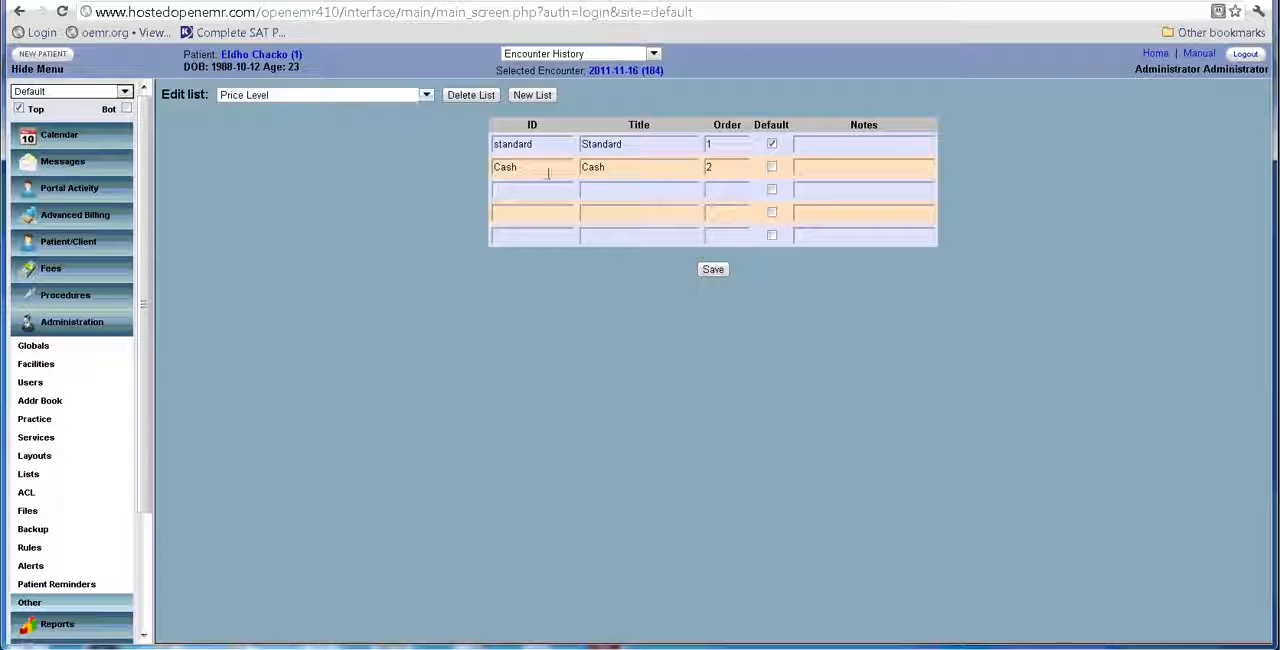
Step: Add a third price level 'Test', save the list and return to the service codes
click(532, 188)
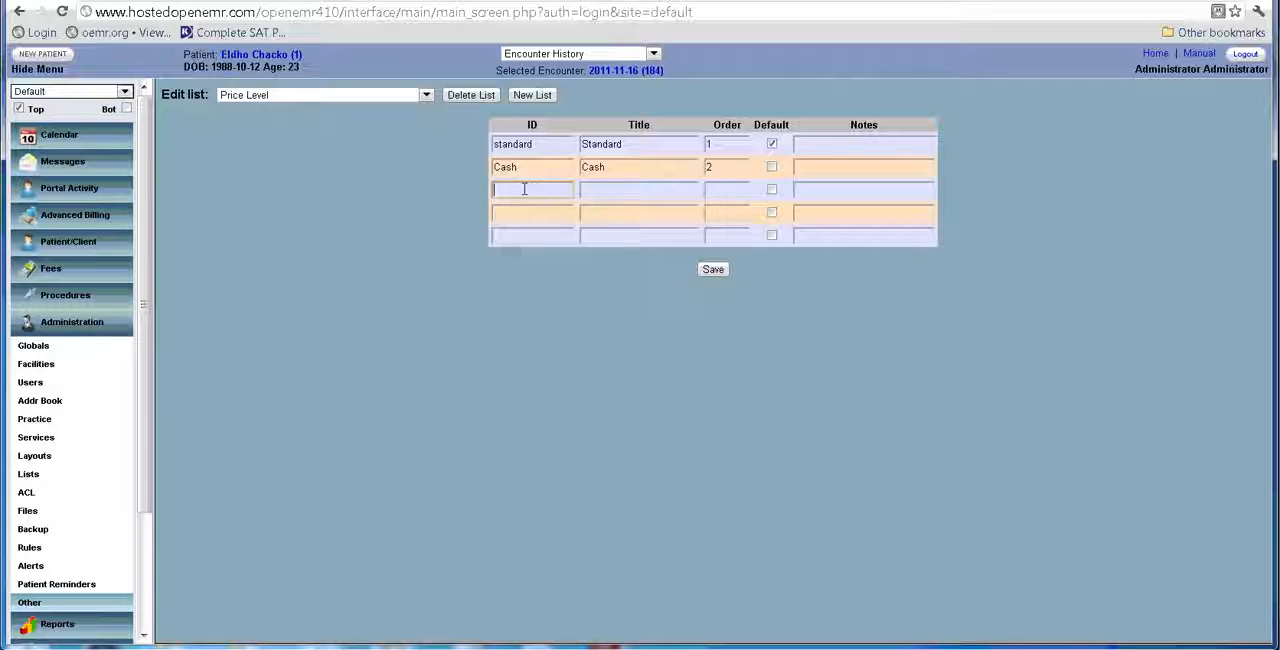
text(Test)
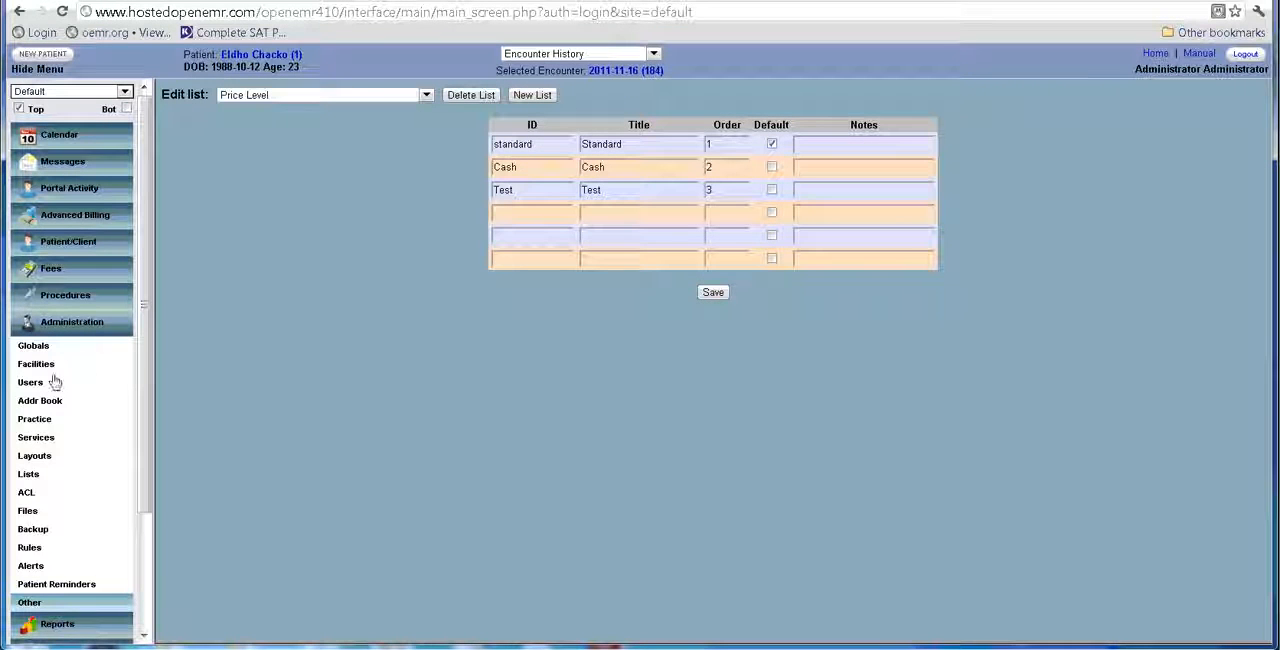
click(30, 382)
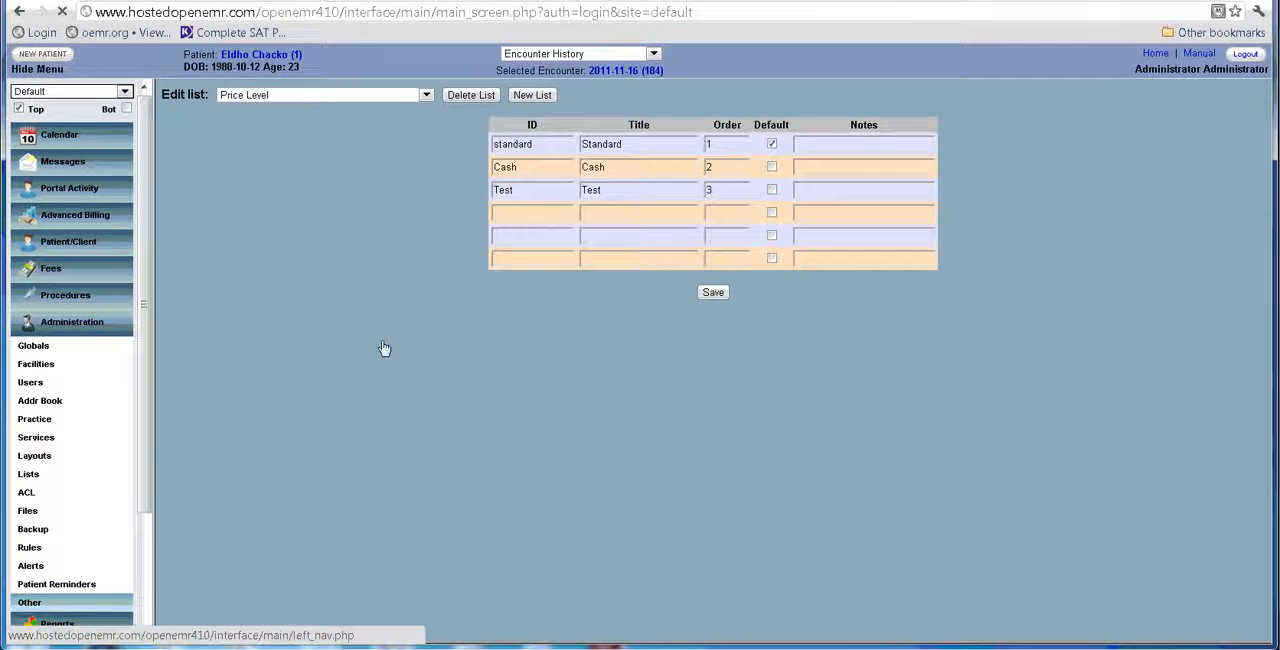
click(50, 268)
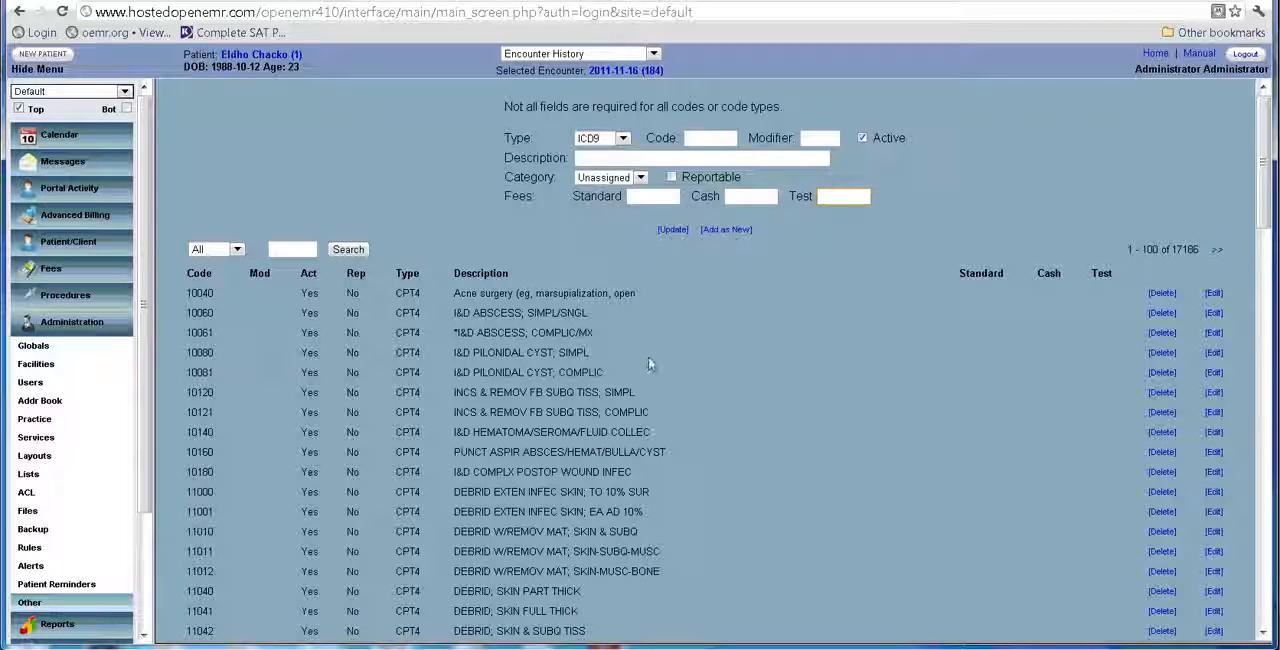
Step: Change the new service code's type from ICD9 to CPT4
click(844, 196)
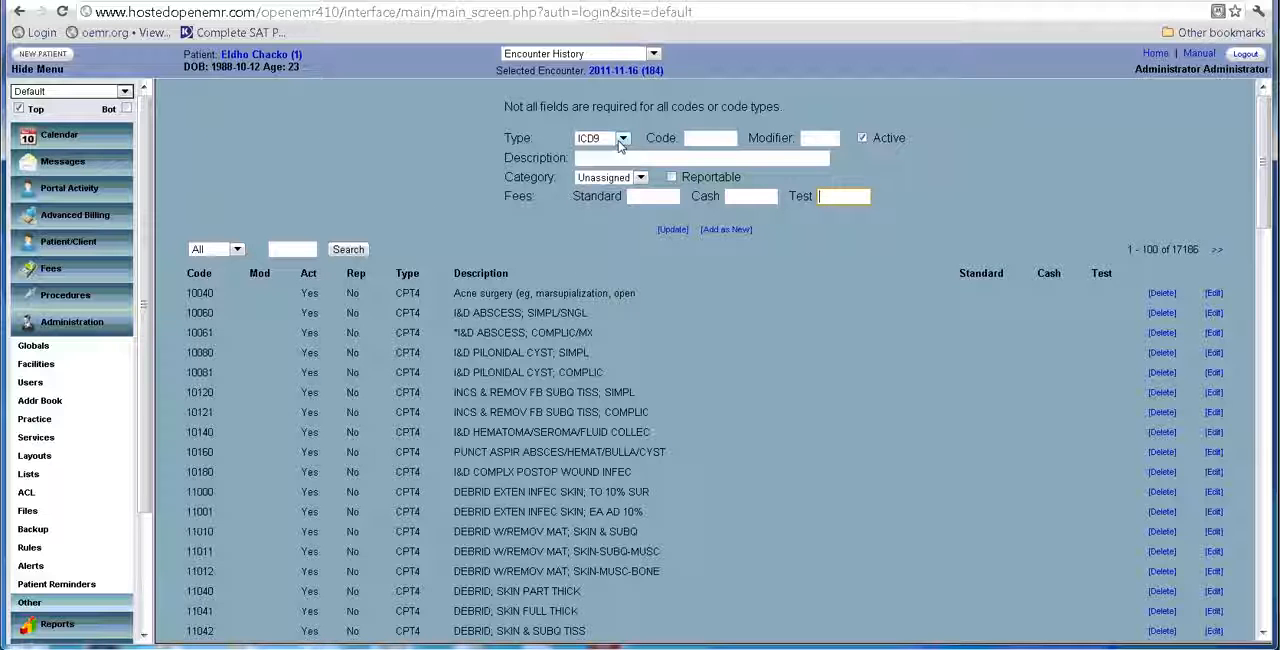
click(622, 138)
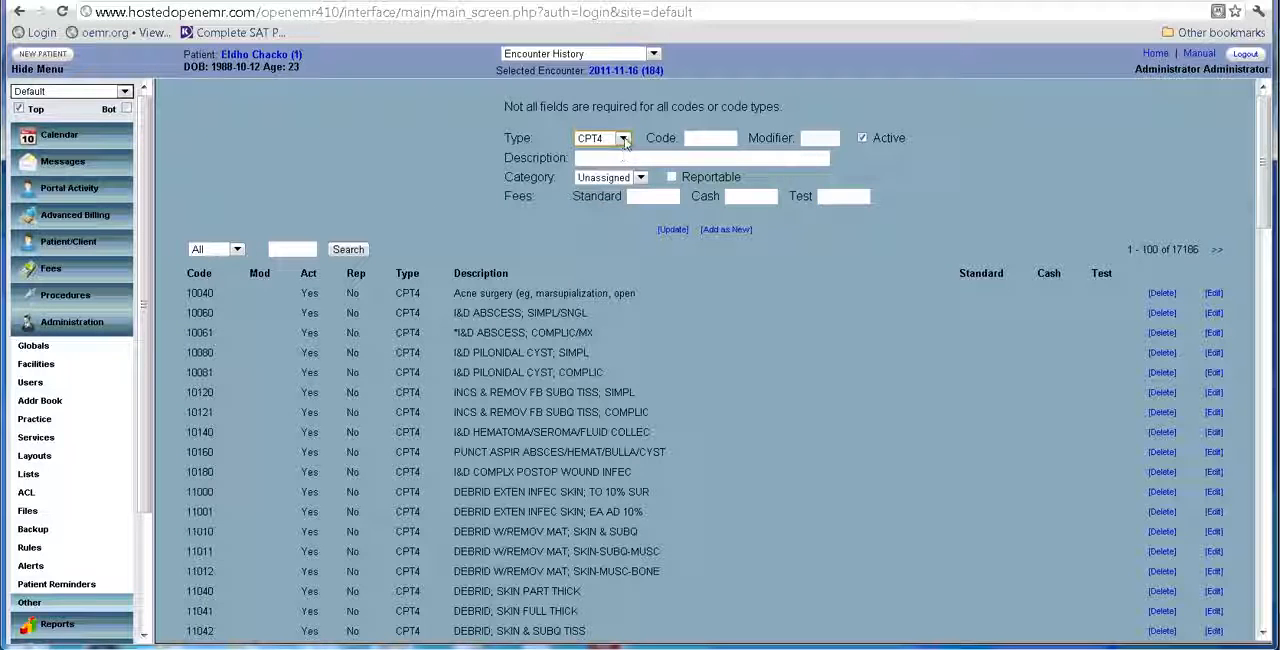
click(622, 138)
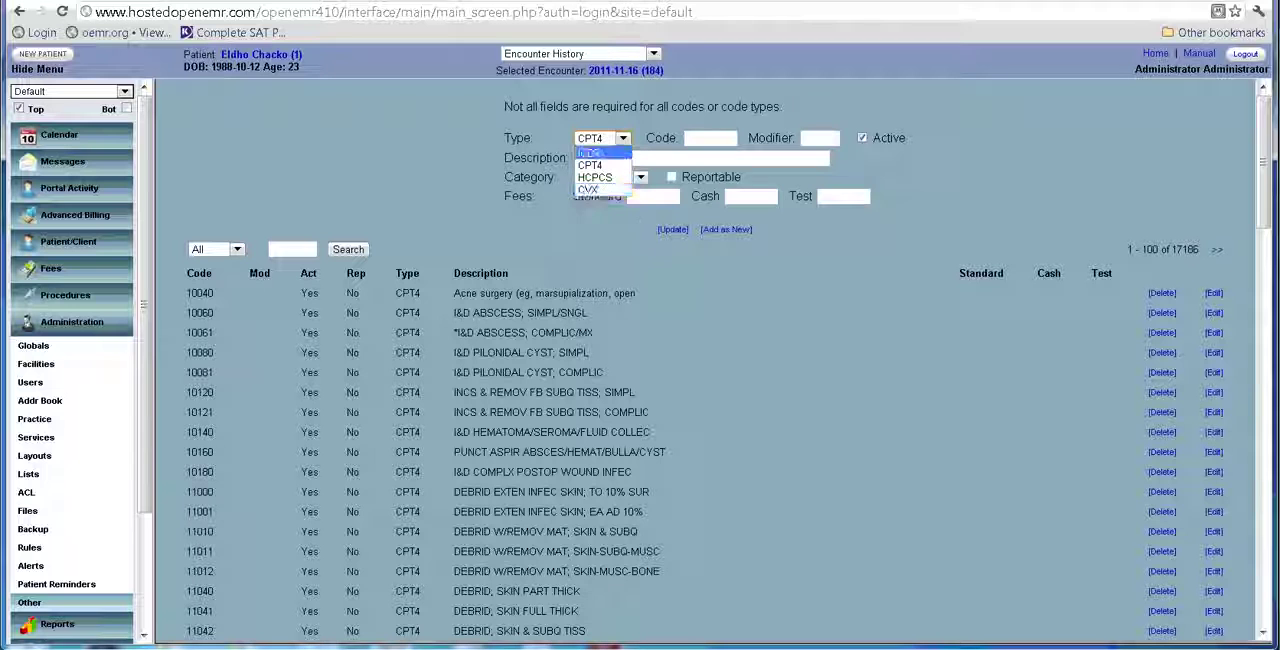
click(590, 164)
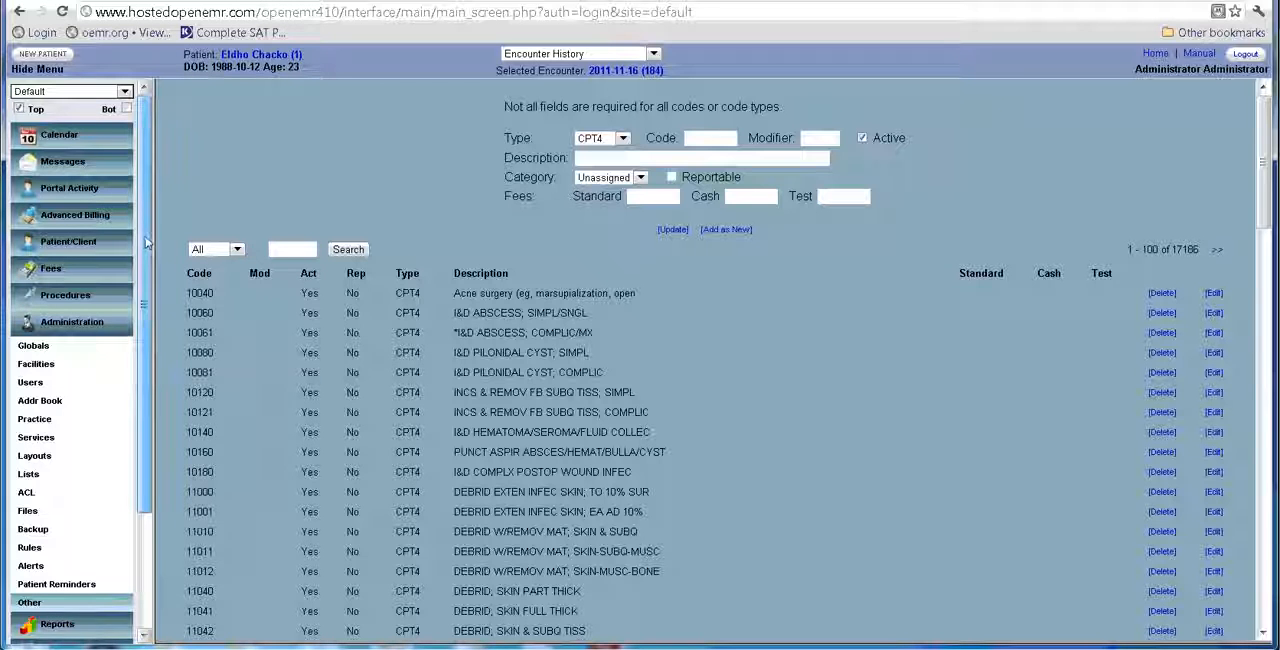
scroll(down, 3)
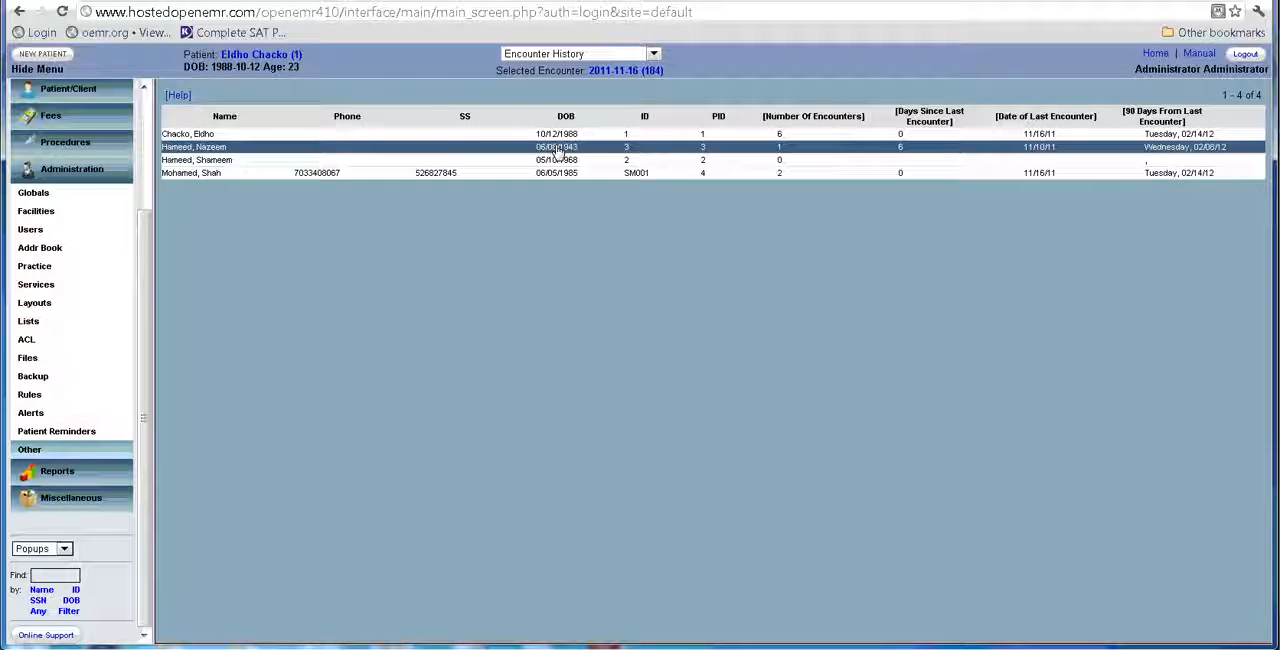
Step: Edit the second patient's demographics: primary insurer AETNA EL PASO, plan 'The Plan', relationship Self, effective date
click(194, 148)
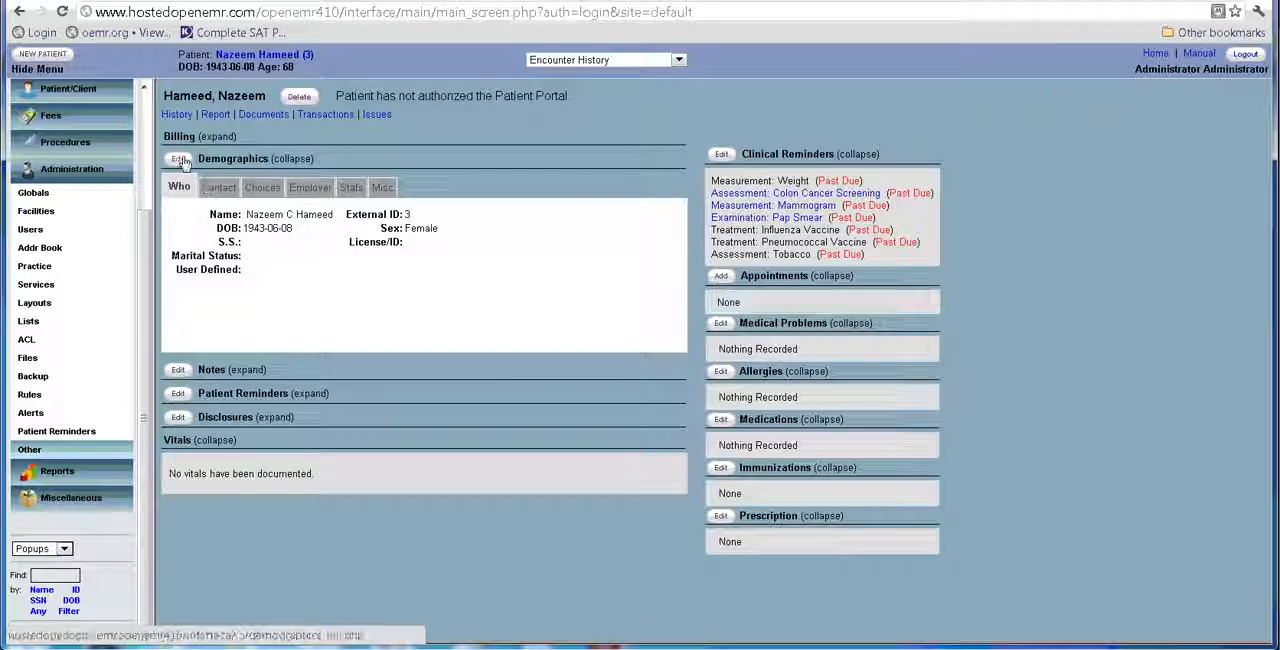
click(178, 160)
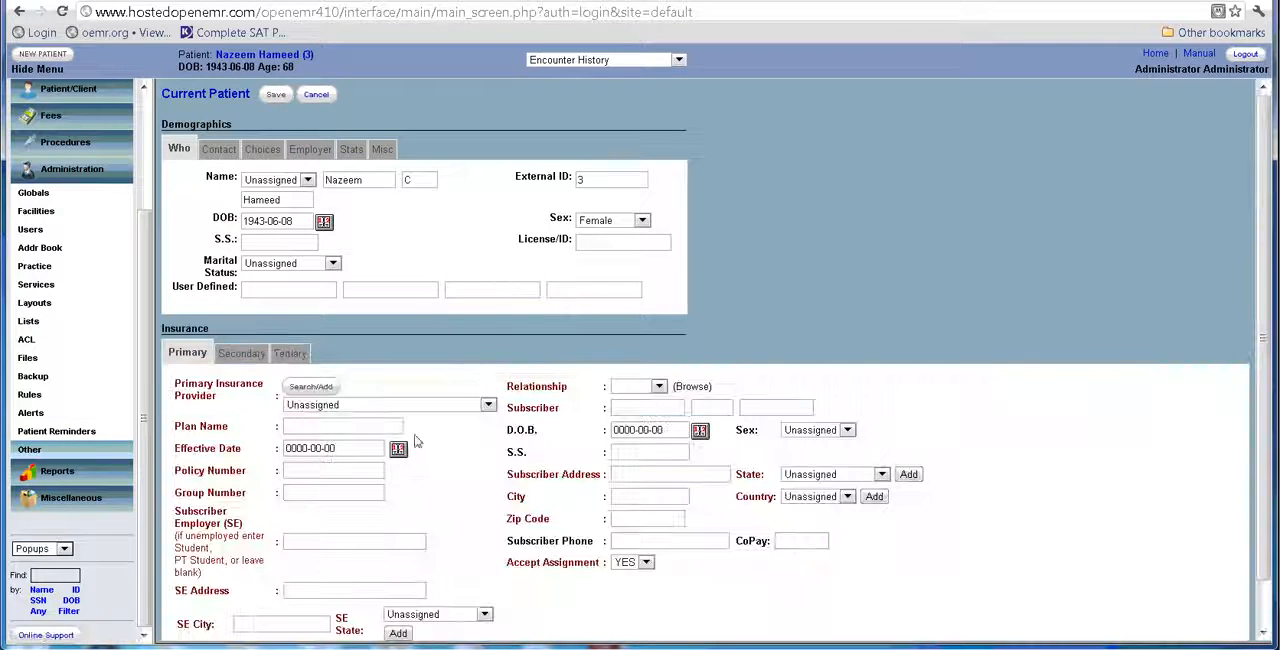
click(488, 404)
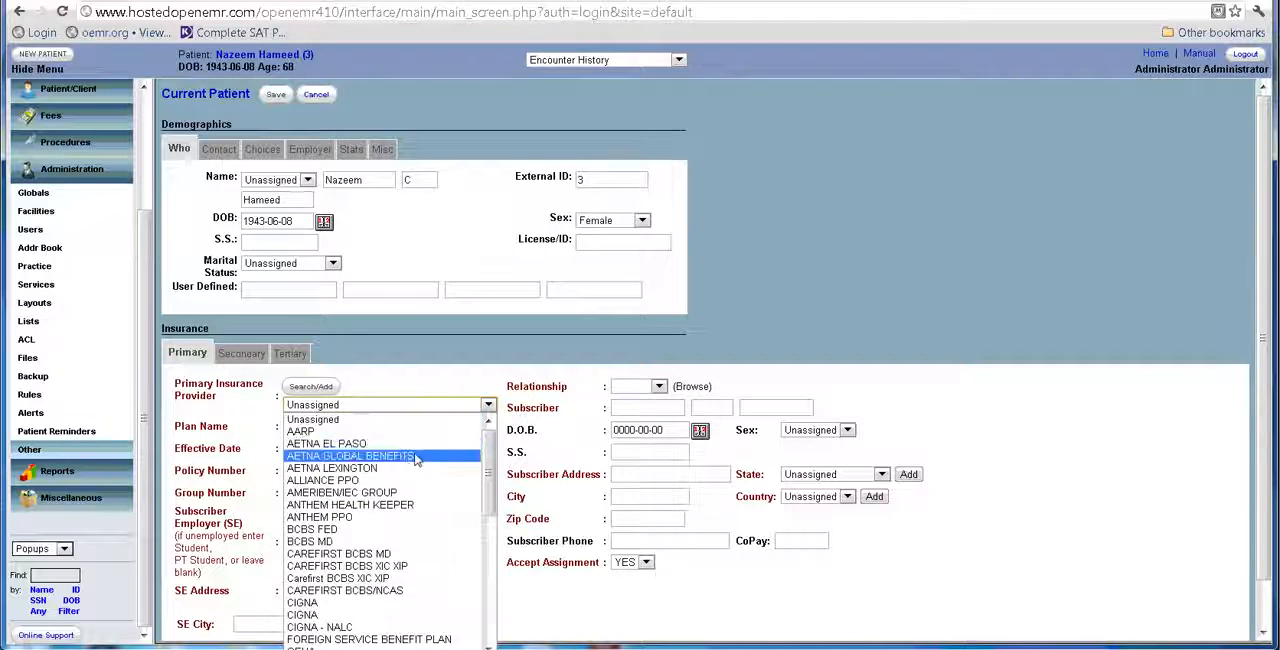
click(324, 444)
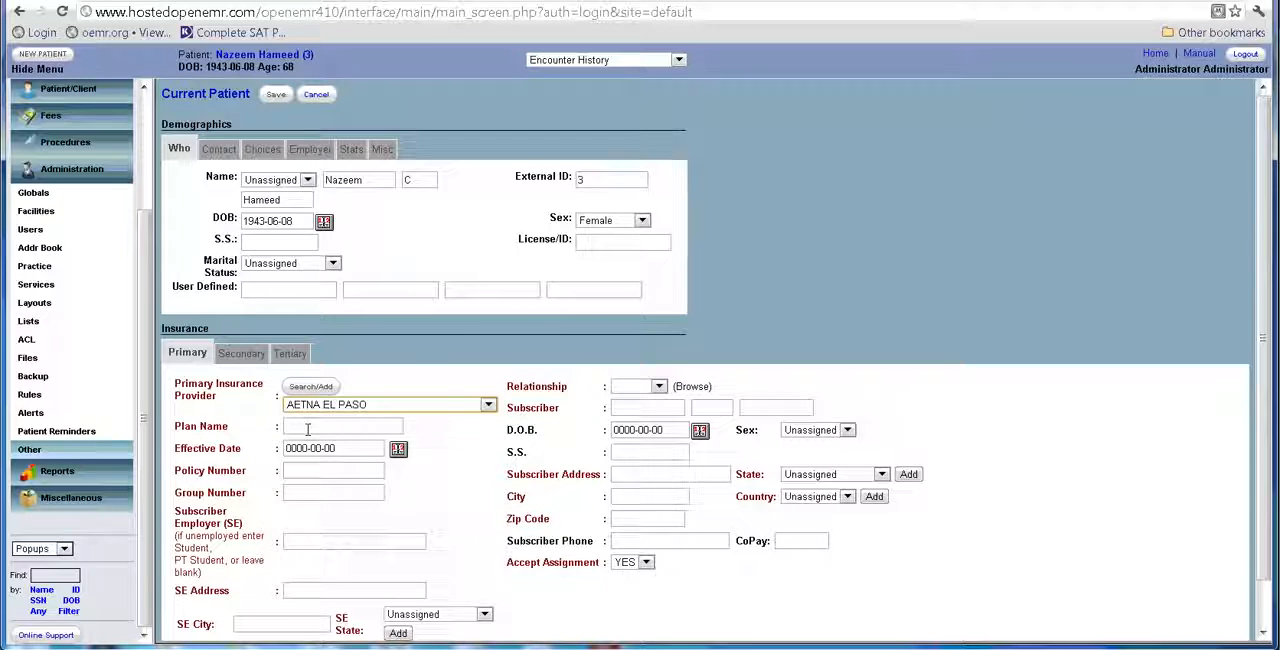
text(The Plan)
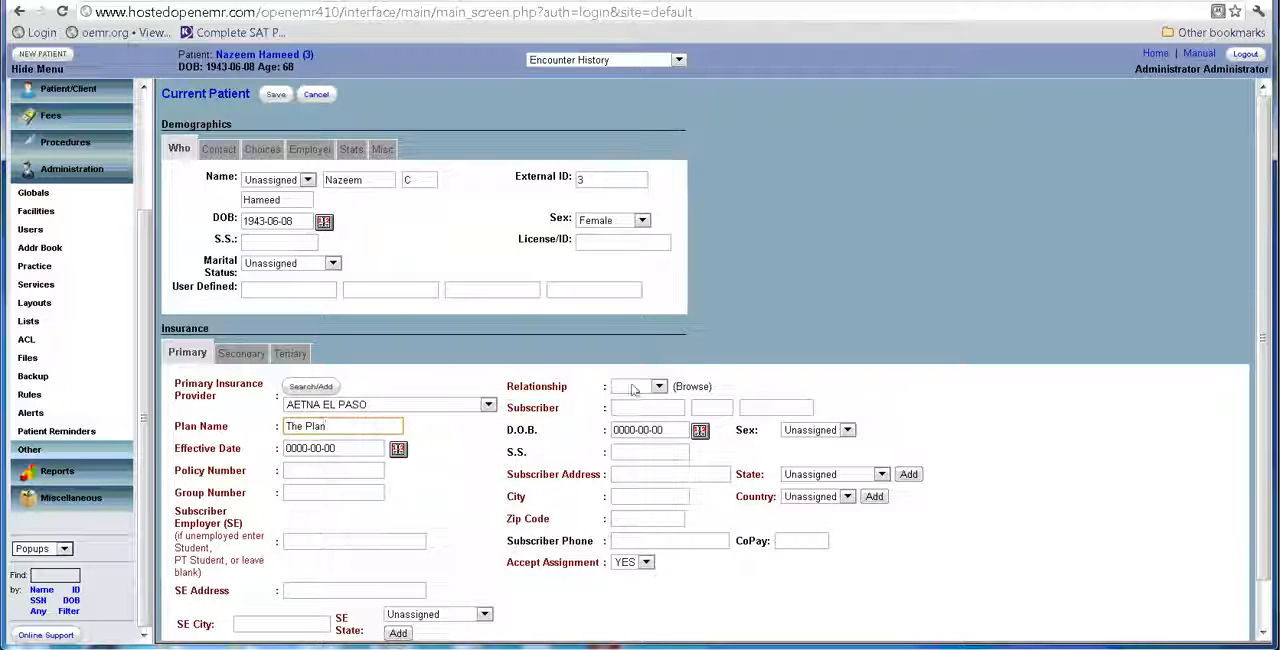
click(638, 386)
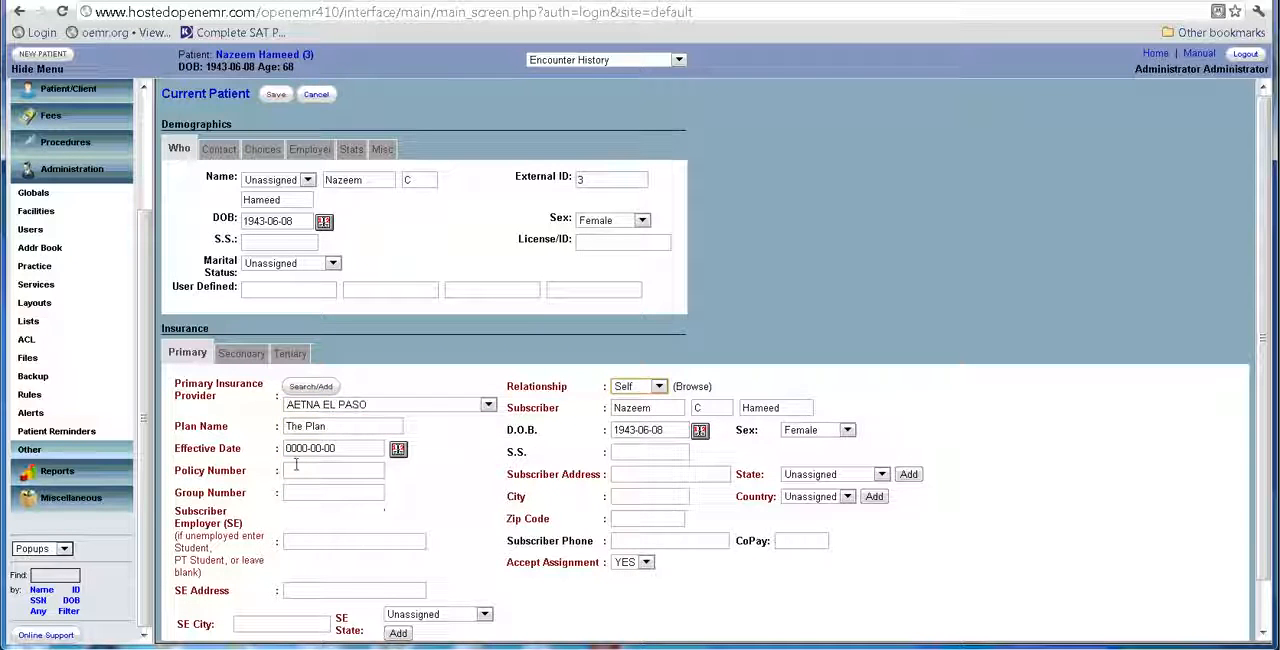
click(398, 448)
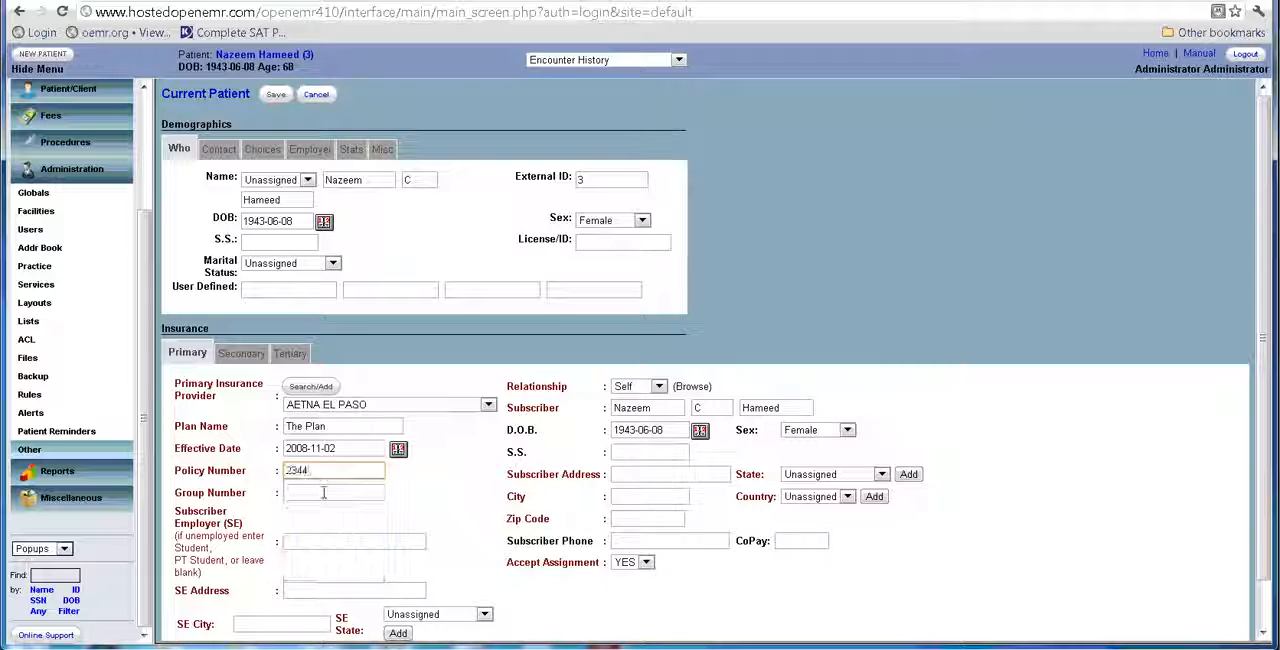
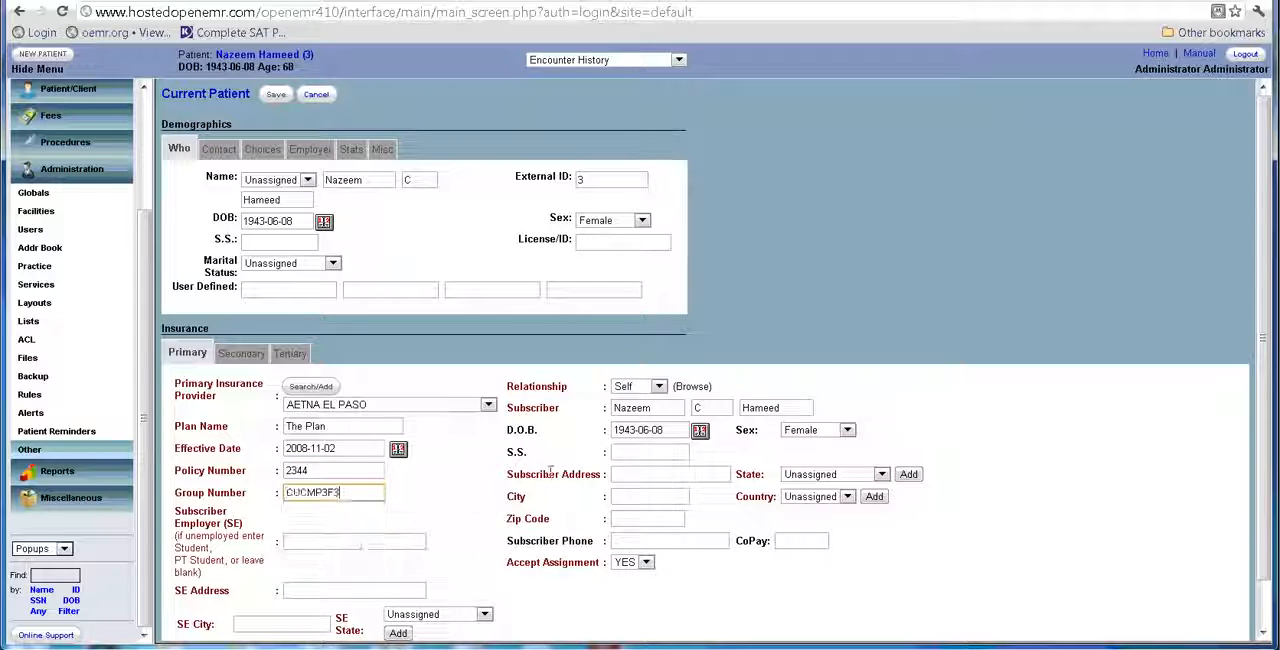
text(123456789)
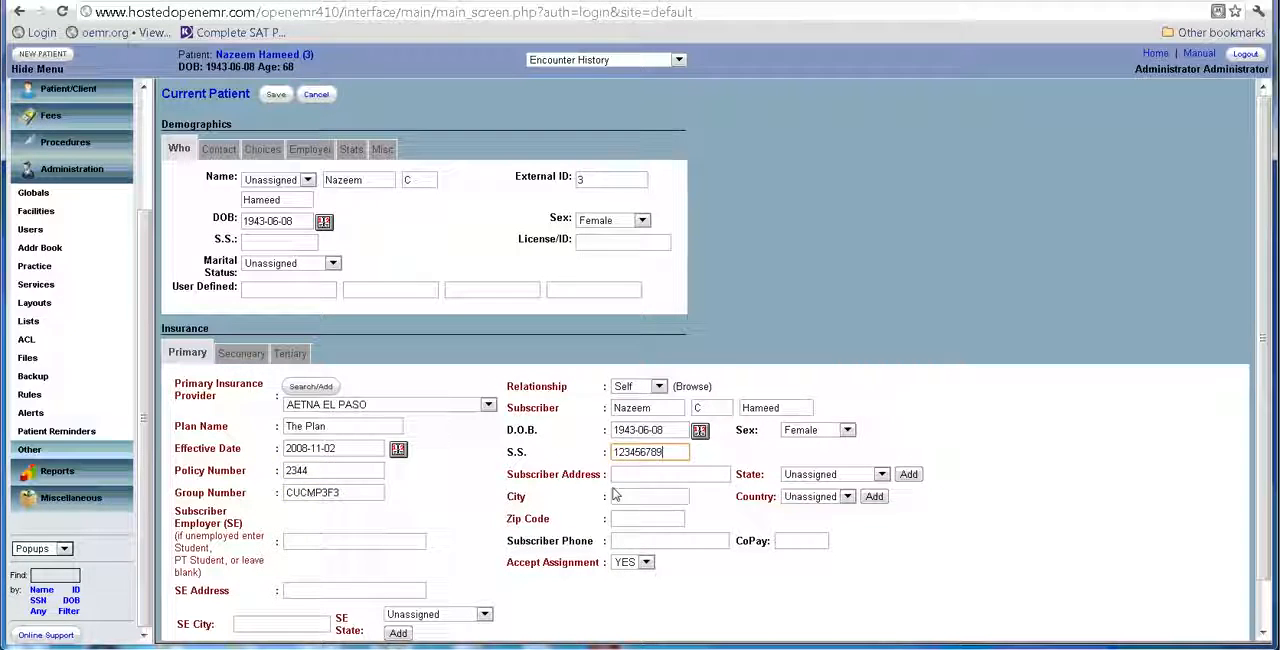
click(670, 474)
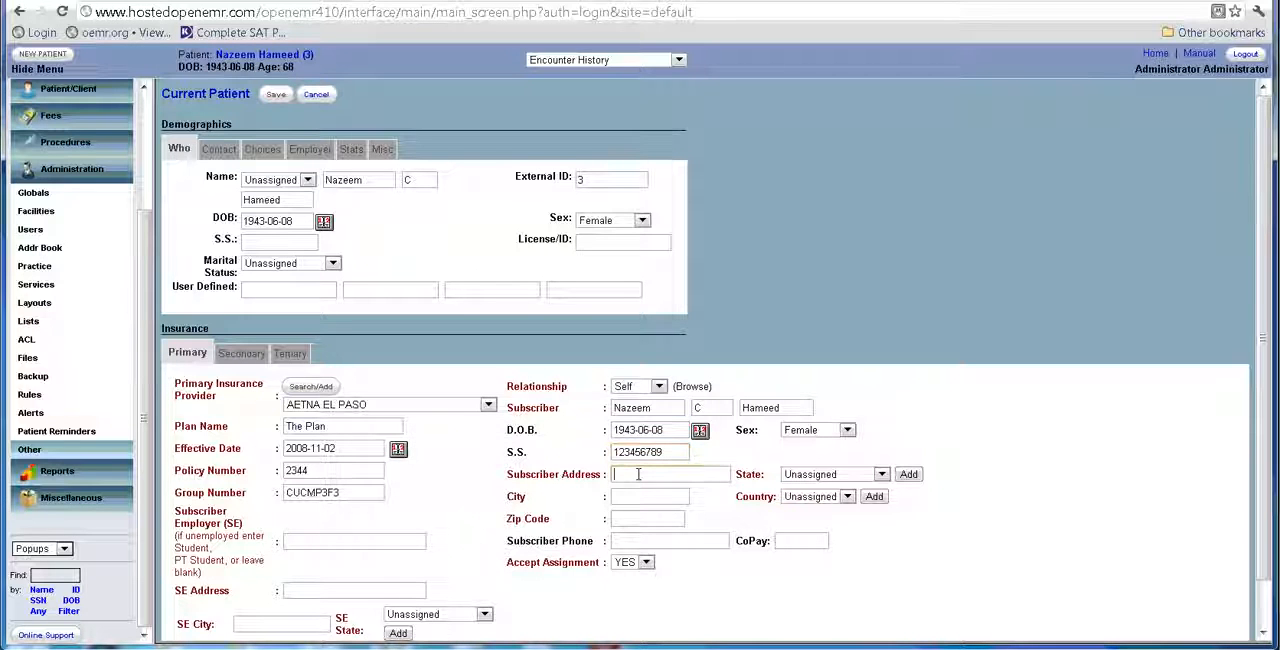
text(123 Main Ave)
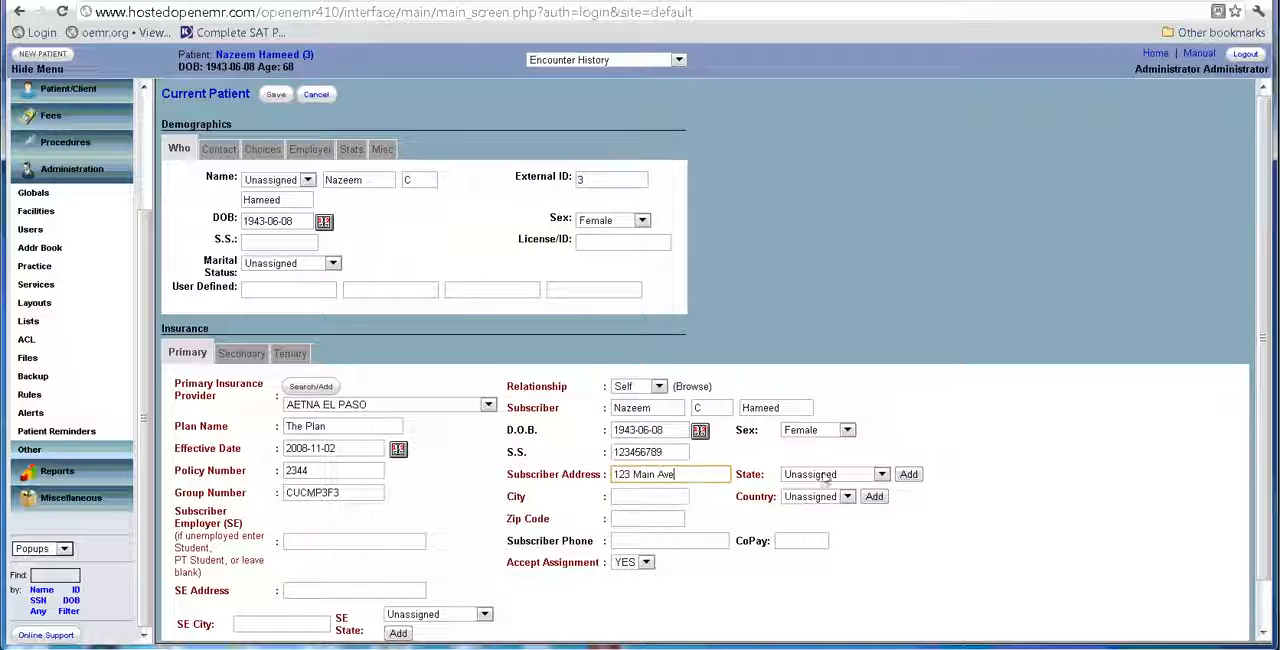
click(832, 472)
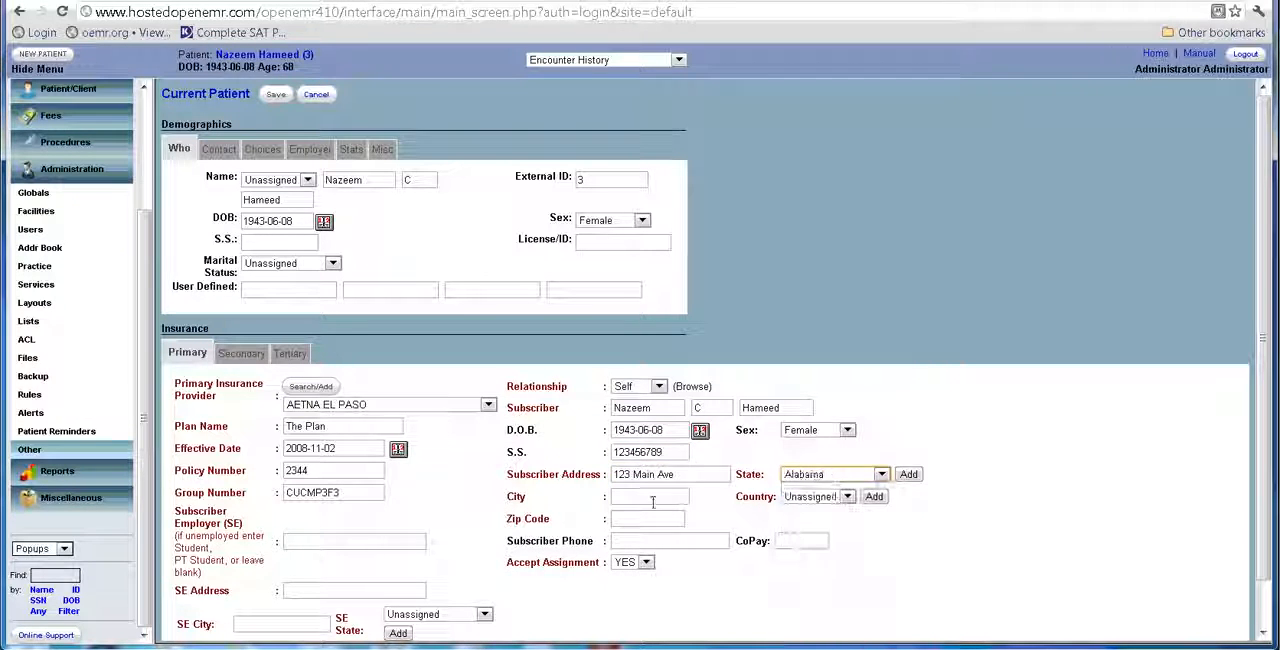
text(Chicago)
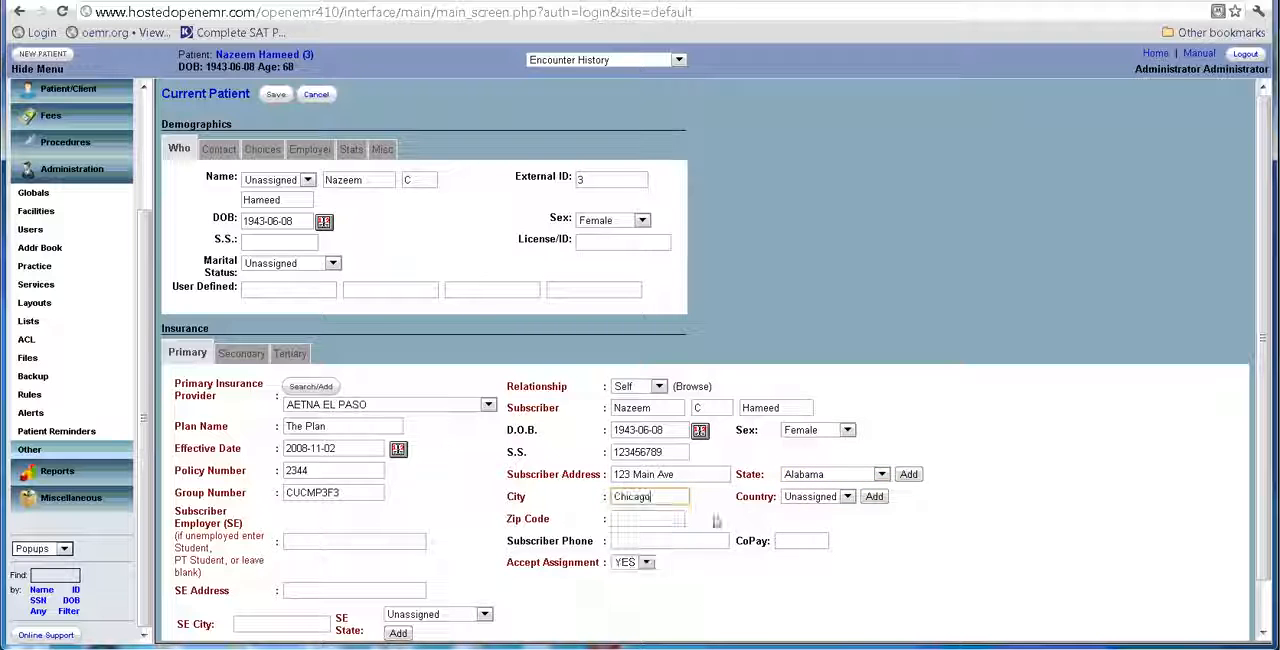
click(848, 496)
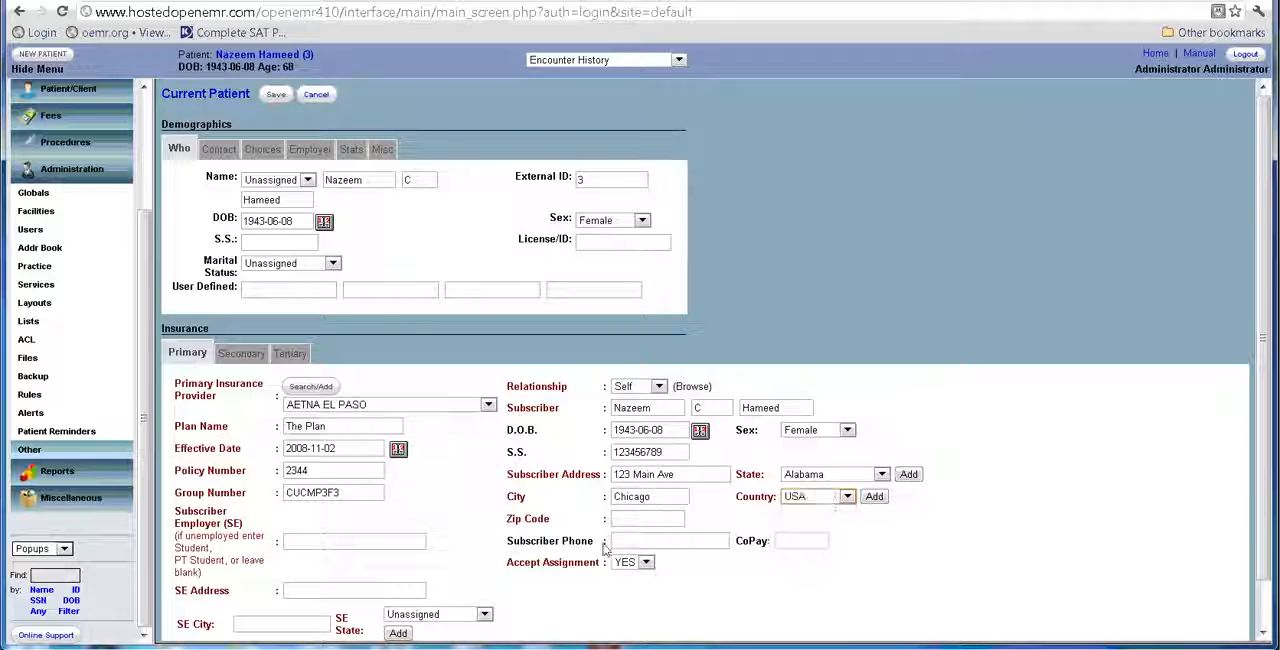
text(123456)
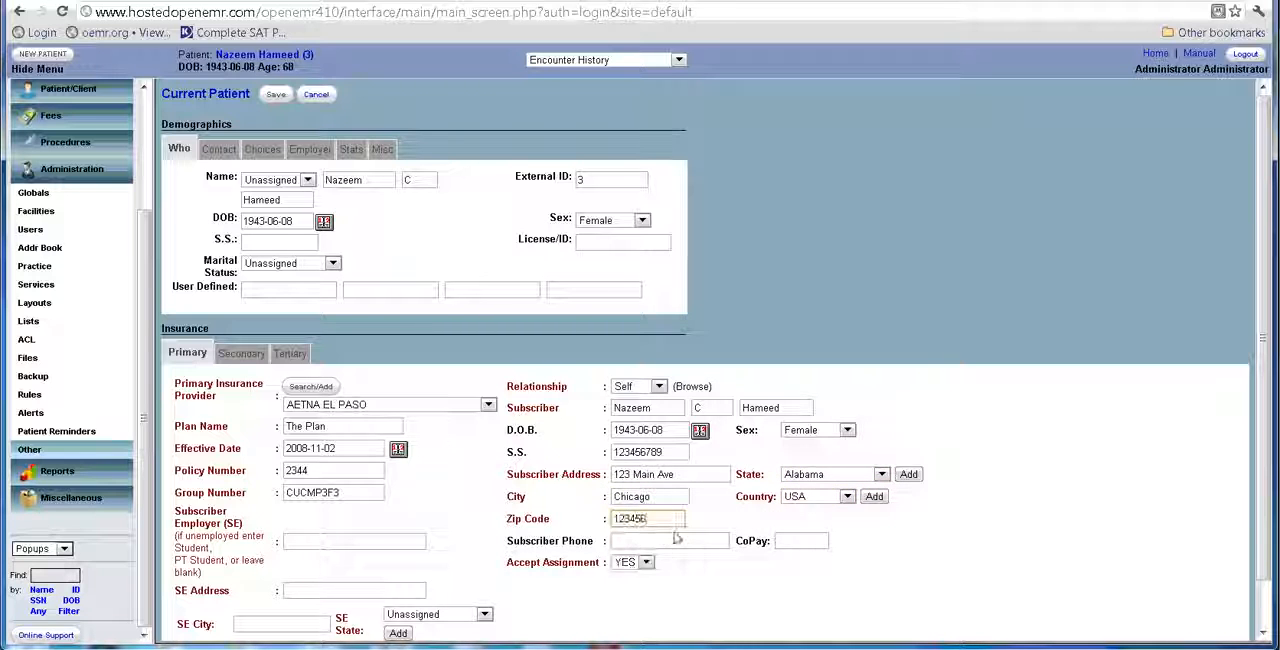
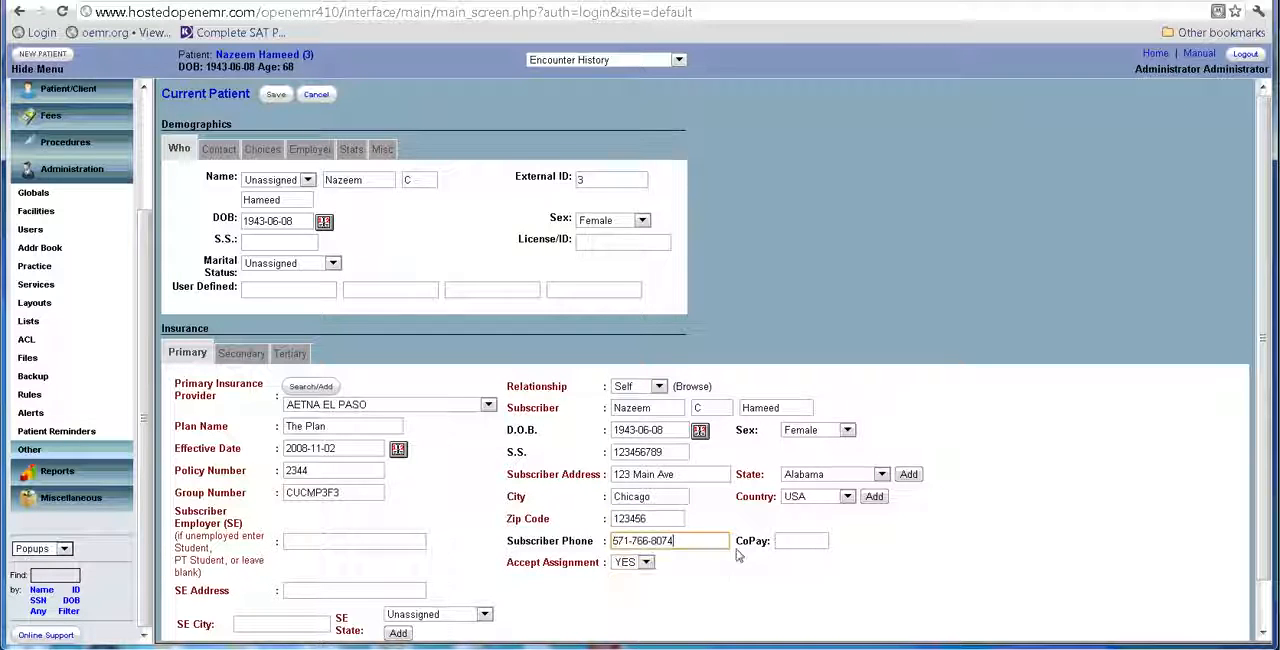
text(20)
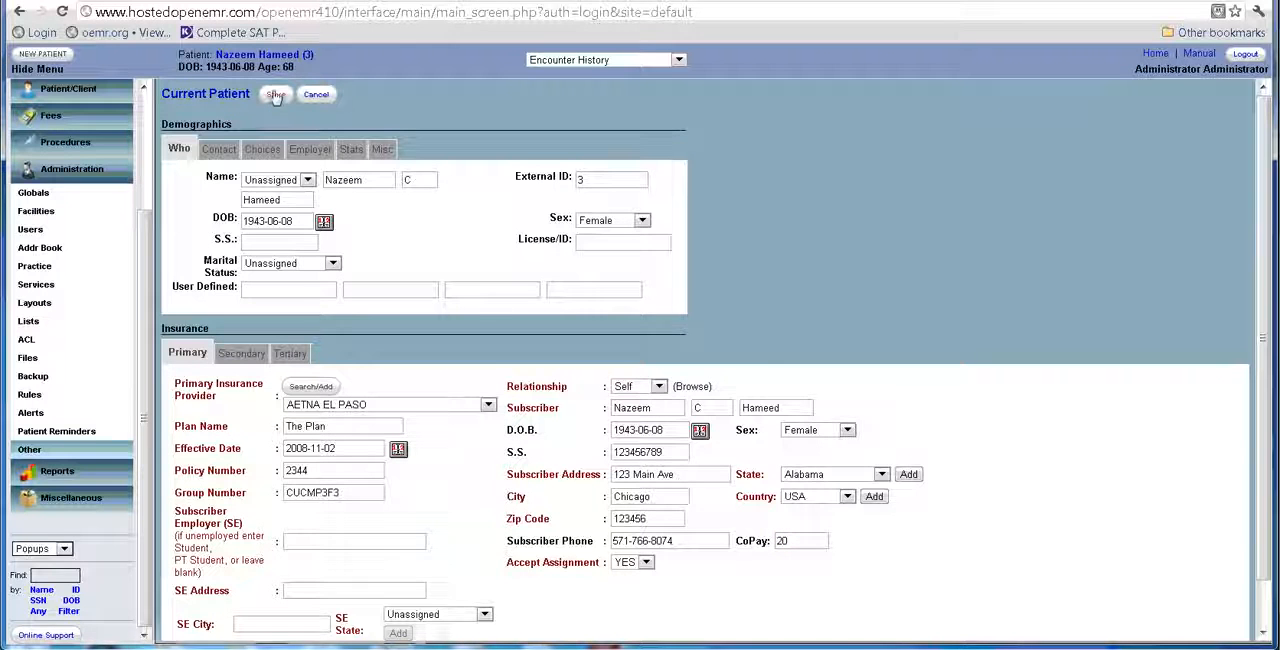
Step: Copy the subscriber's SS number 123456789 into the patient's SS field and save the demographics
click(276, 94)
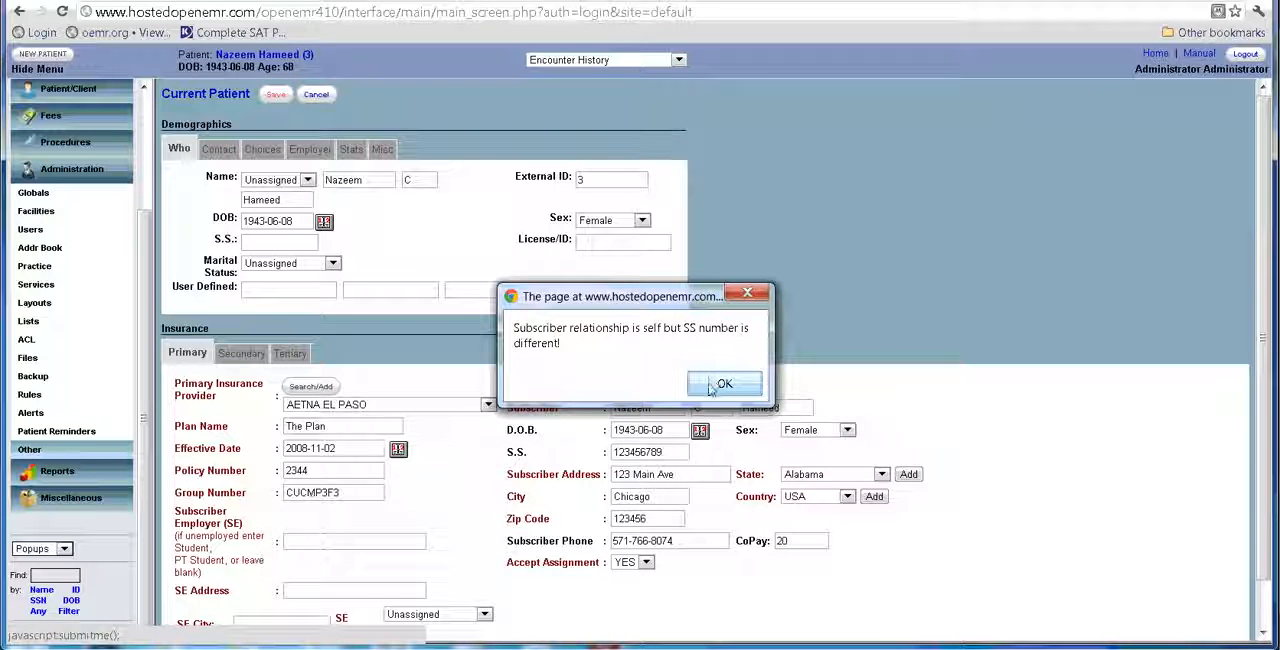
click(724, 384)
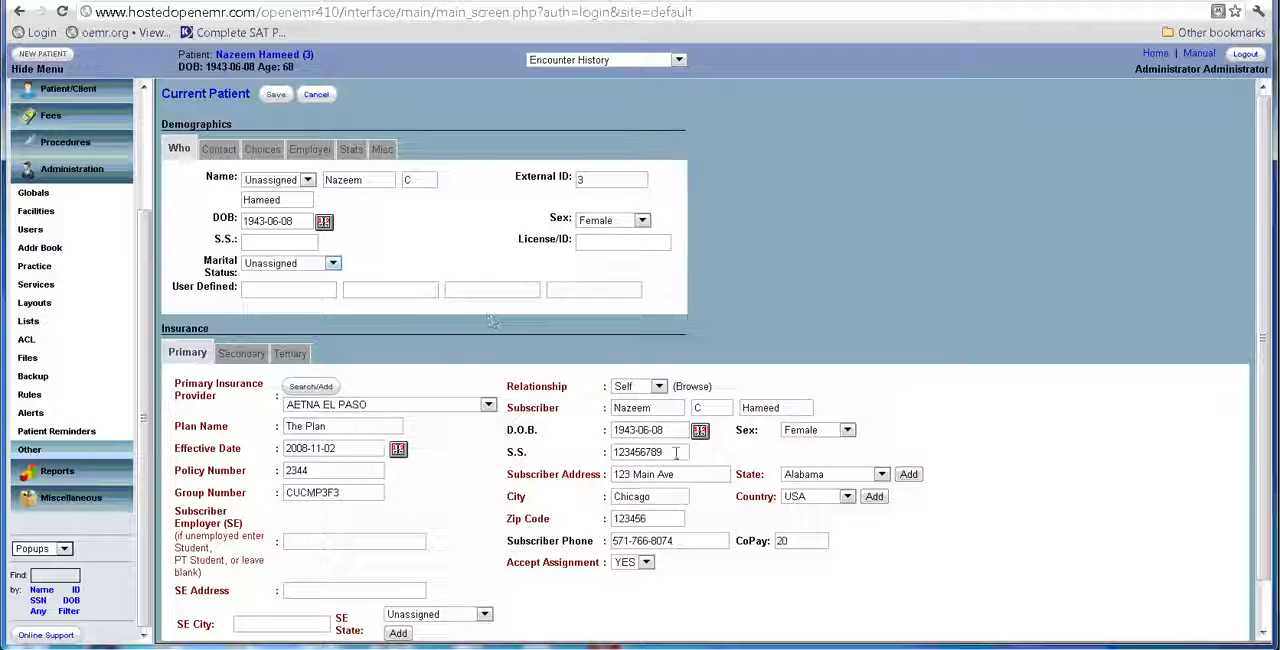
right_click(648, 452)
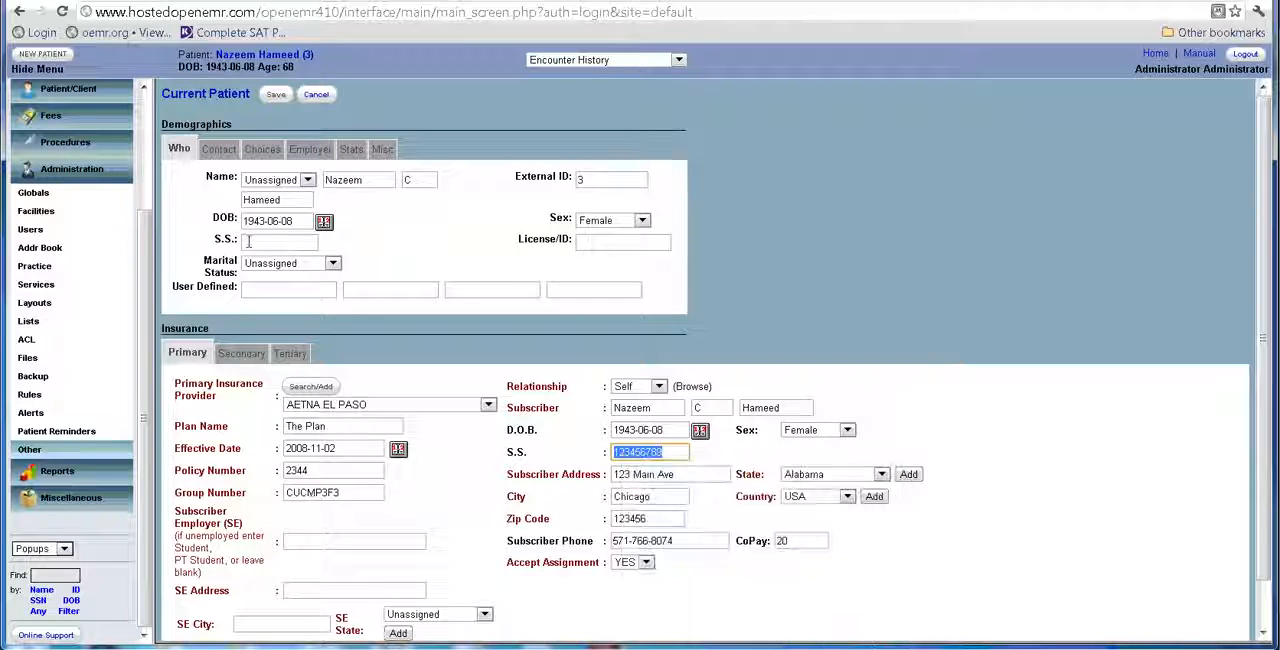
right_click(280, 242)
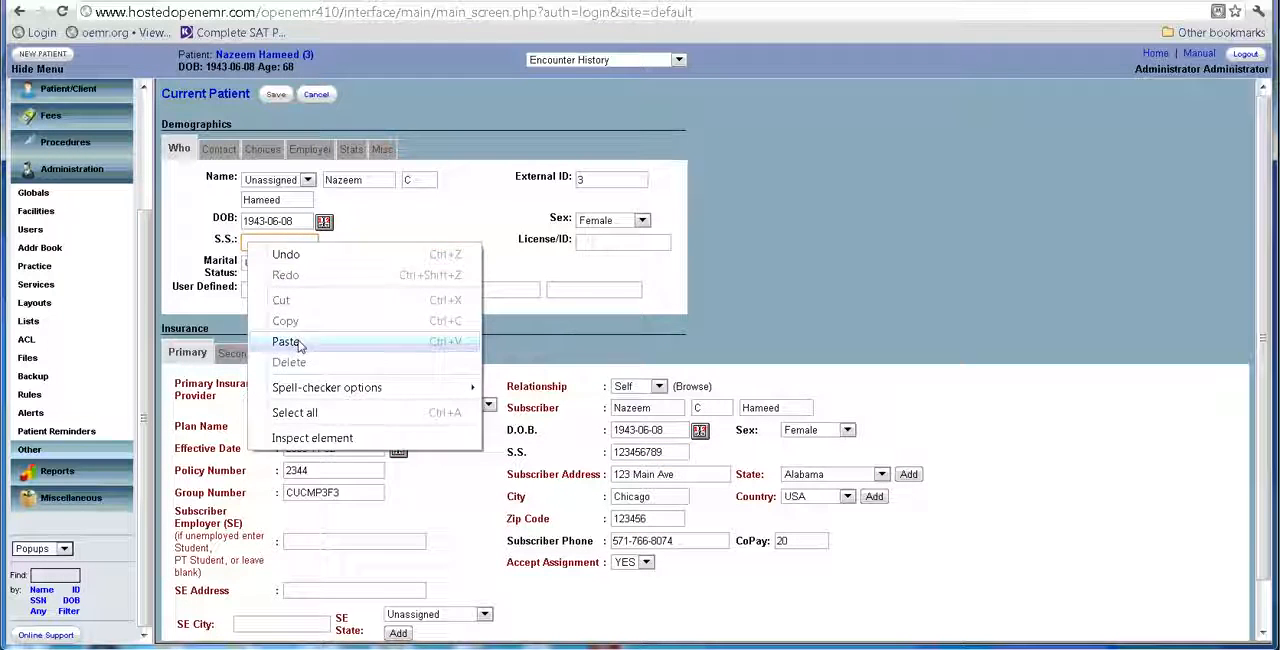
click(288, 340)
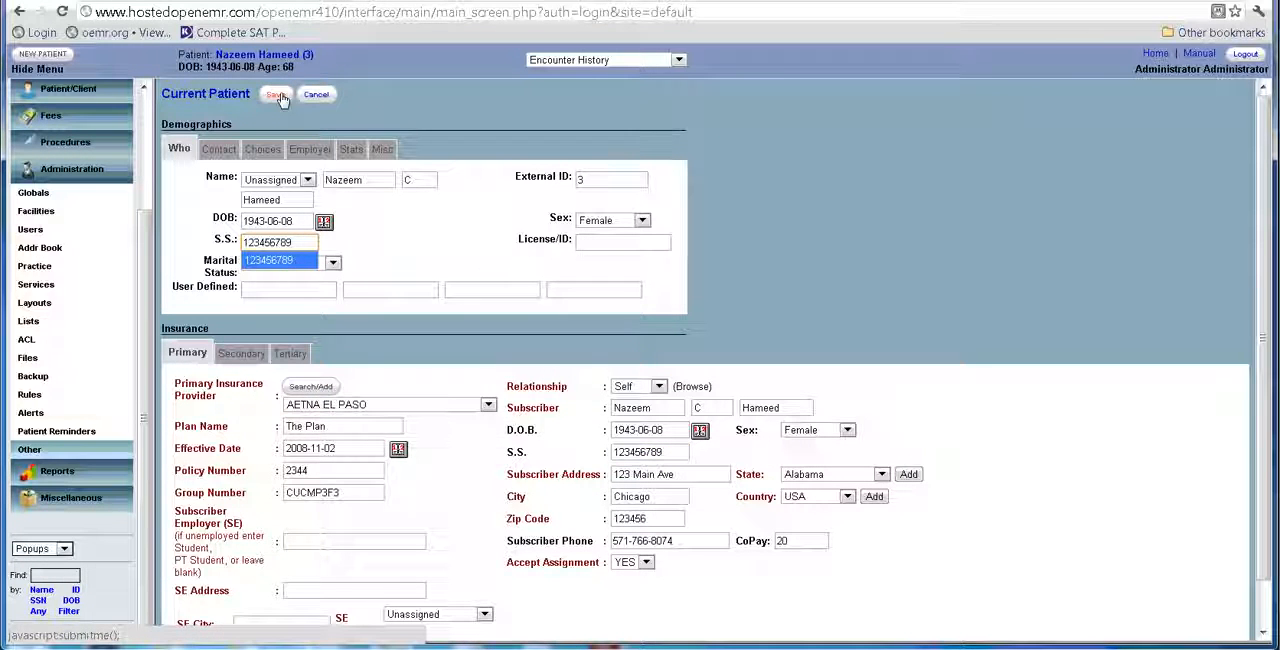
click(274, 94)
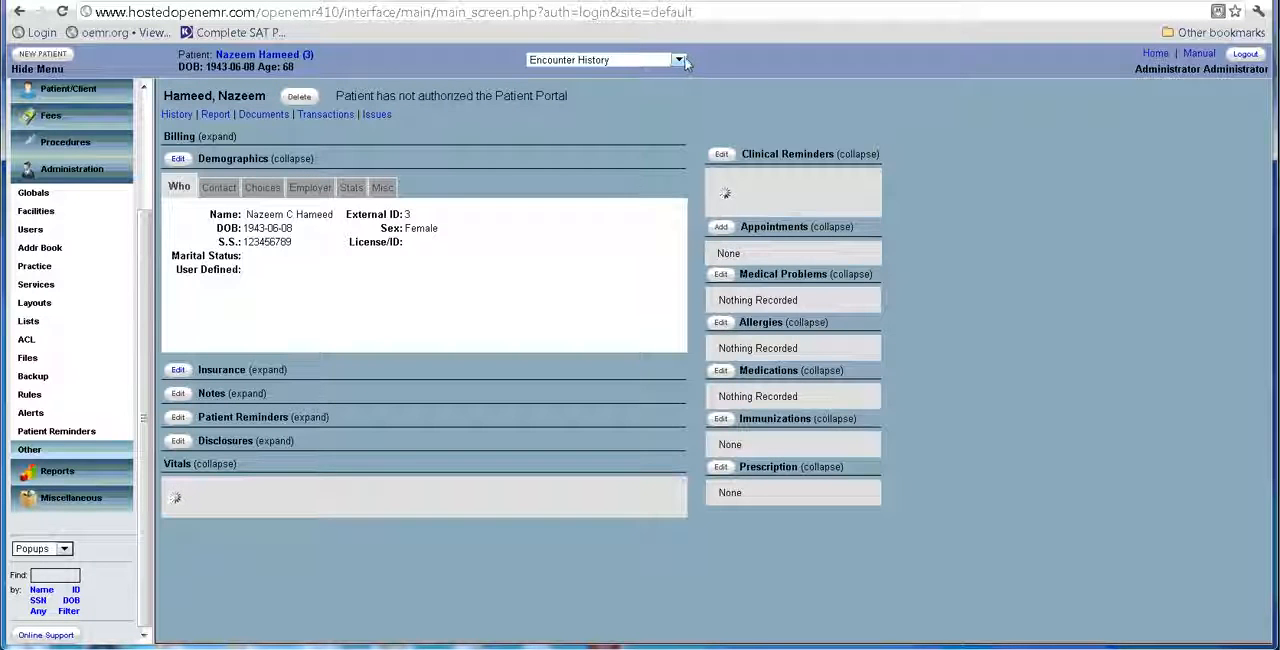
Step: Save a new encounter with reason 'anxiety' and visit category Established Patient
click(678, 60)
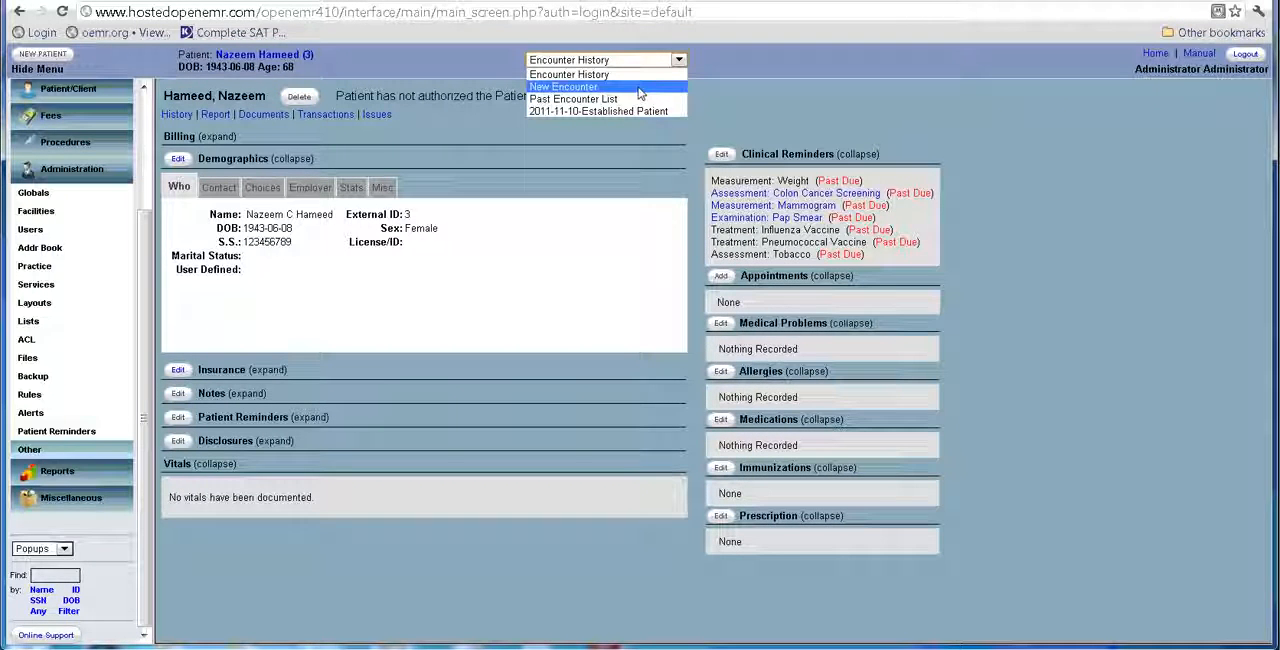
click(564, 88)
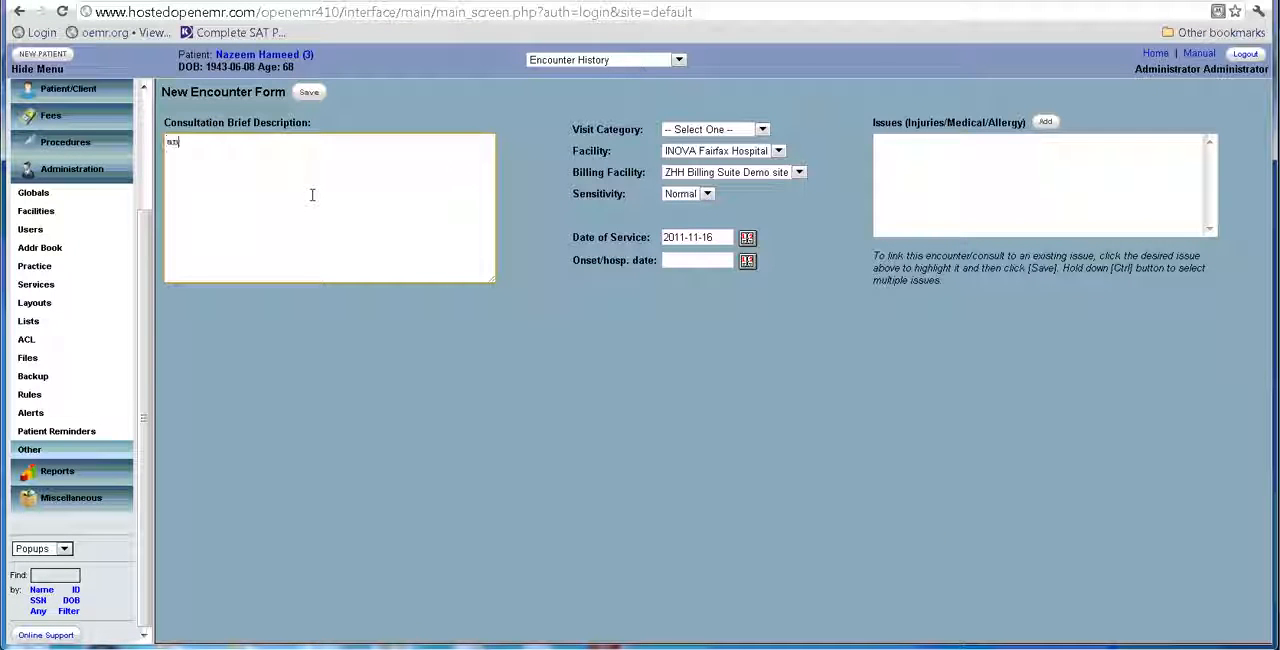
text(xiety)
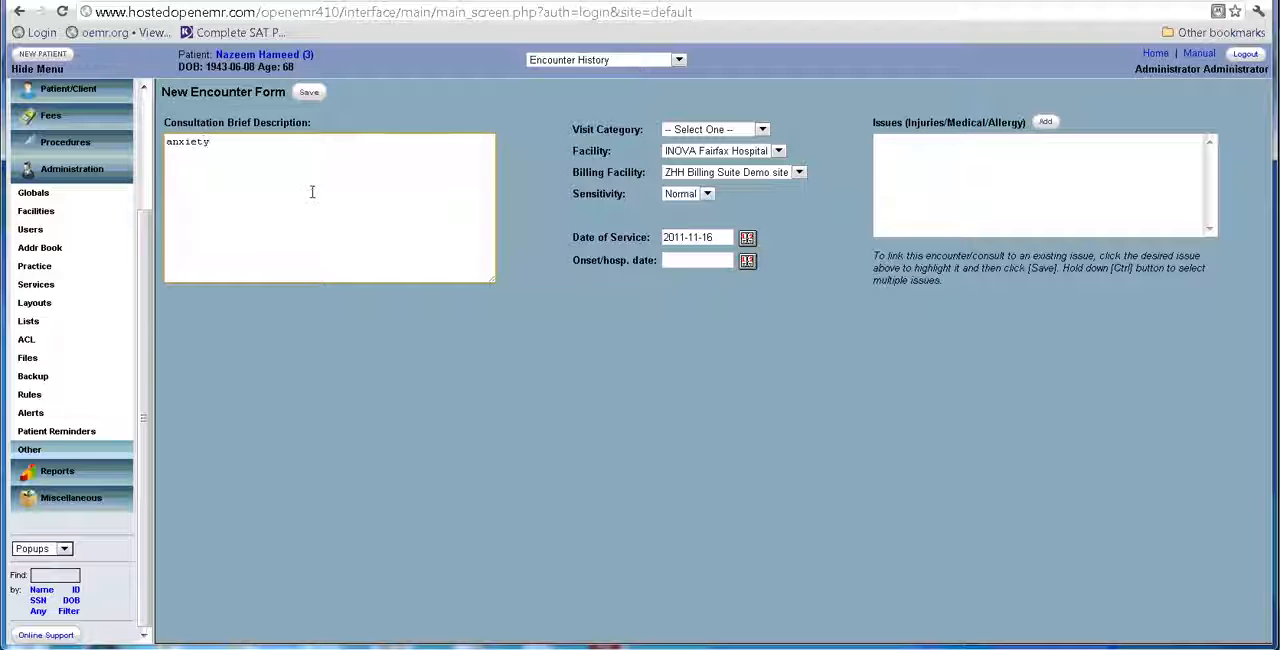
click(762, 128)
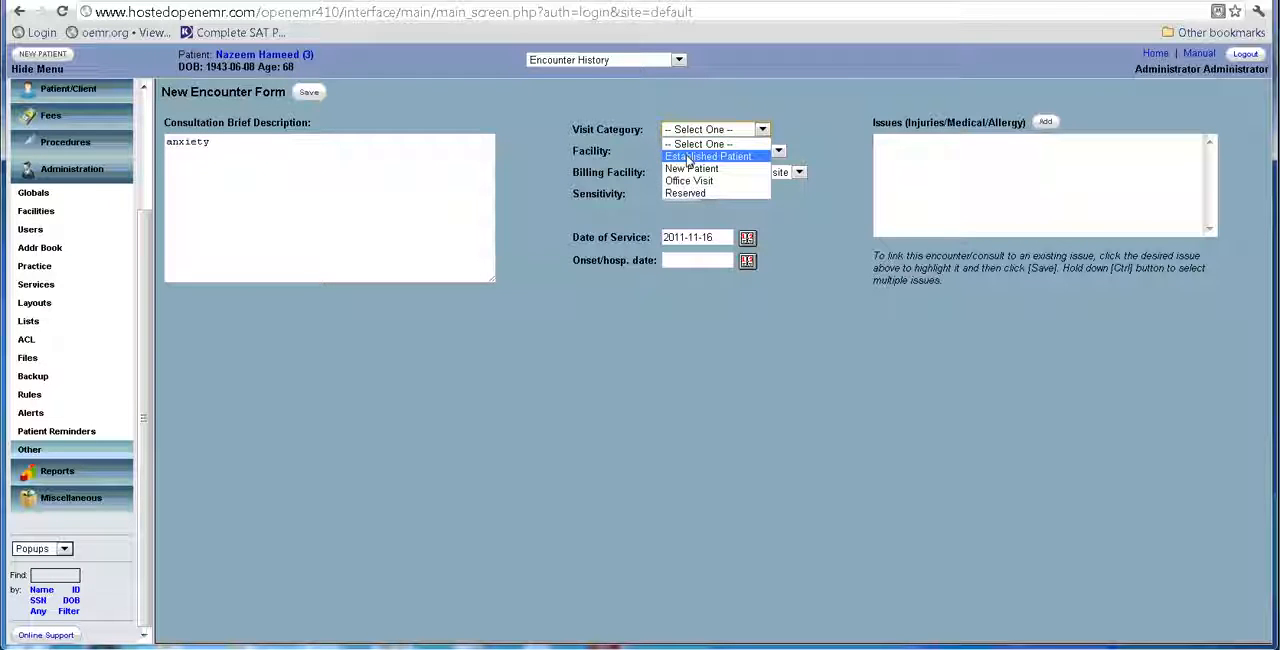
click(708, 156)
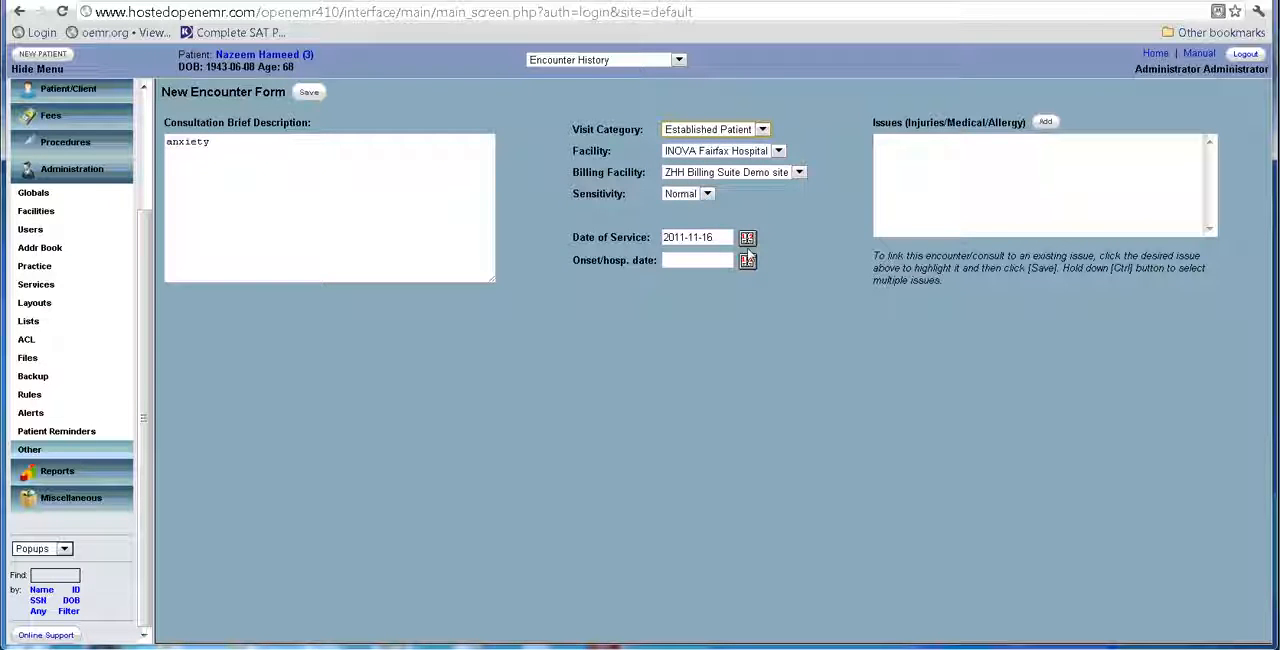
click(308, 92)
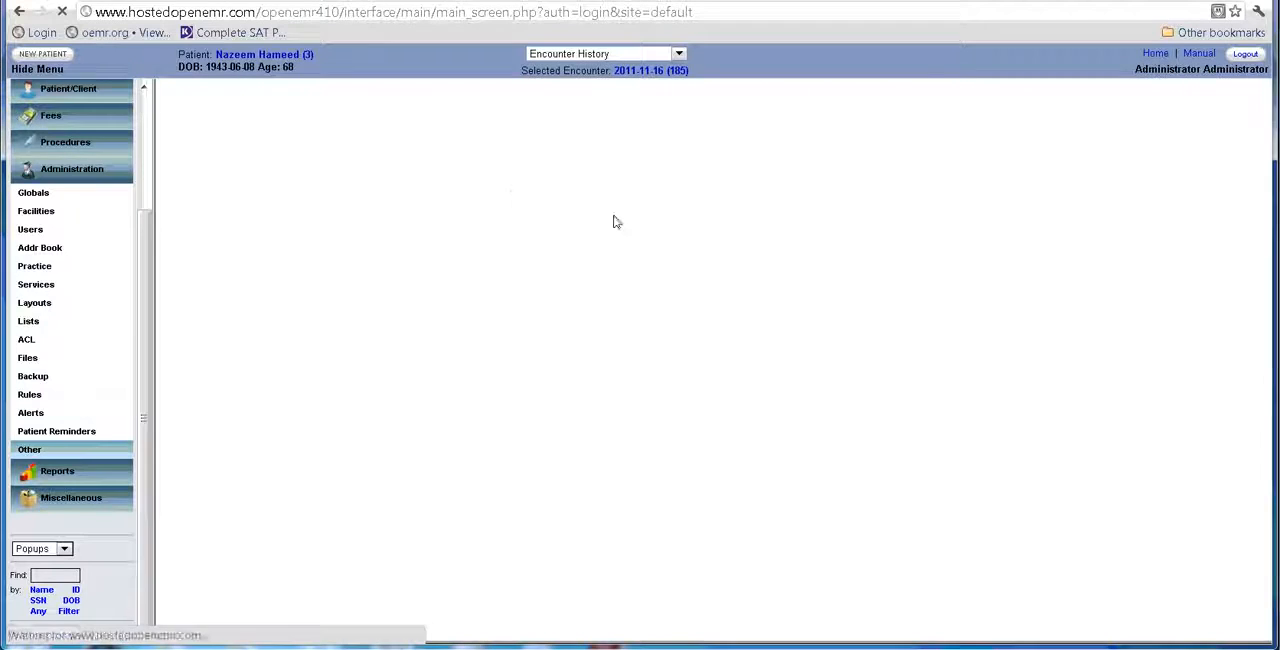
click(652, 88)
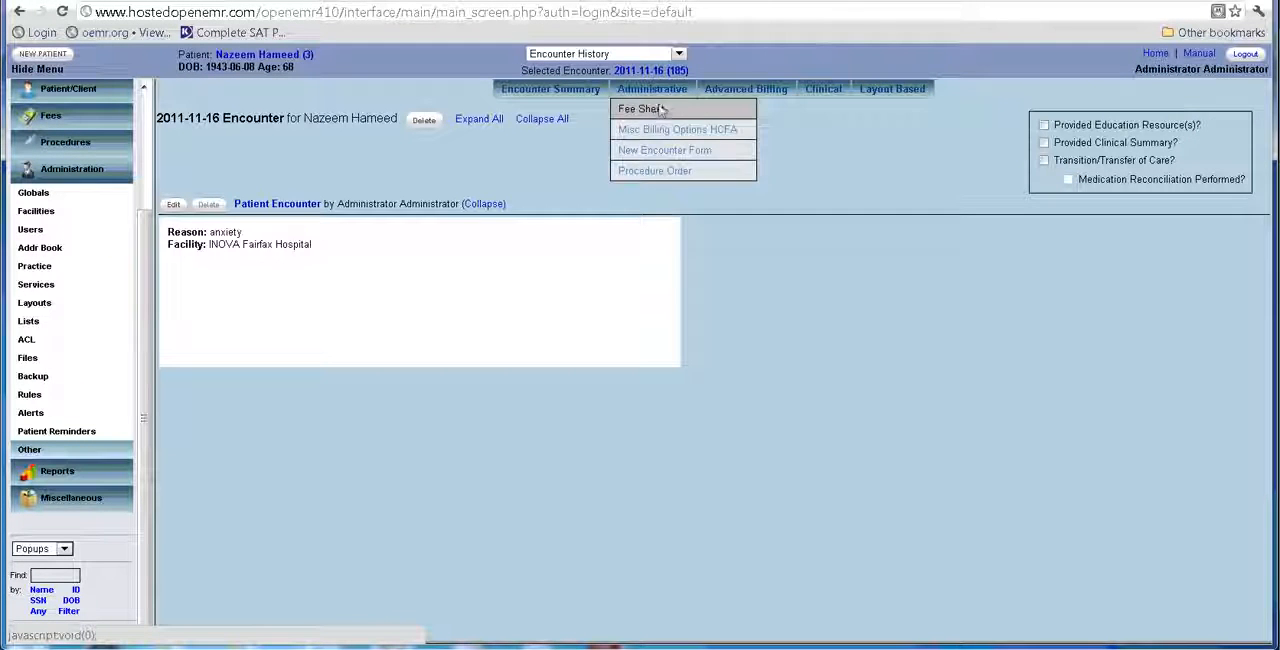
Step: On the fee sheet, add the Comprehensive established-patient visit and search CPT4 codes for 992
click(640, 108)
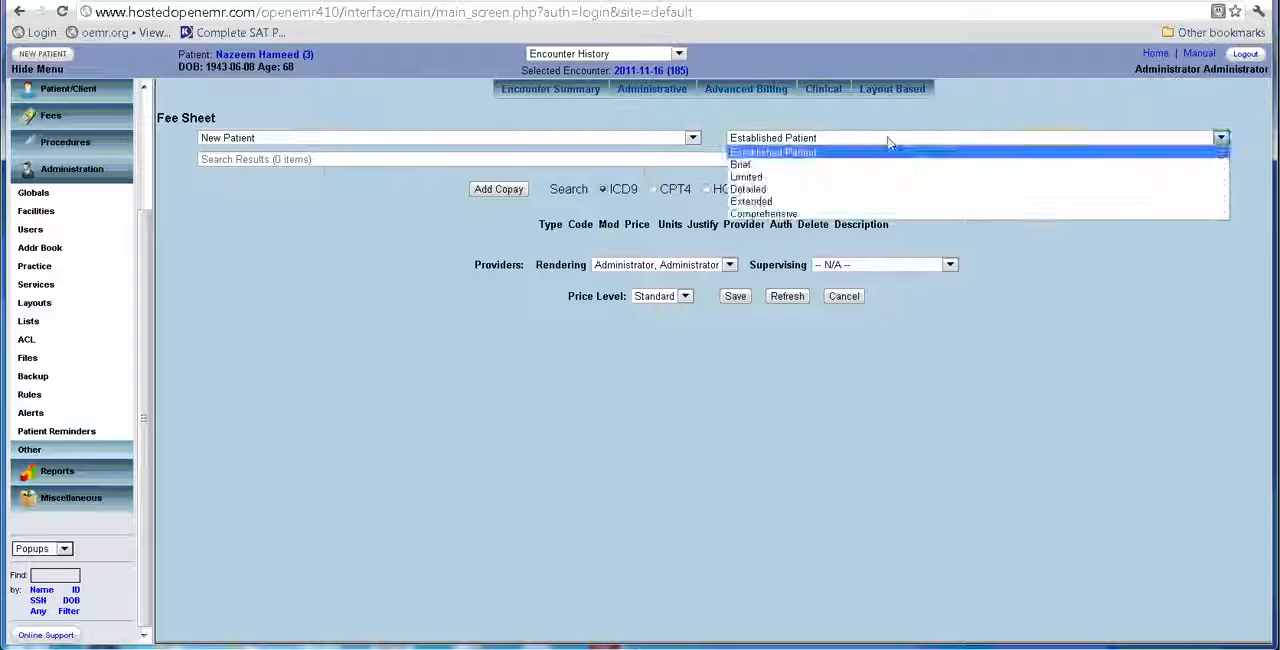
click(692, 136)
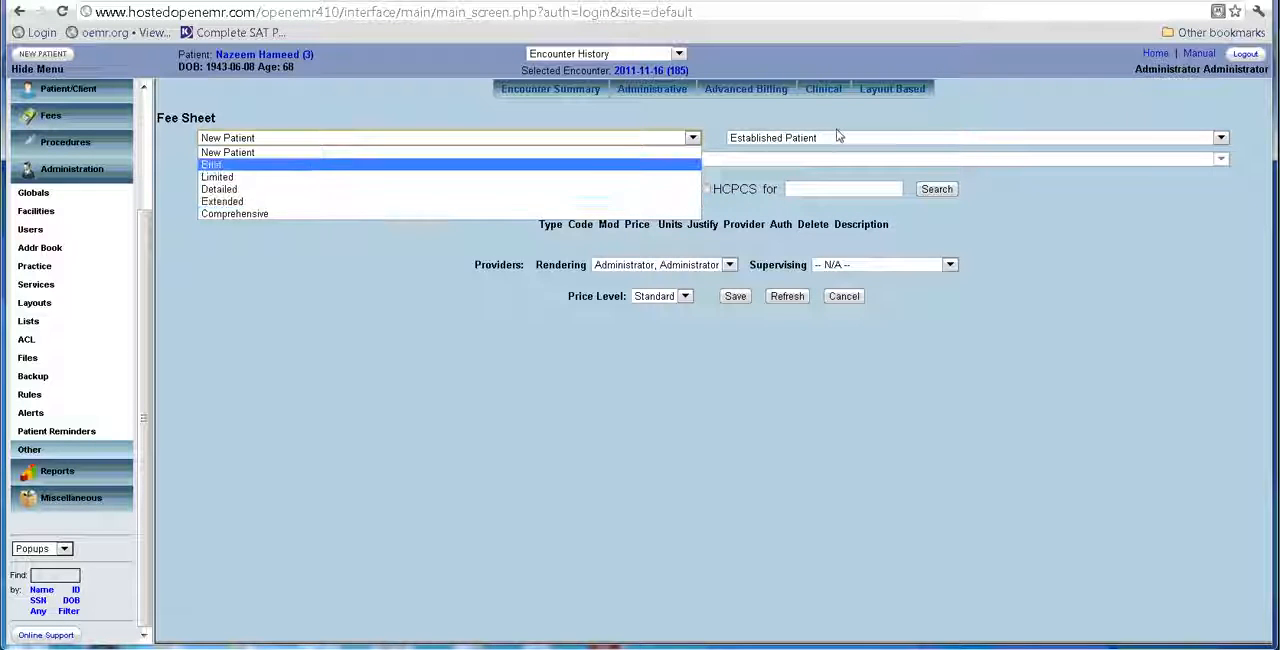
click(1218, 136)
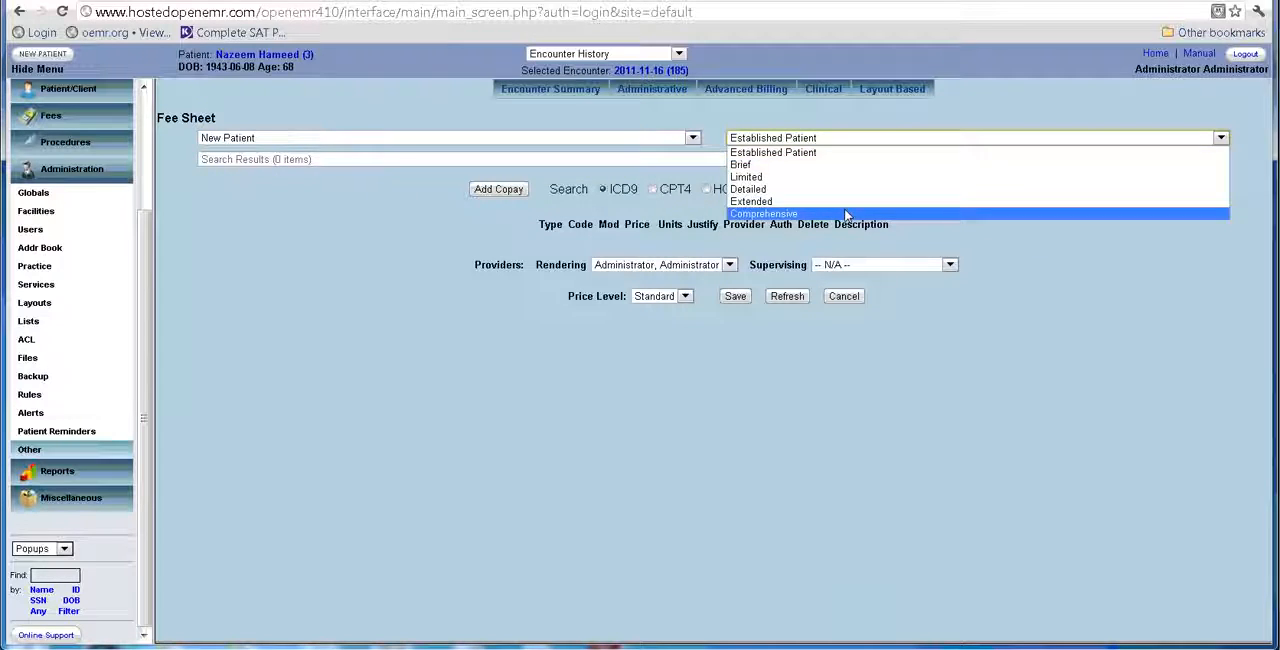
click(764, 212)
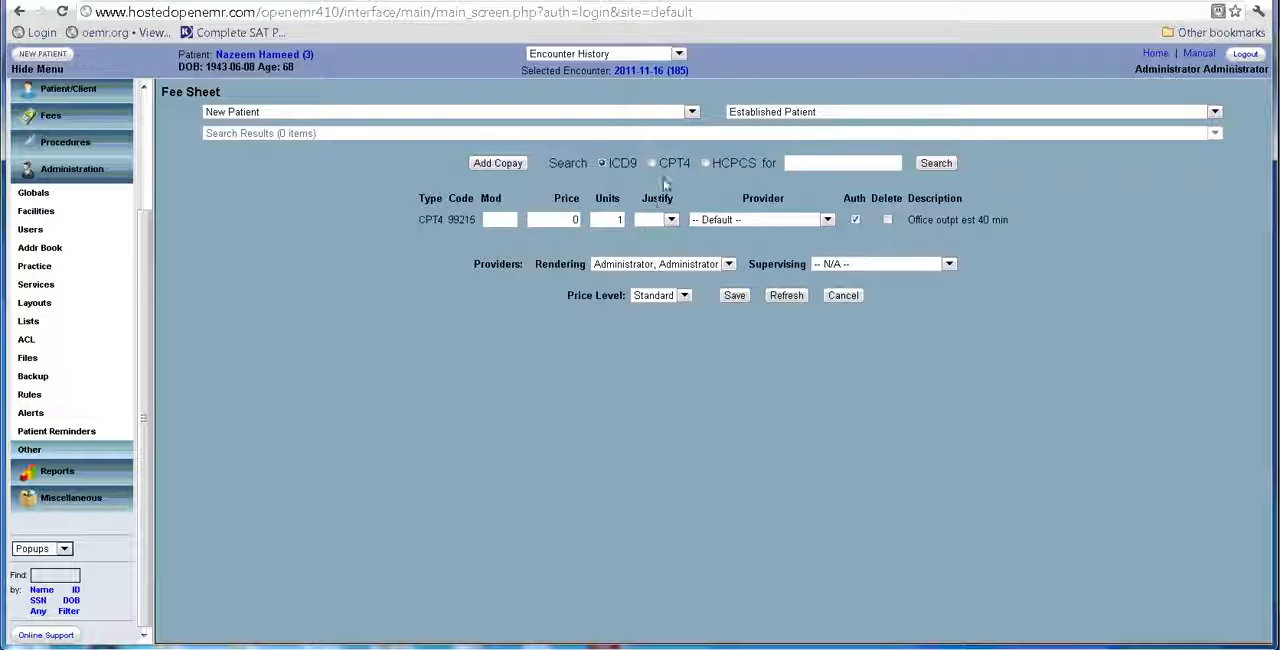
click(652, 162)
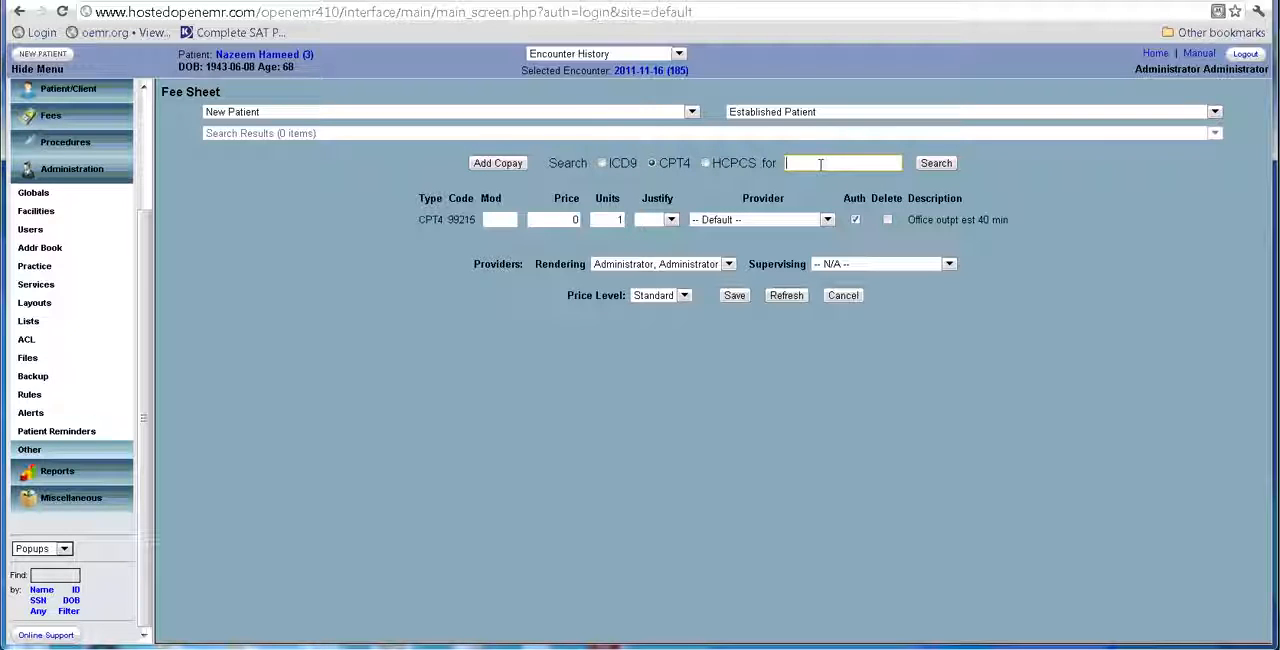
text(992)
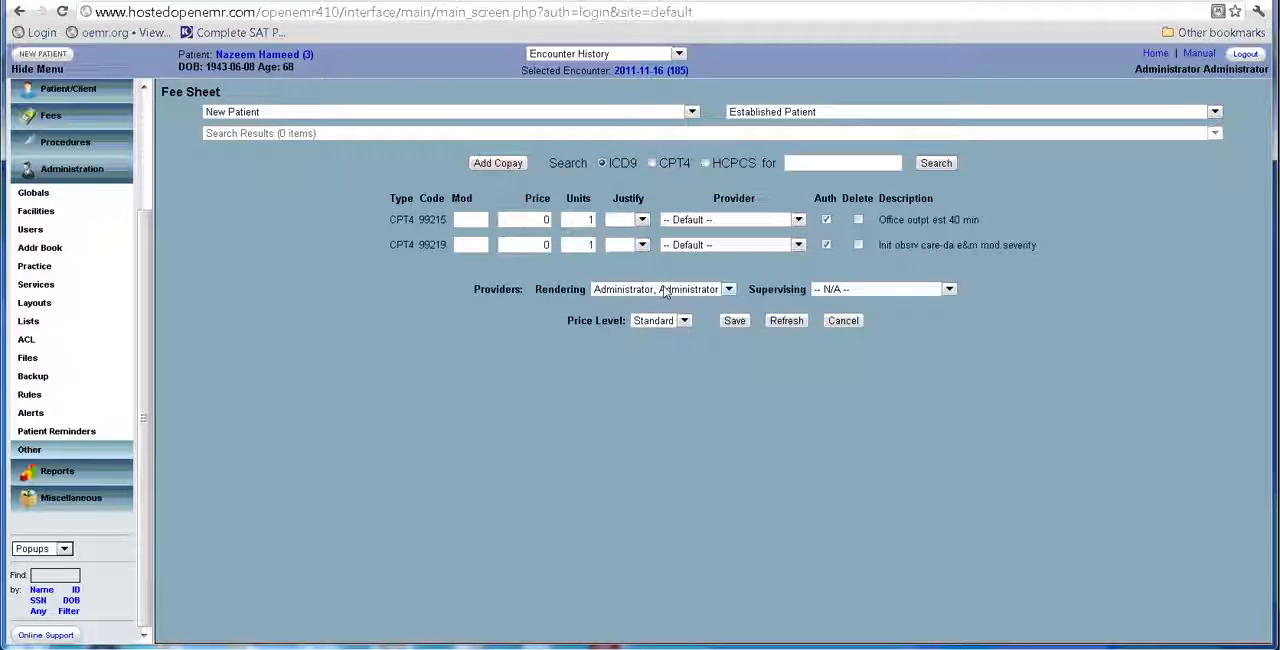
Step: Price the 99215 line at 200 and assign its provider
click(524, 220)
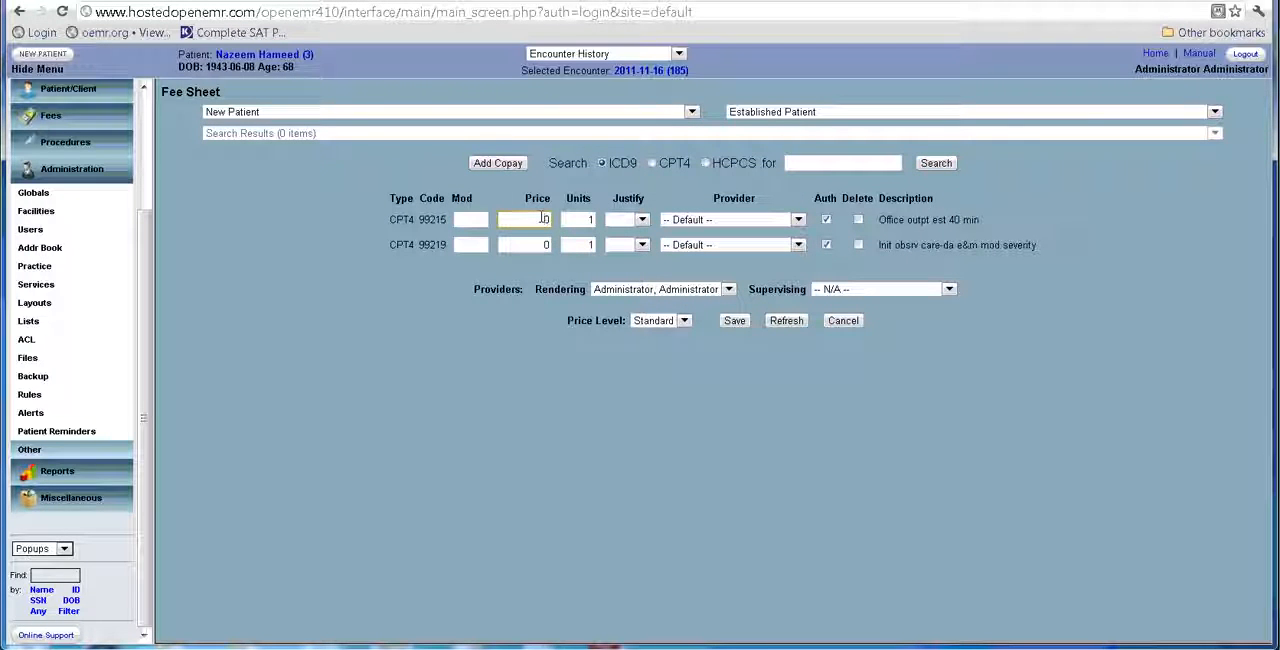
text(200)
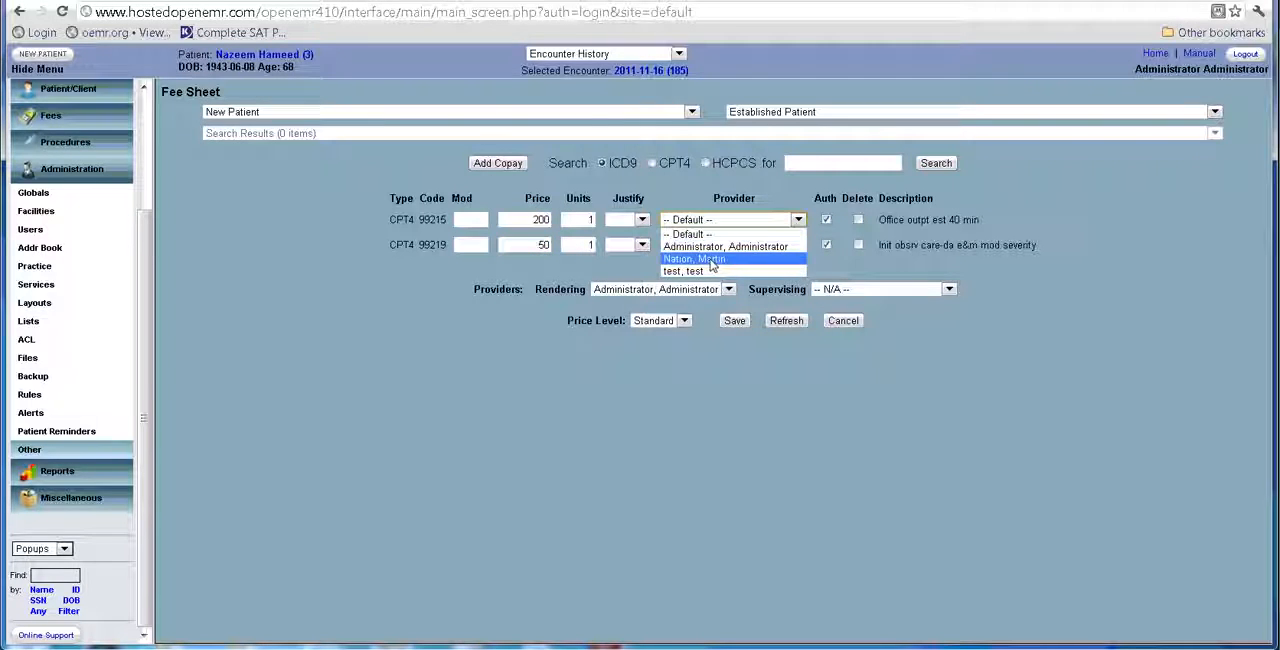
click(694, 258)
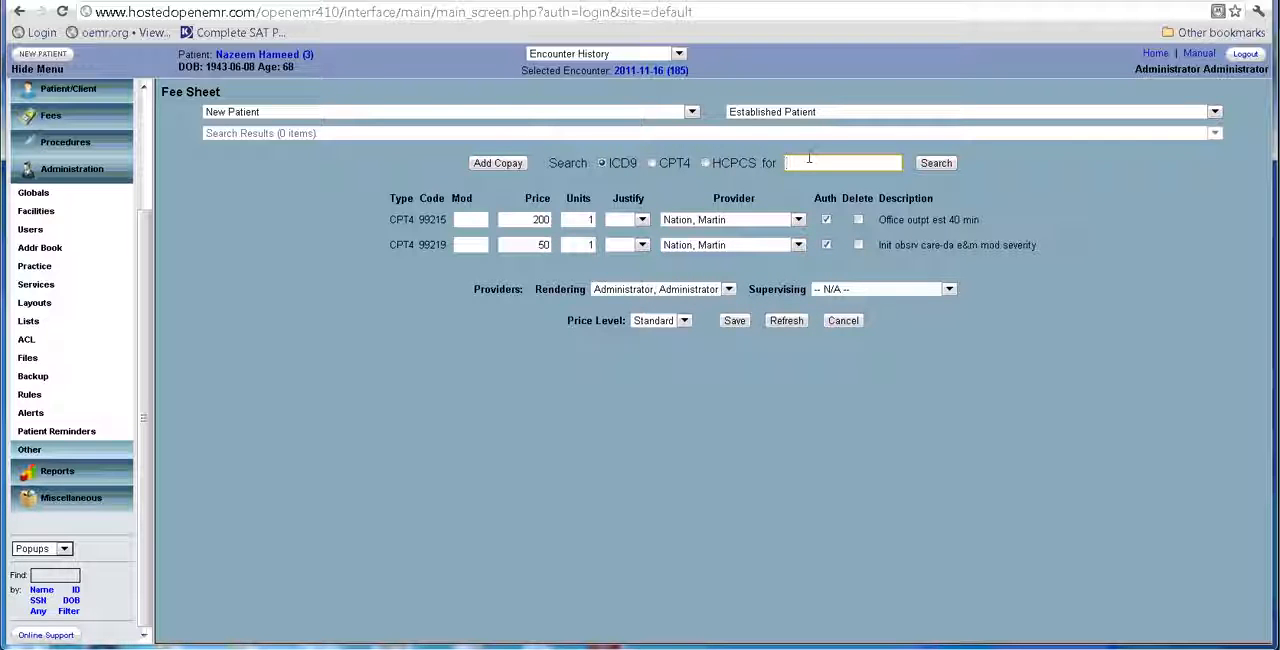
Step: Search ICD9 for 300 and add 300.09 Anxiety state nec and 300.1 Hysteria
text(300)
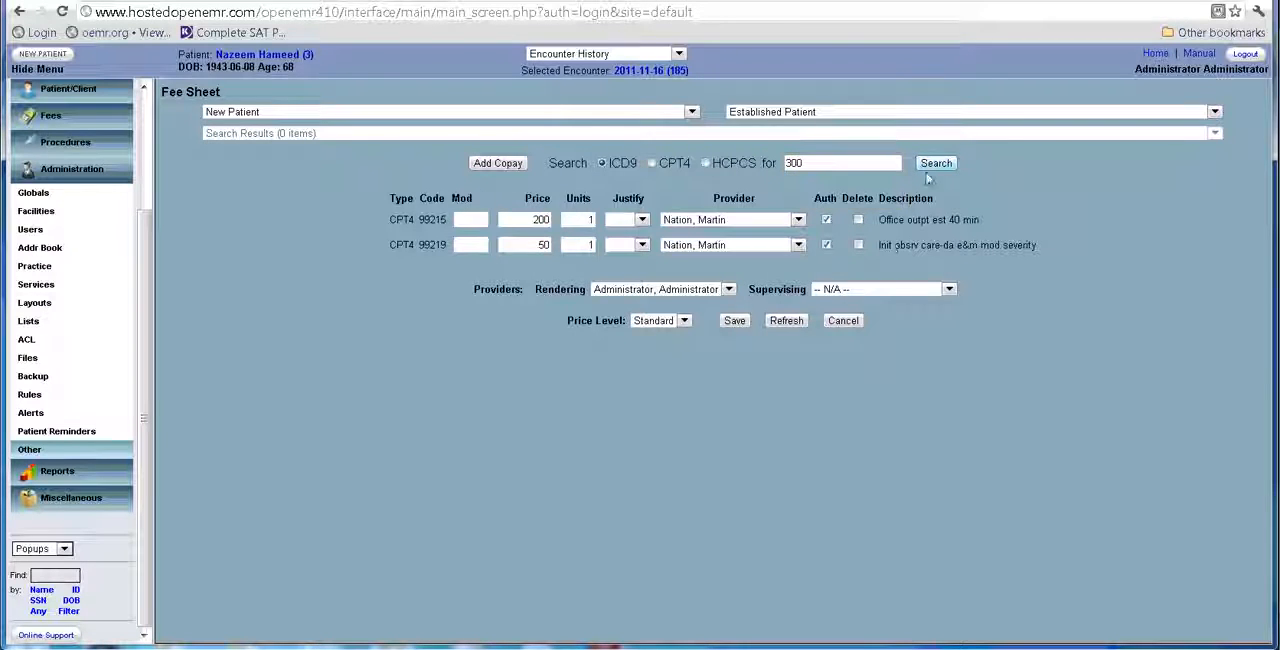
click(936, 162)
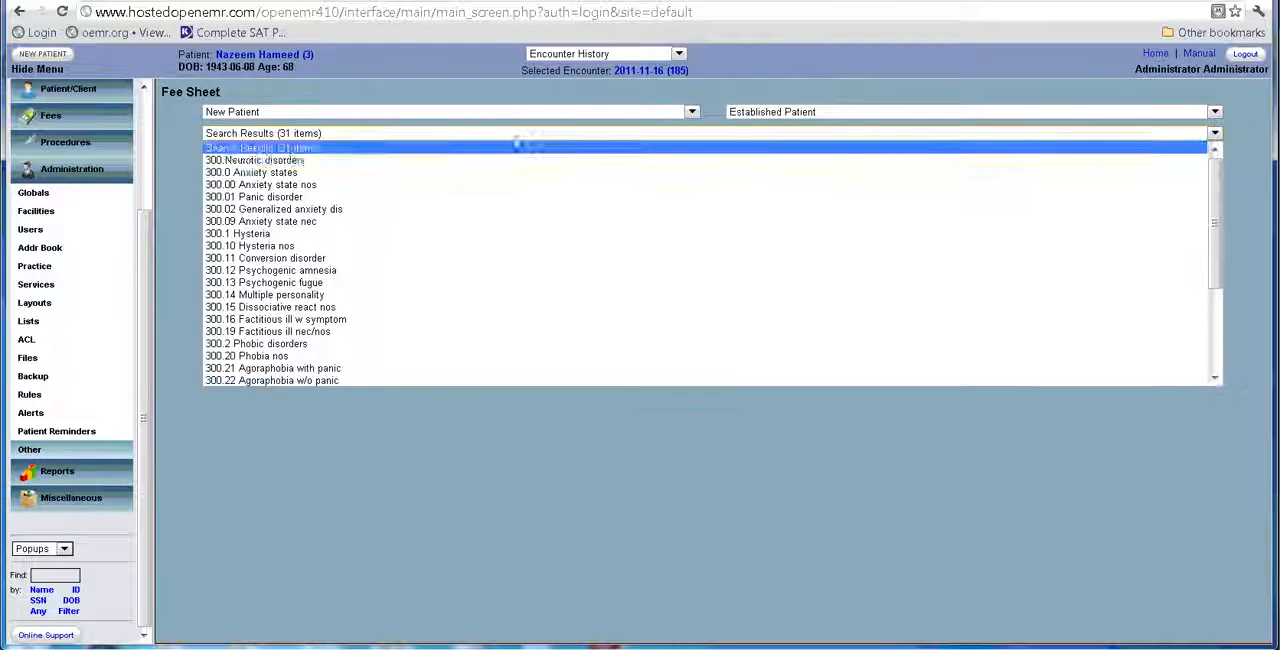
click(260, 222)
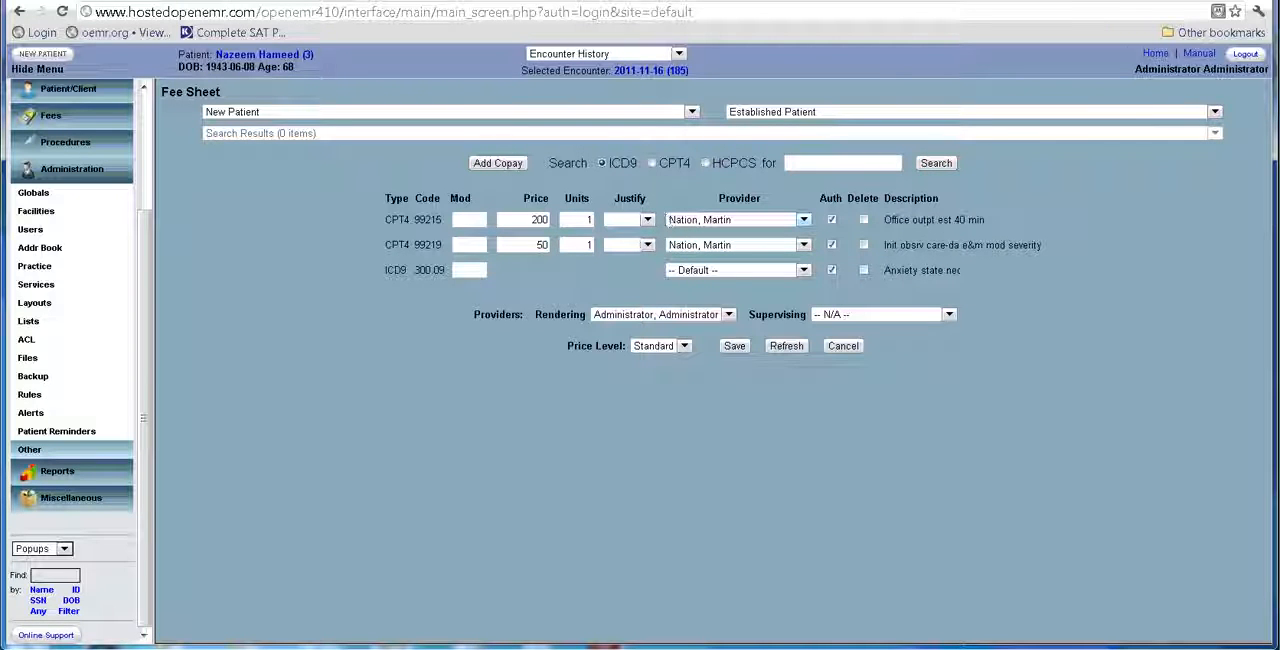
text(300)
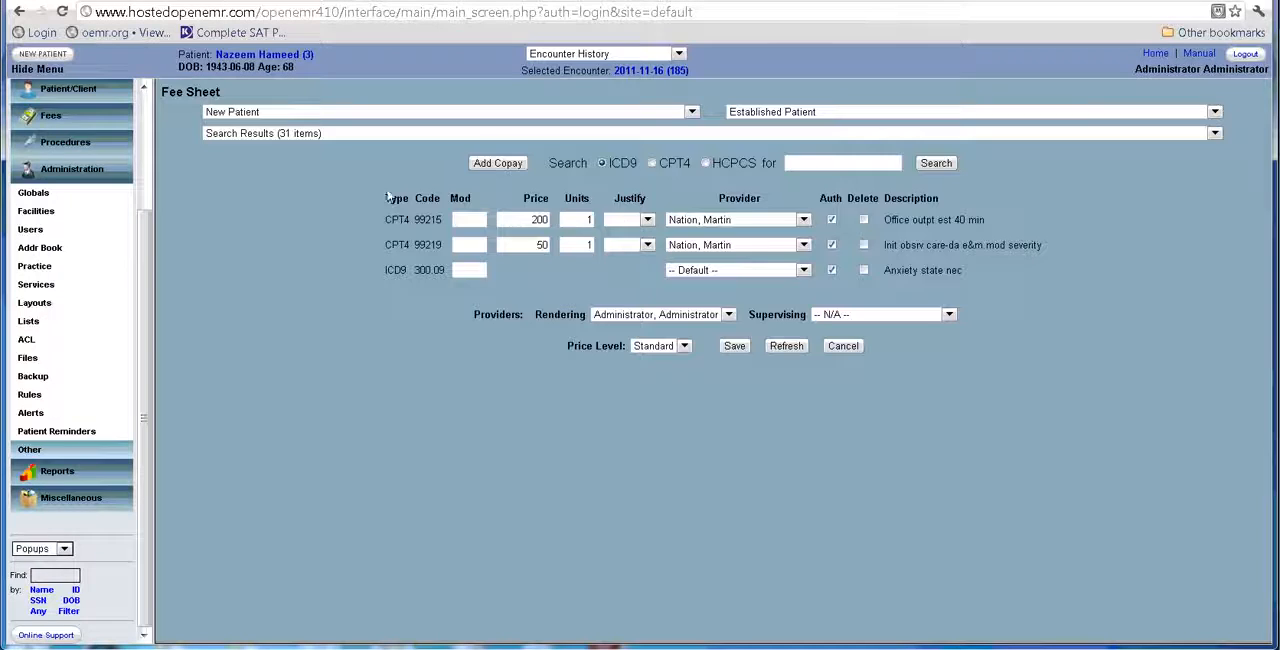
click(1214, 132)
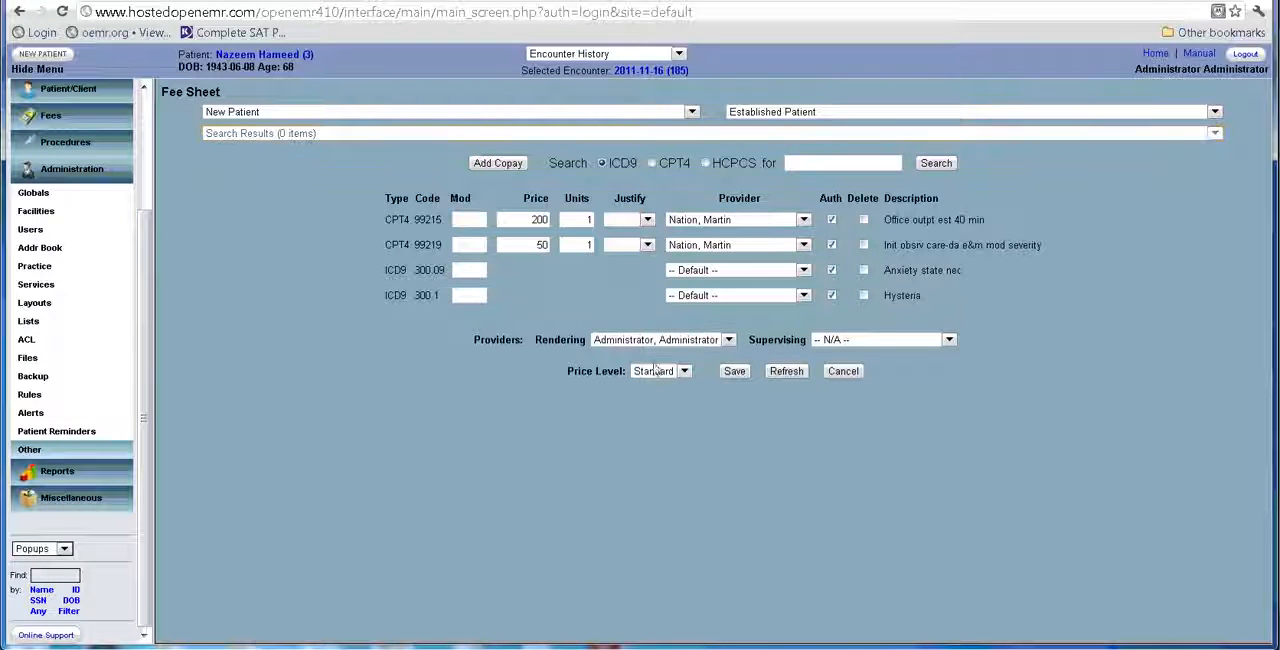
Step: Justify the 99215 and 99219 services with diagnoses 300.09 and 300.1
click(648, 244)
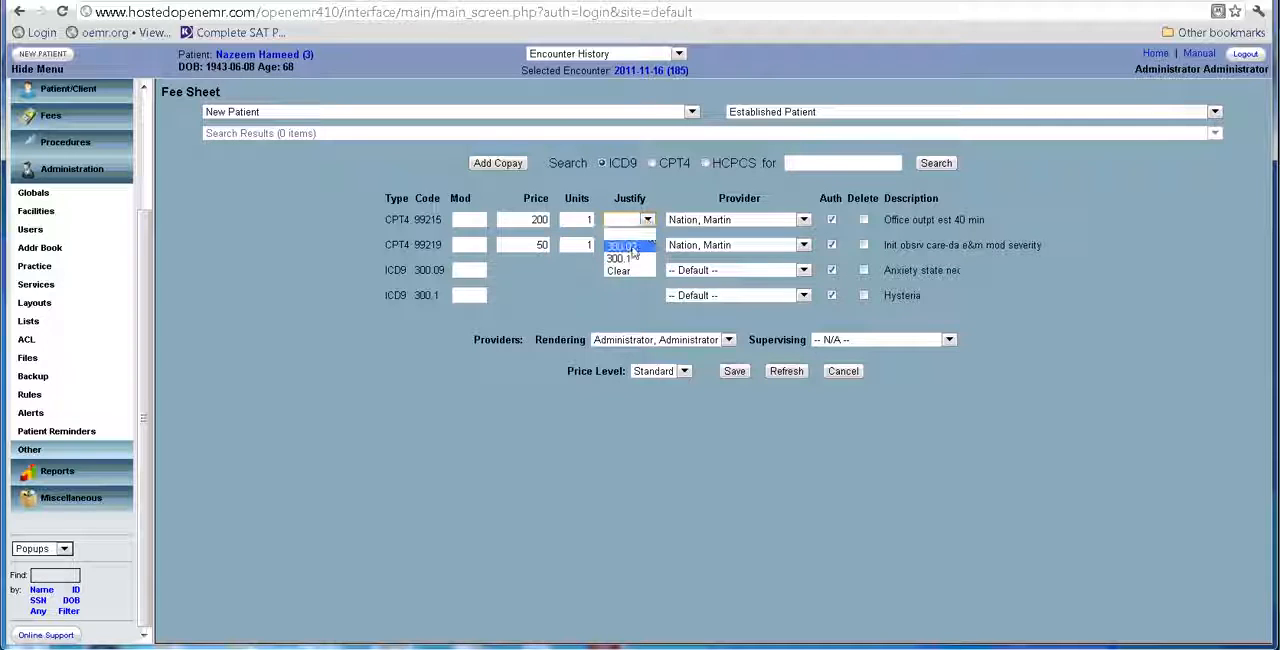
click(620, 246)
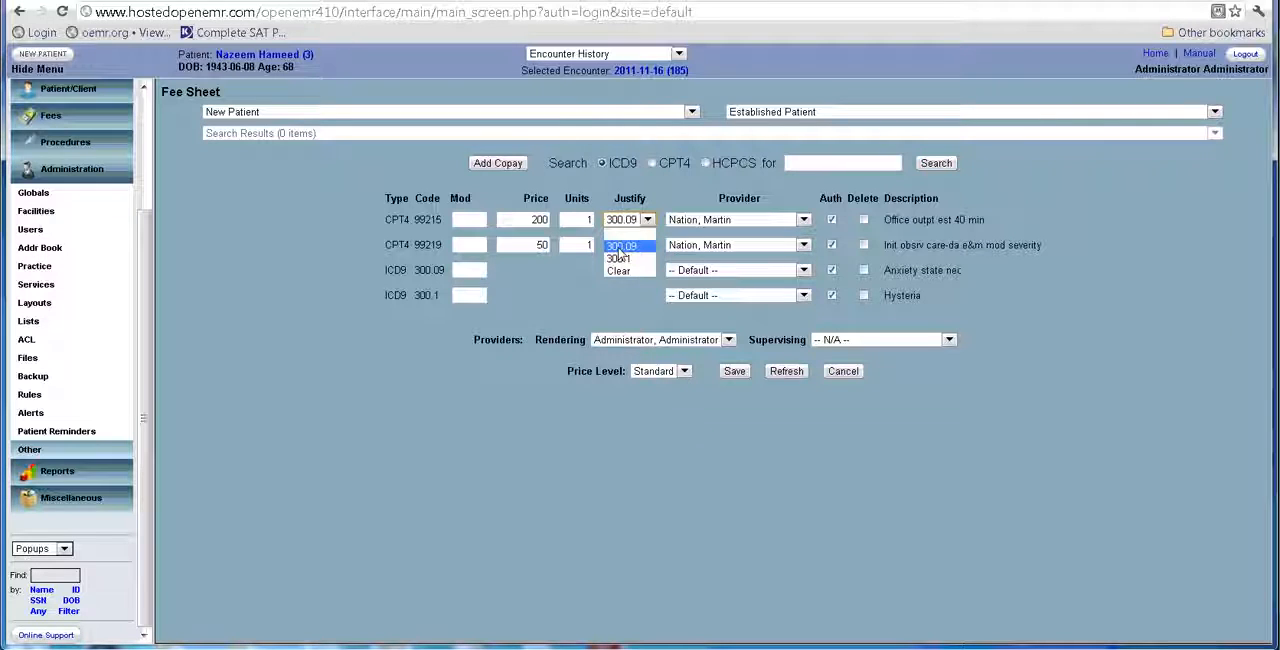
click(648, 220)
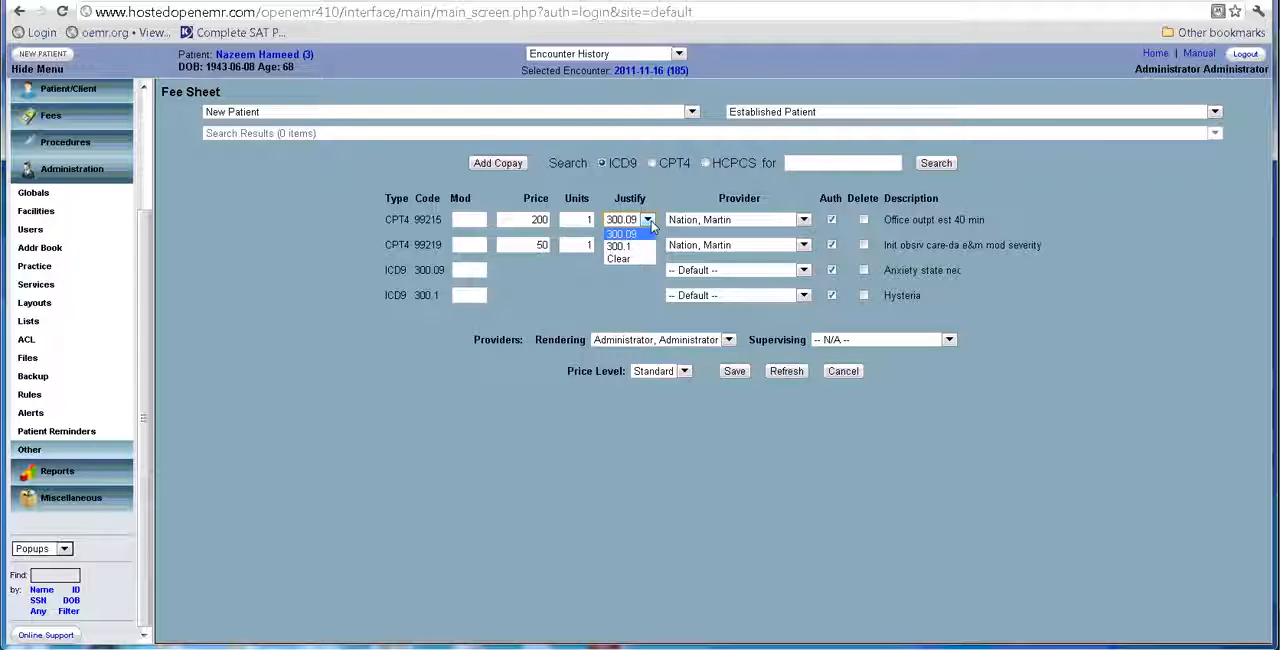
click(620, 246)
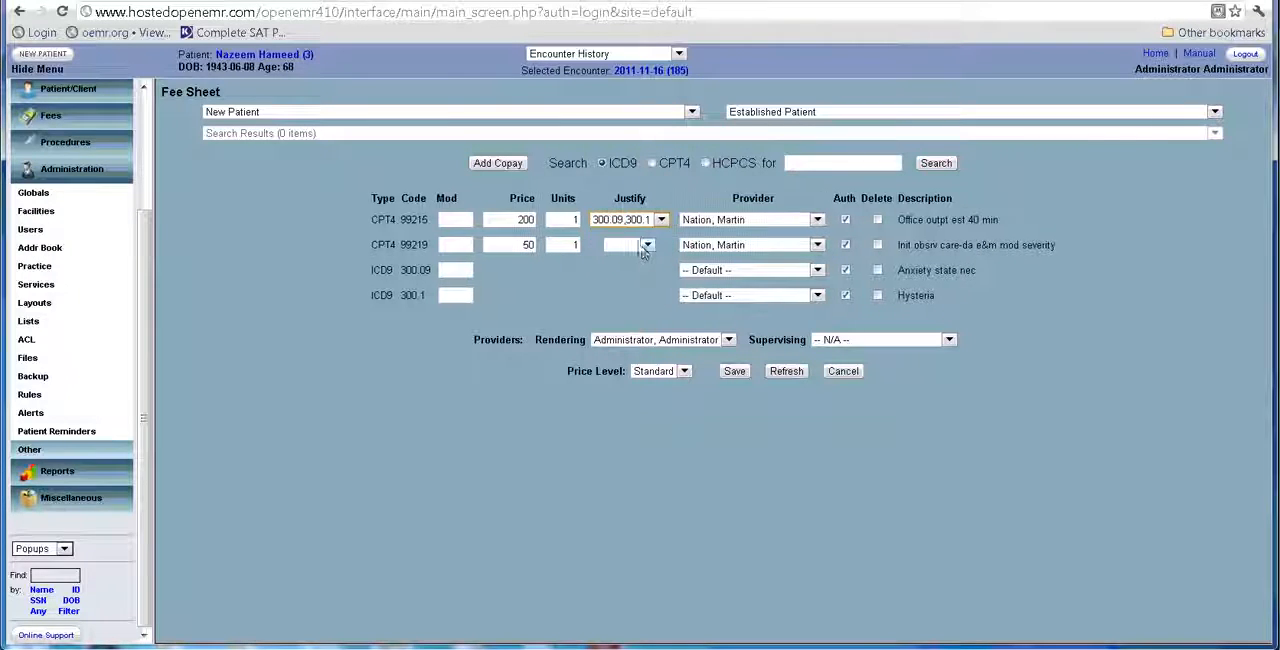
click(648, 244)
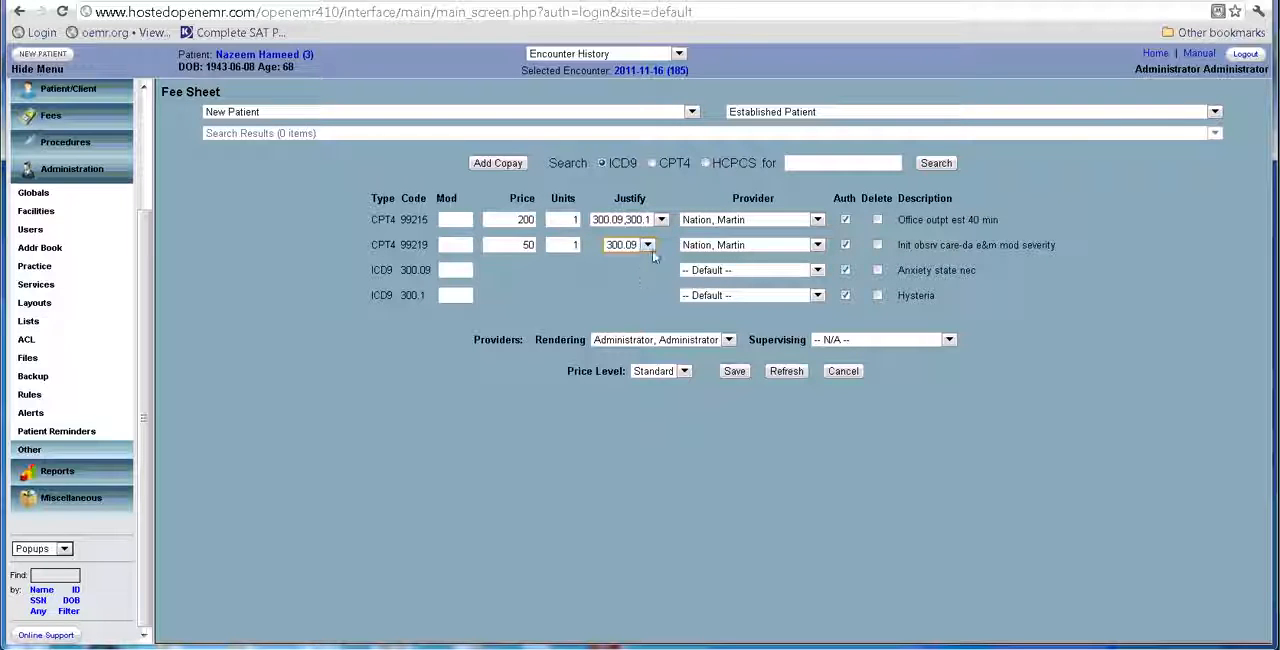
click(648, 244)
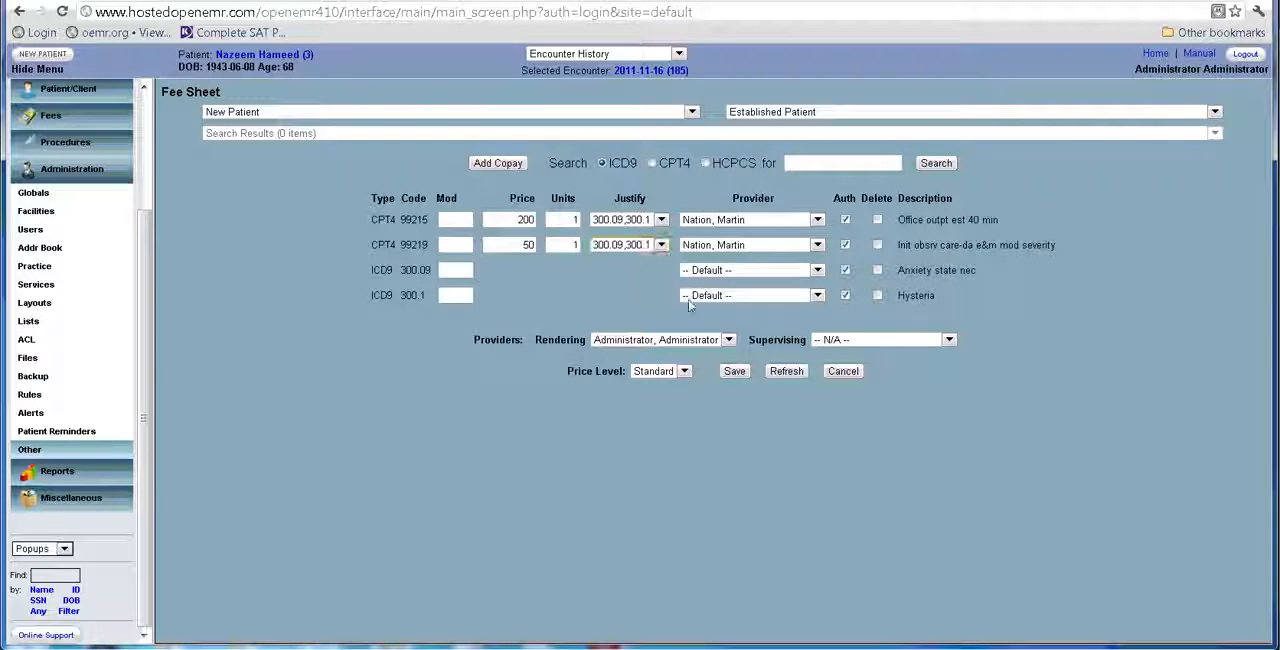
Step: Assign the same clinician as provider and supervising, add a 20 copay, and save
click(816, 270)
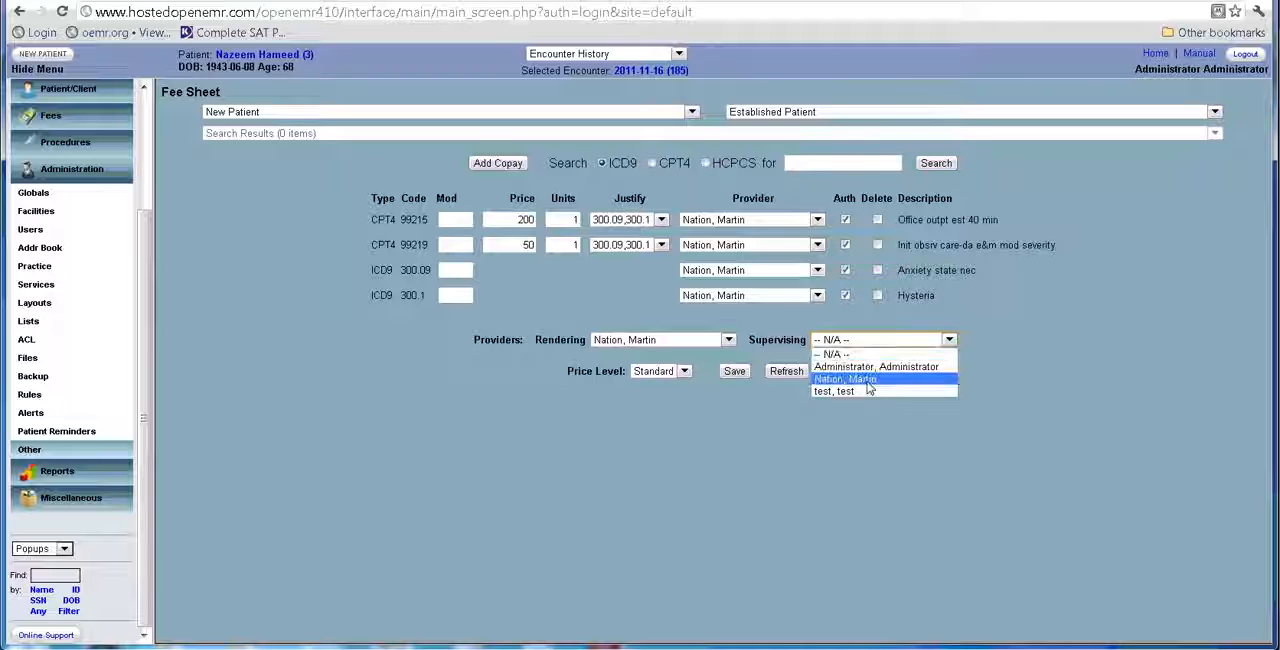
click(844, 378)
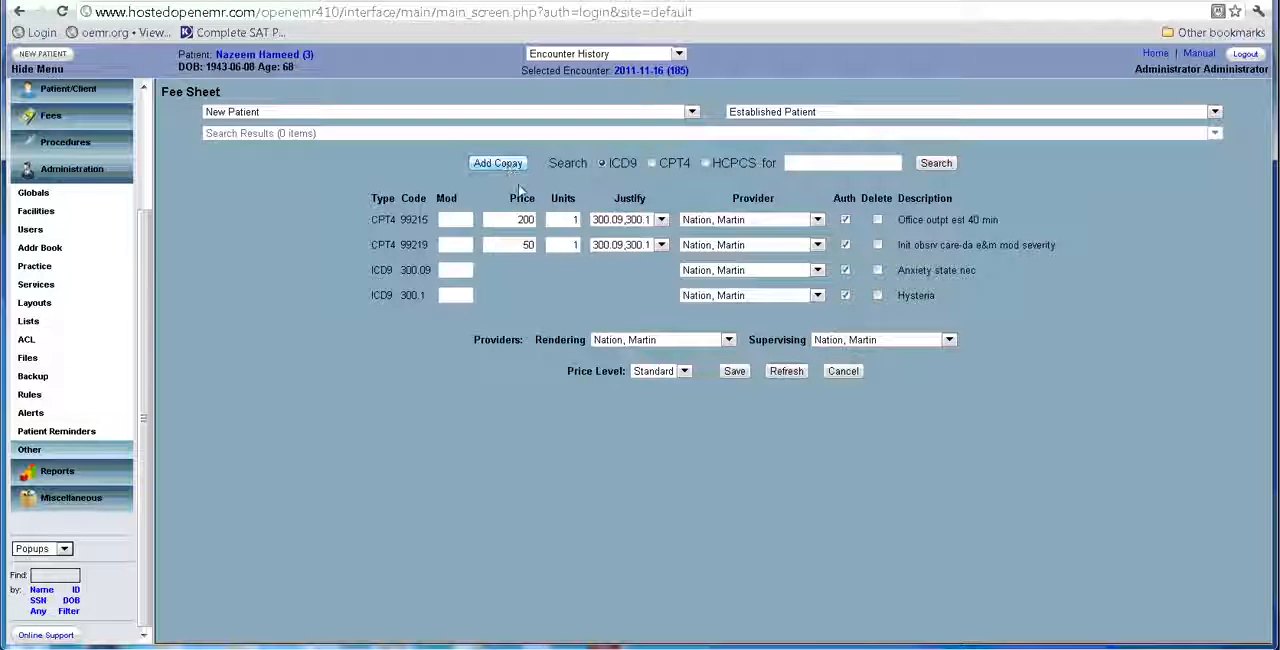
click(496, 162)
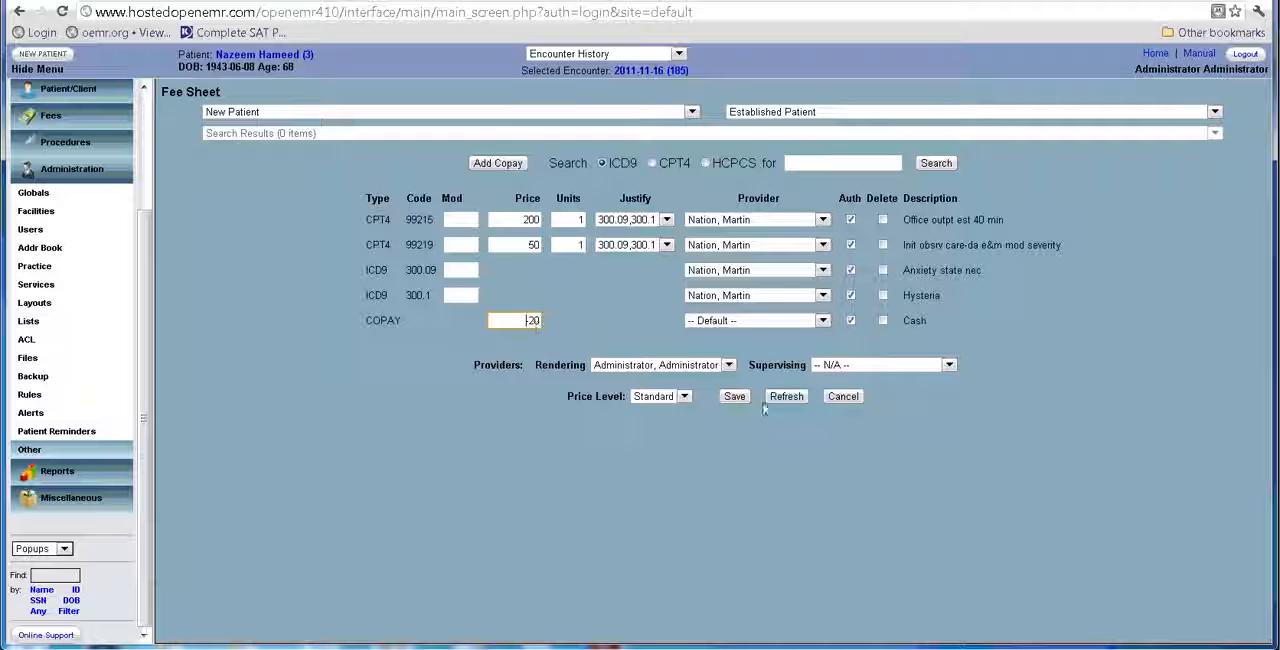
click(734, 396)
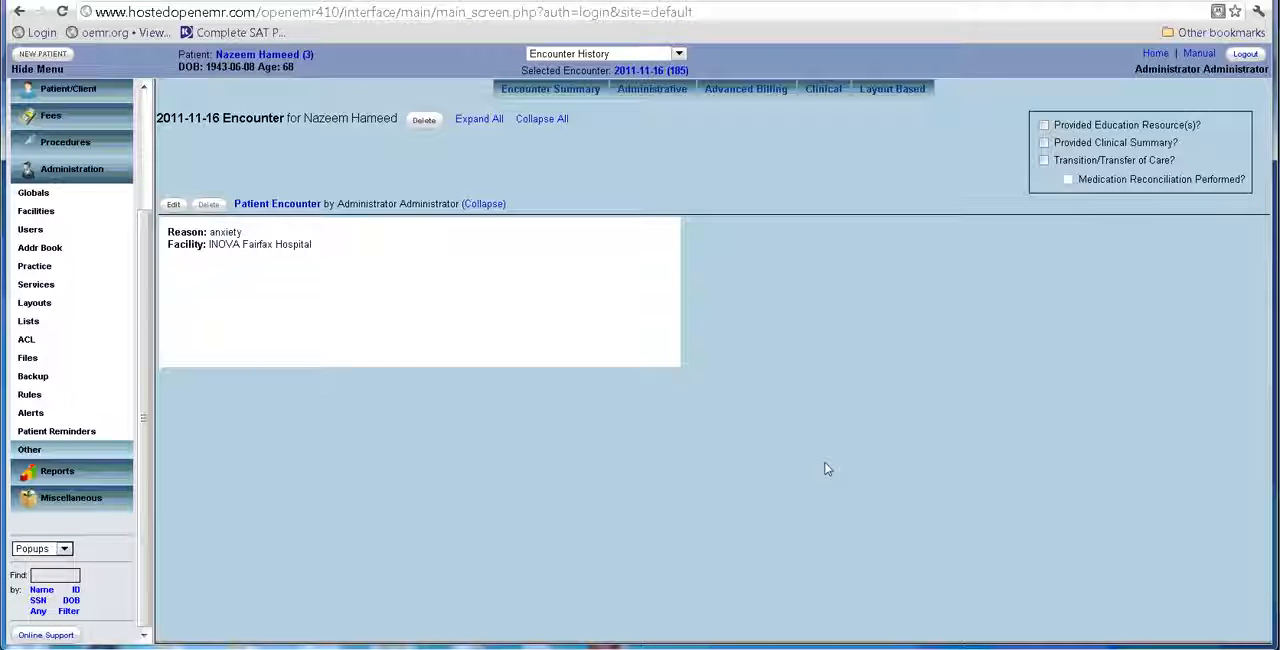
mouse_move(392, 308)
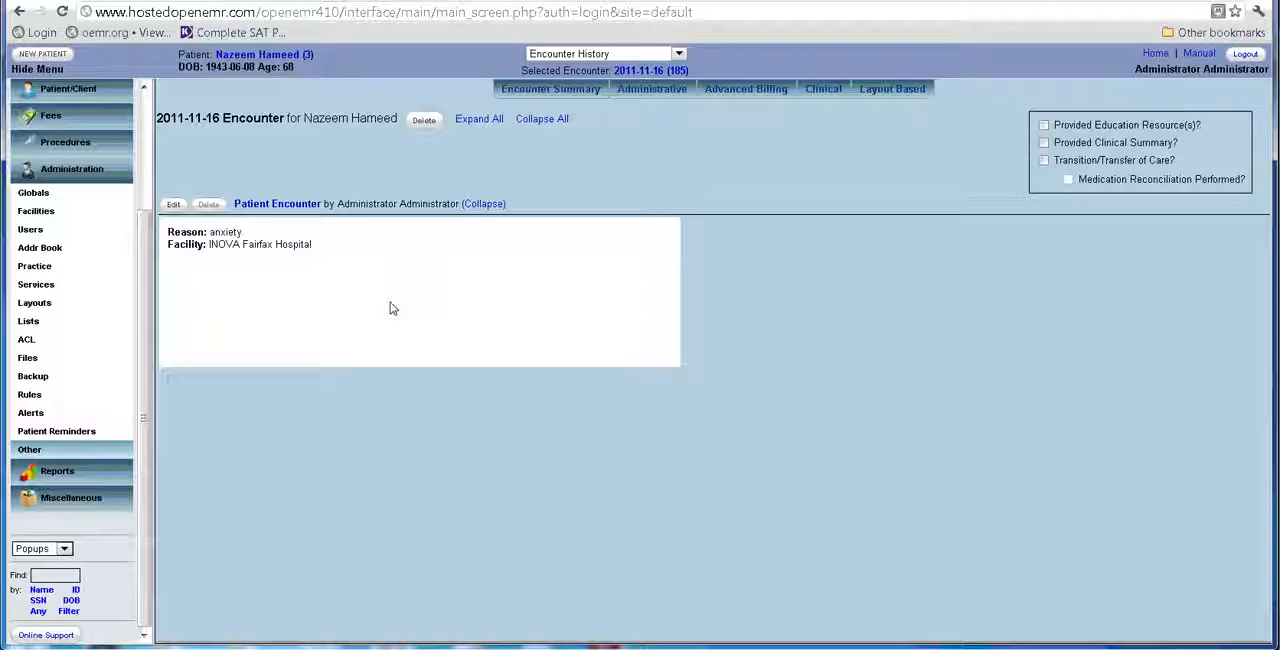
mouse_move(304, 312)
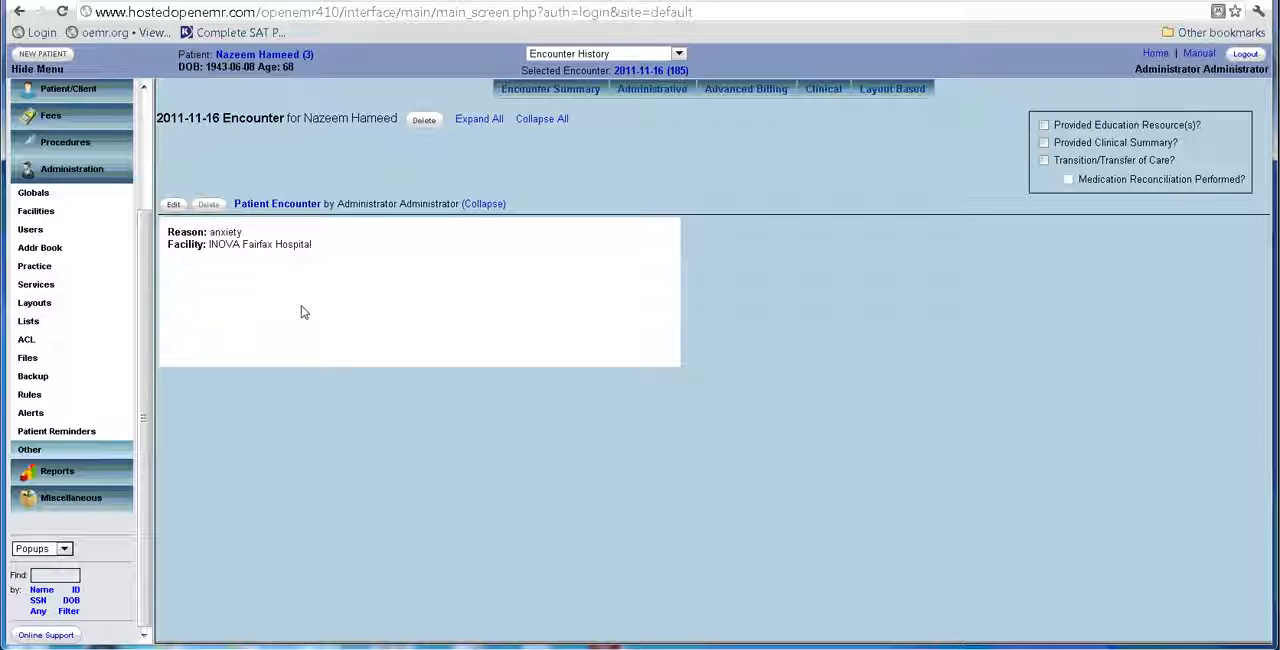
mouse_move(184, 392)
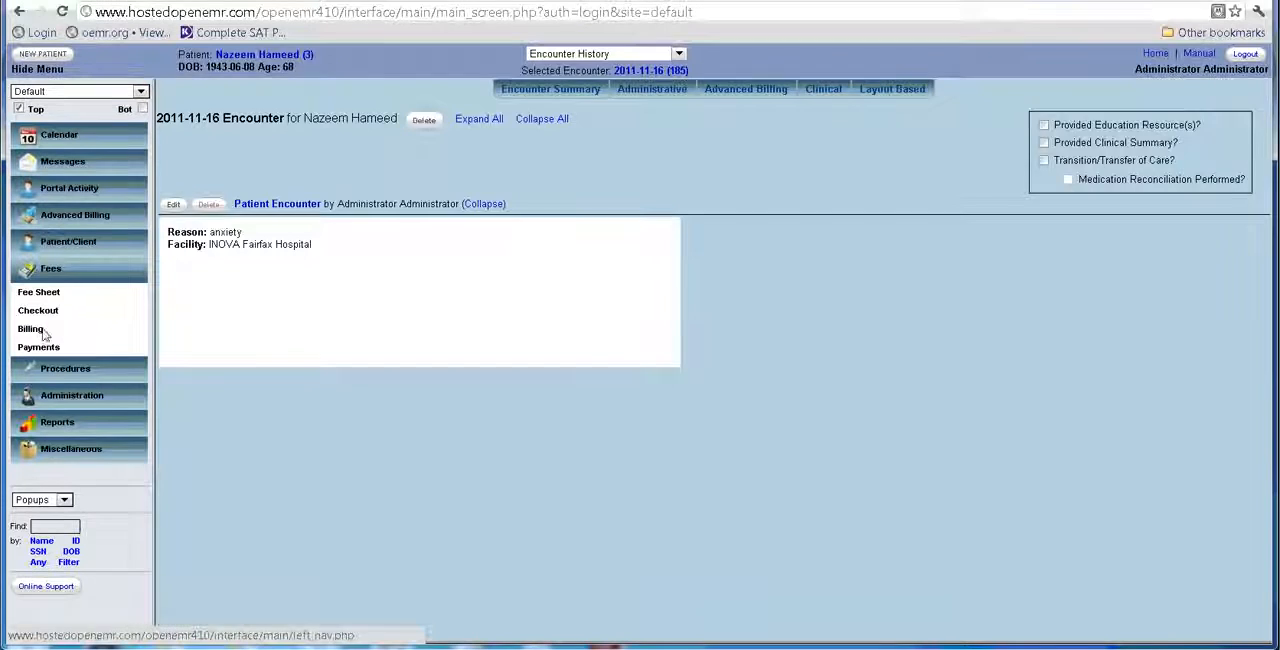
Step: In Billing Manager, replace the date of service criterion with Today
click(30, 328)
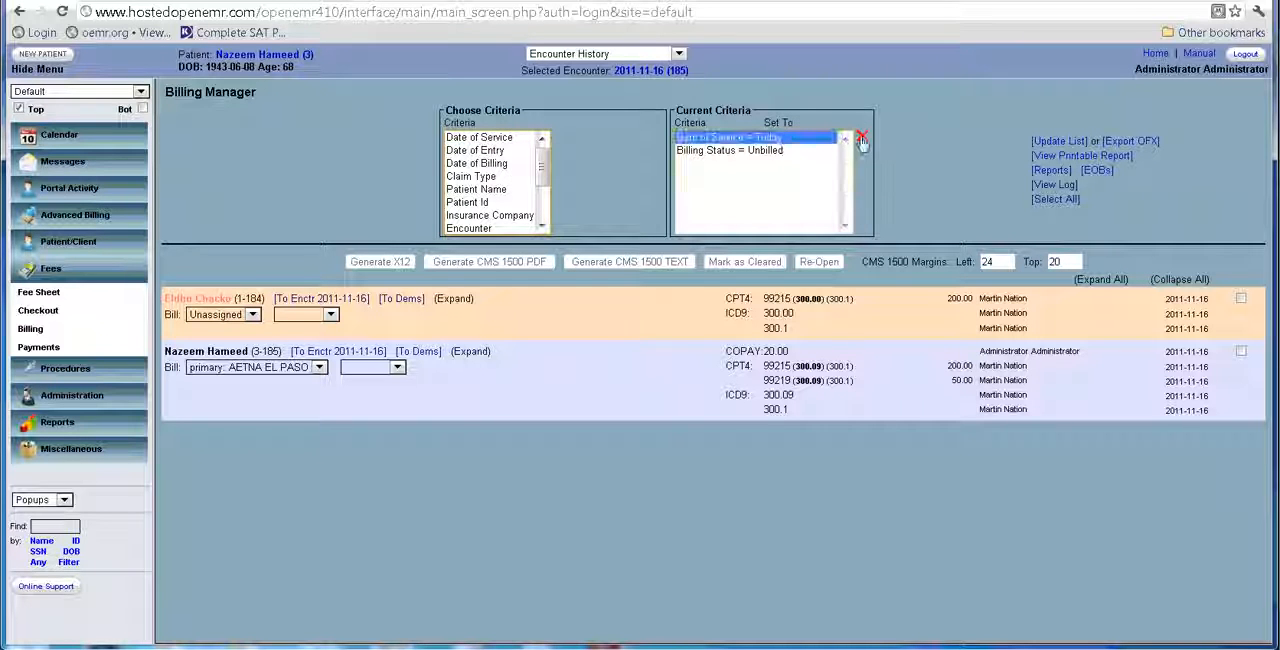
click(860, 136)
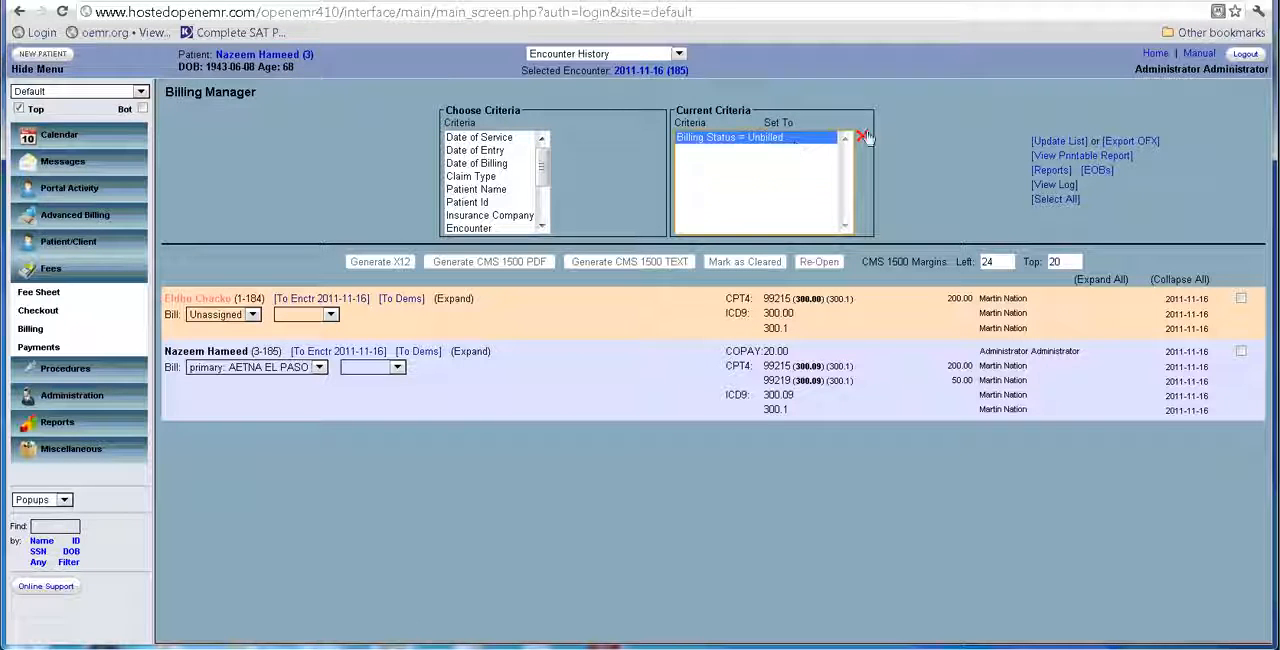
click(860, 136)
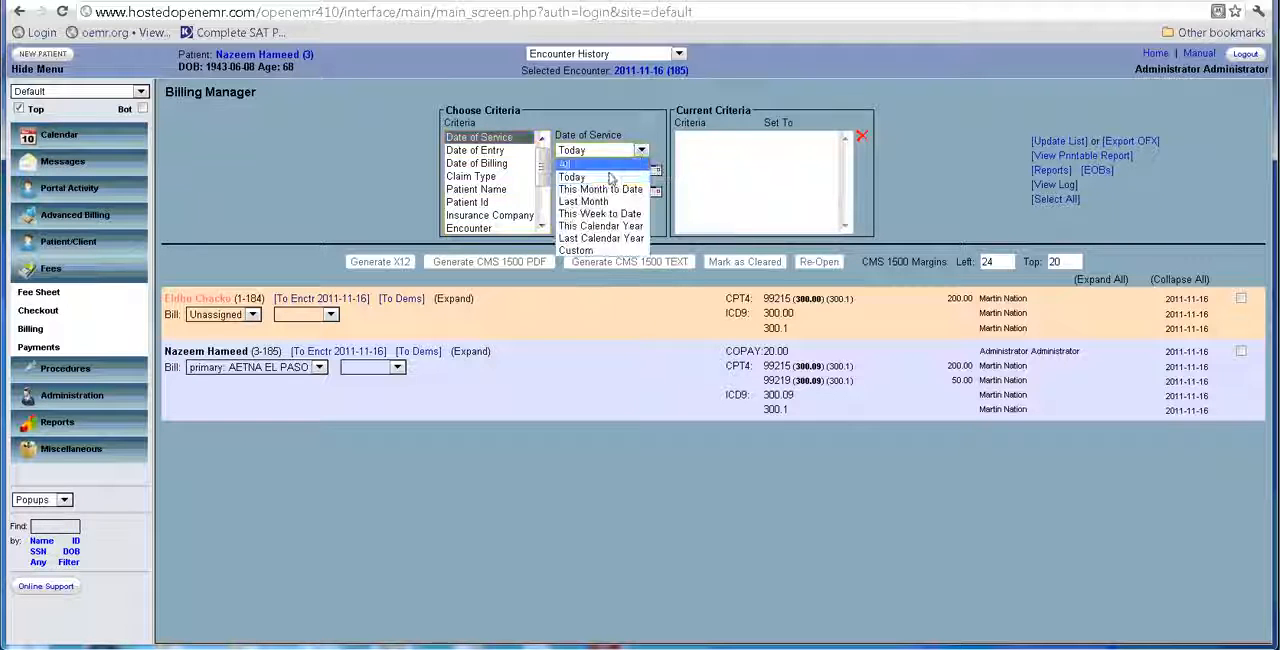
click(600, 188)
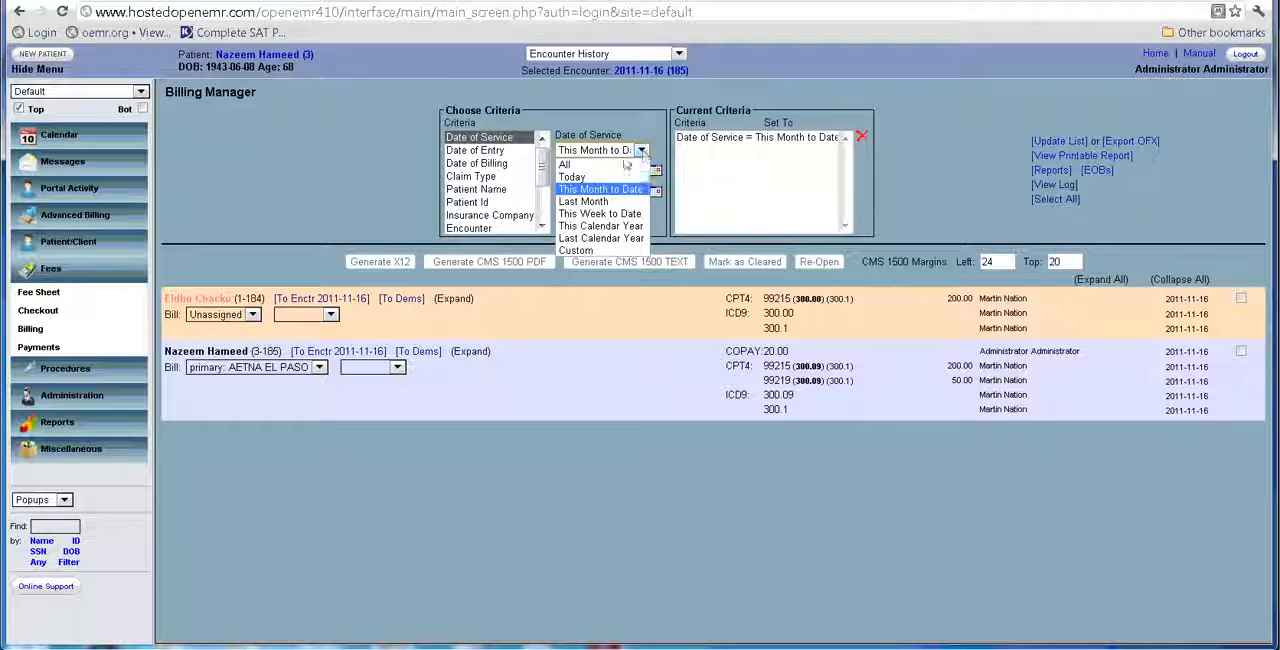
click(572, 176)
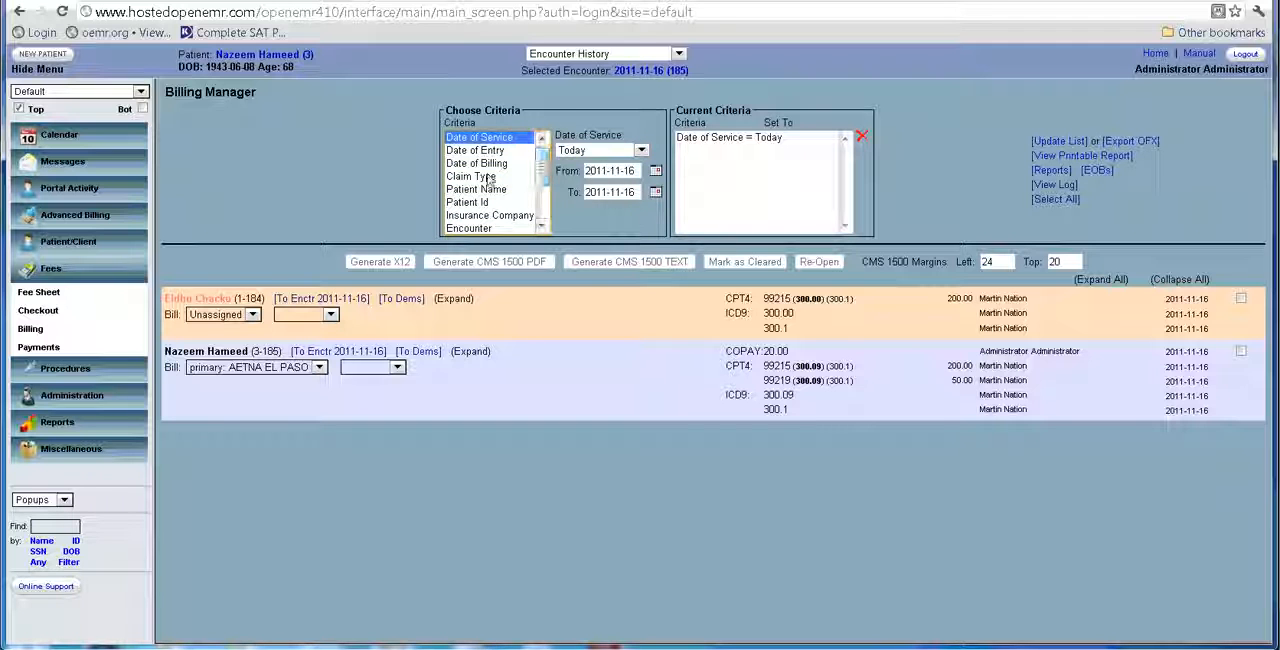
Step: Add Billing Status = Unbilled to the criteria and update the claim list
click(470, 176)
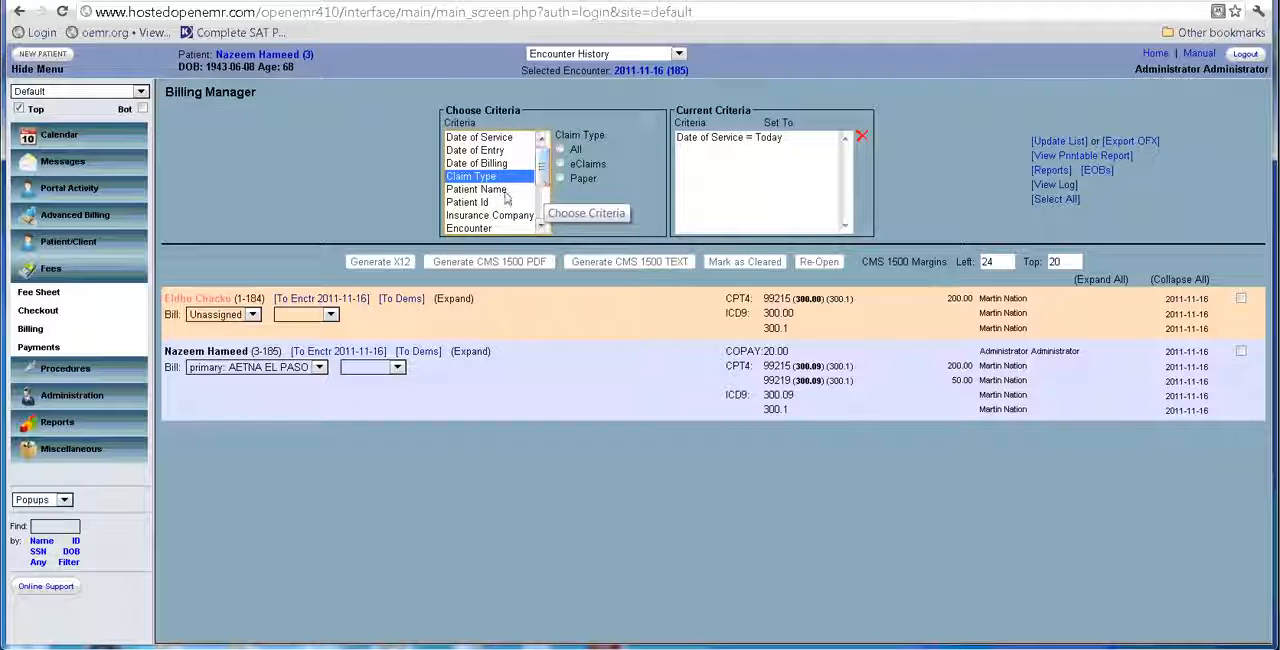
click(476, 188)
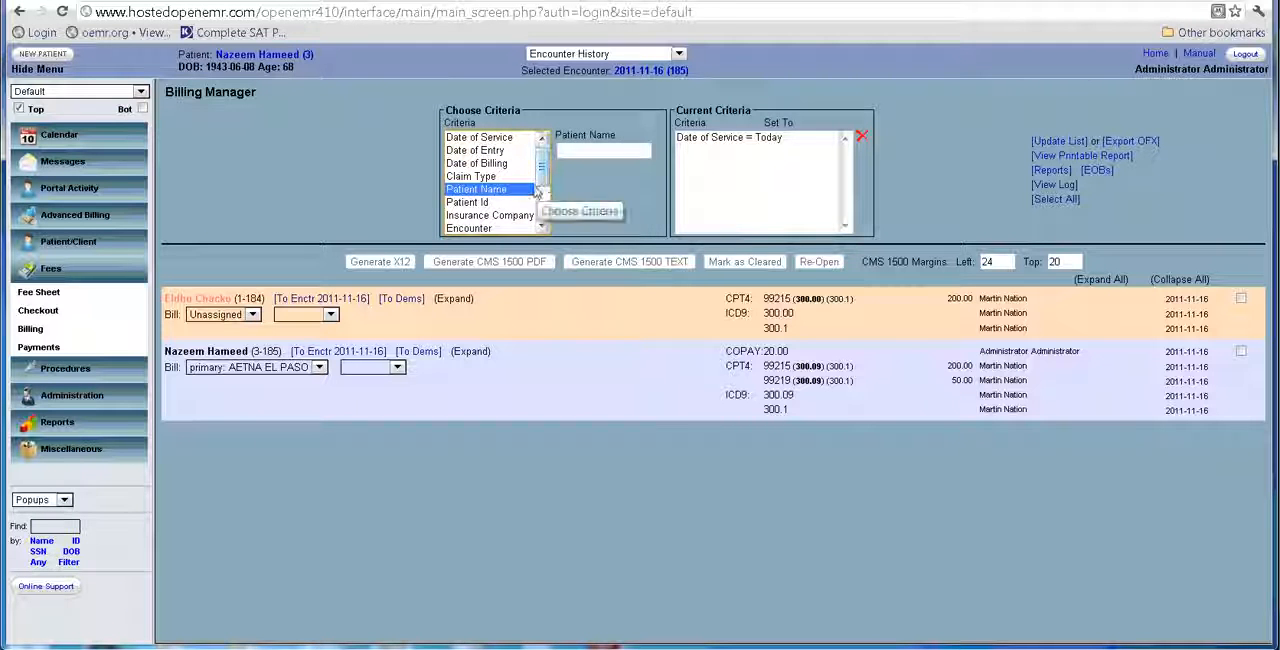
click(488, 216)
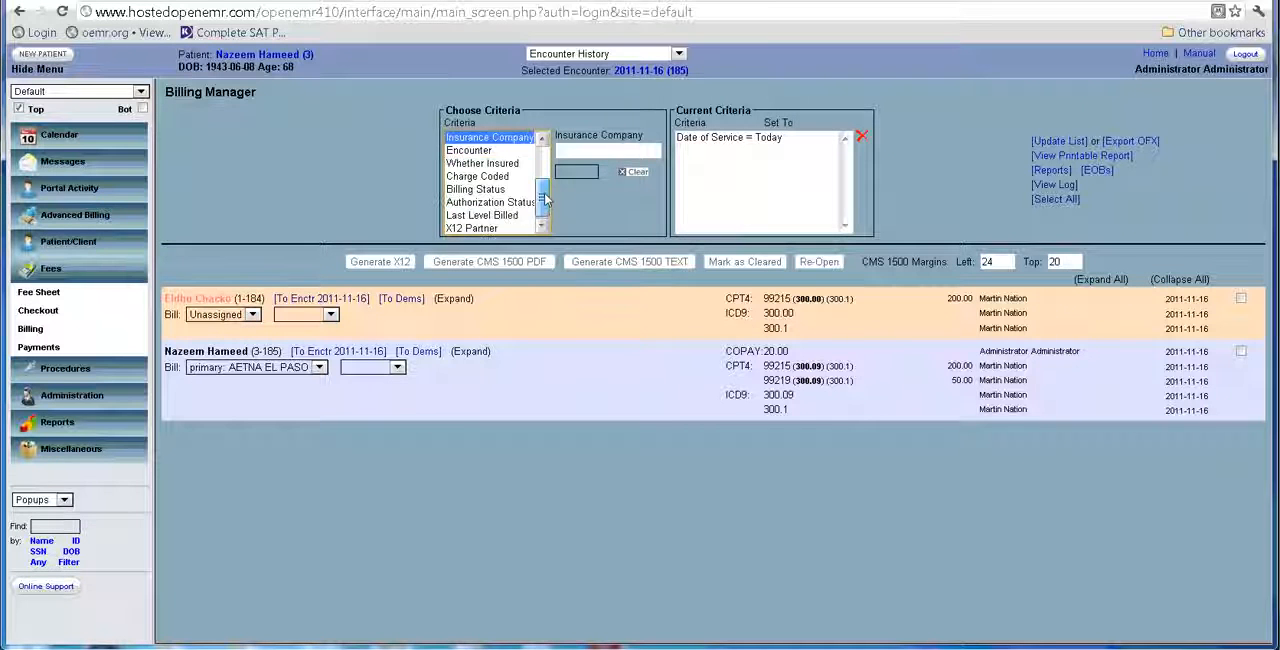
click(476, 188)
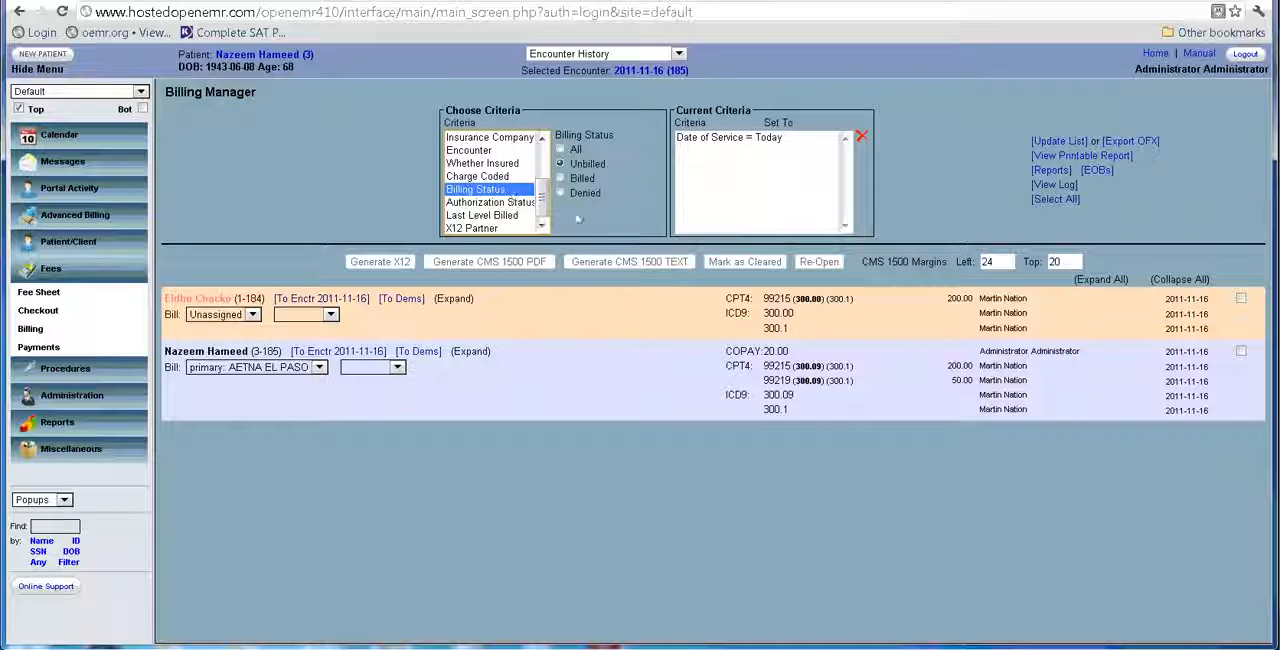
click(560, 162)
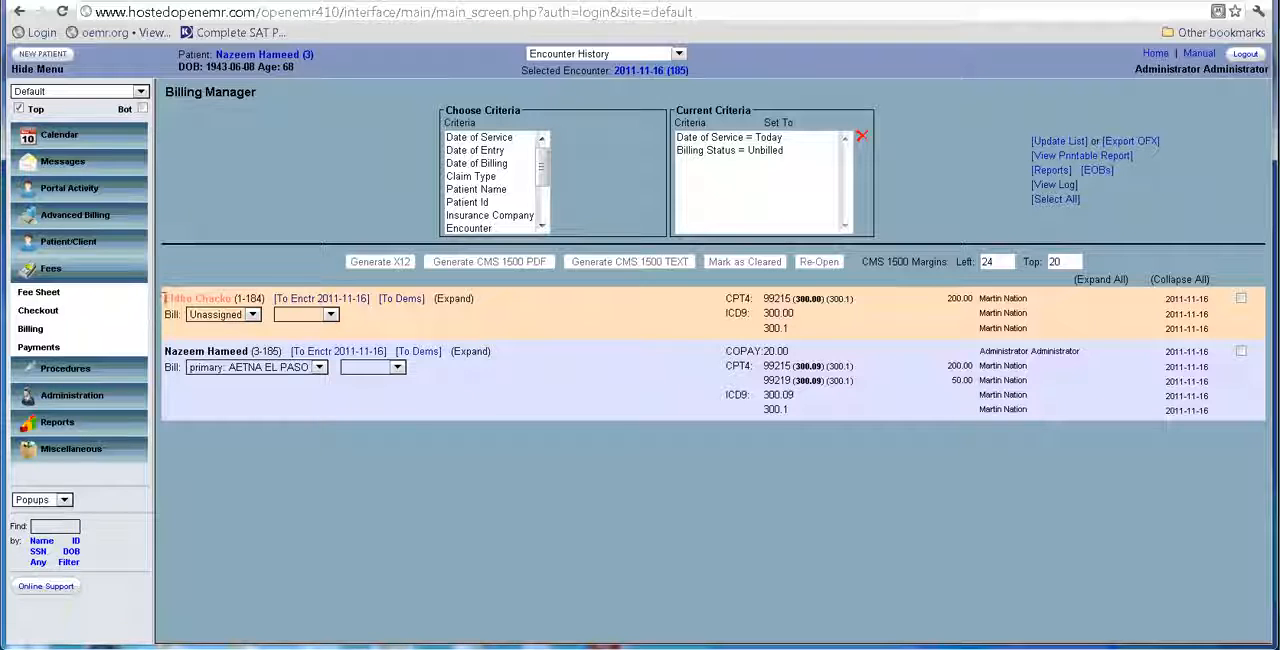
double_click(196, 298)
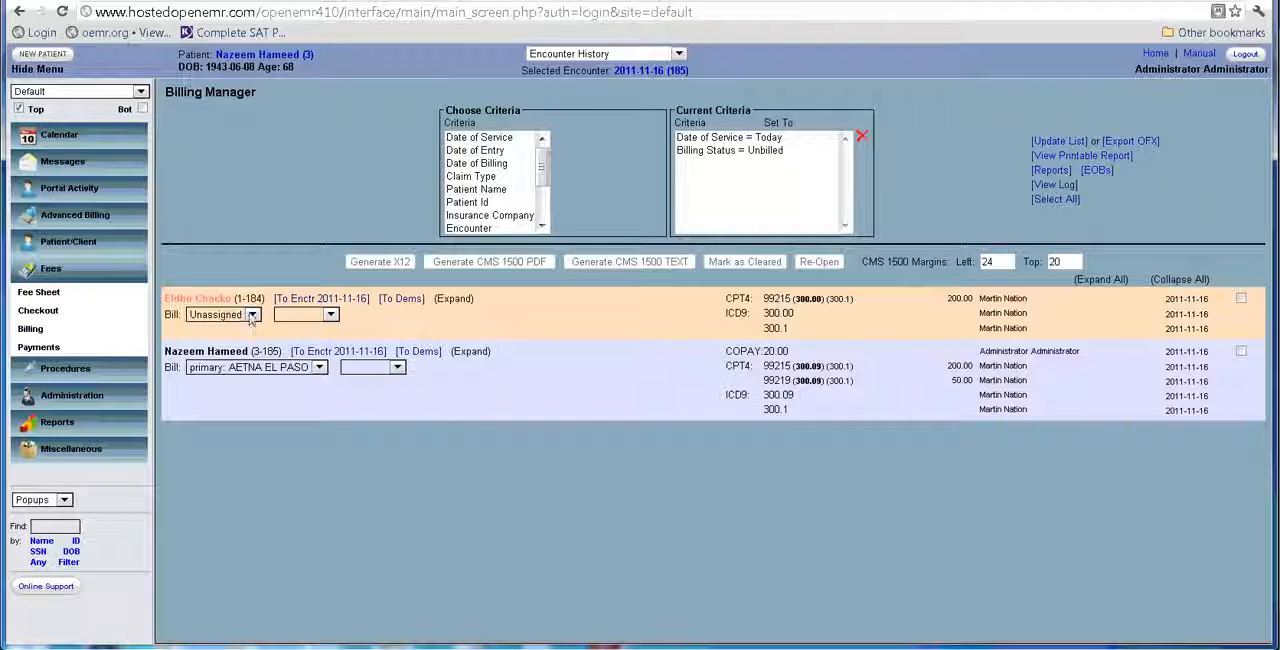
click(252, 314)
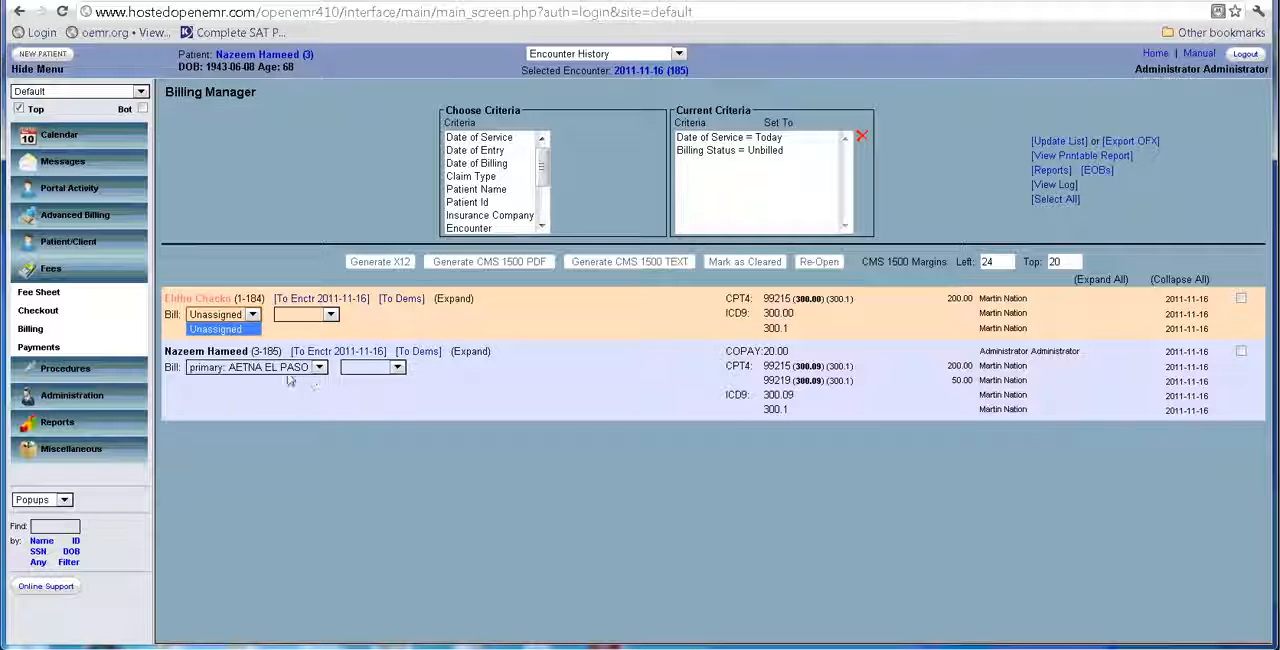
click(318, 368)
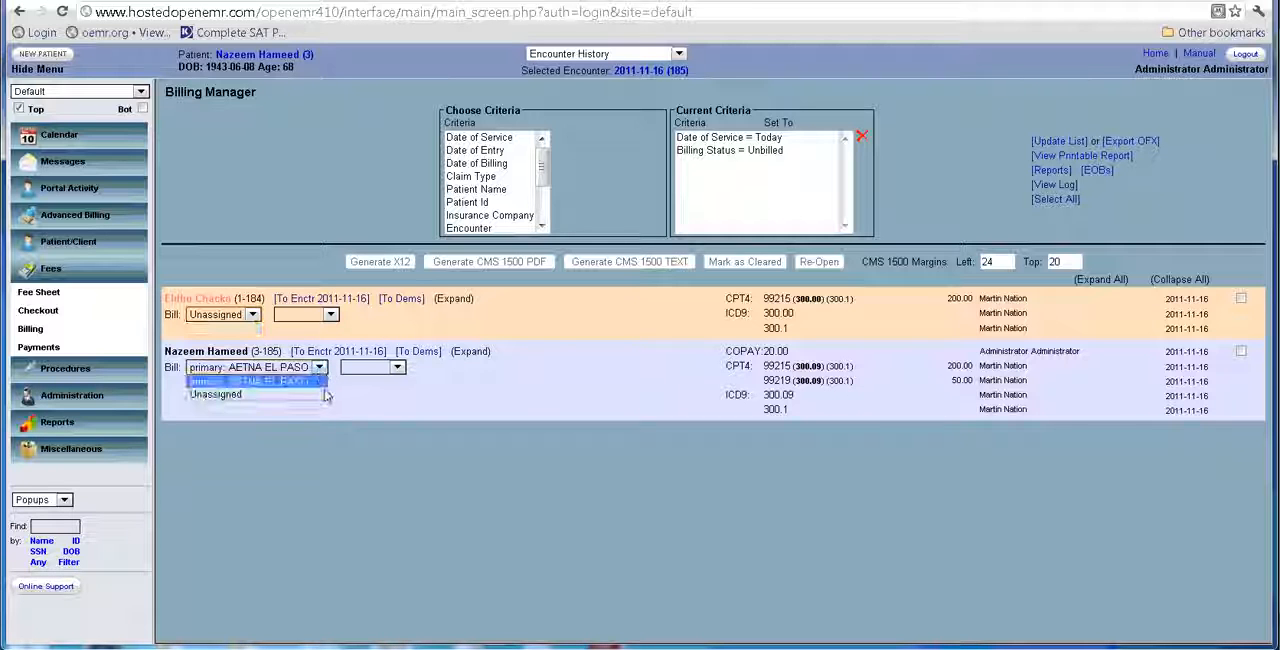
click(396, 368)
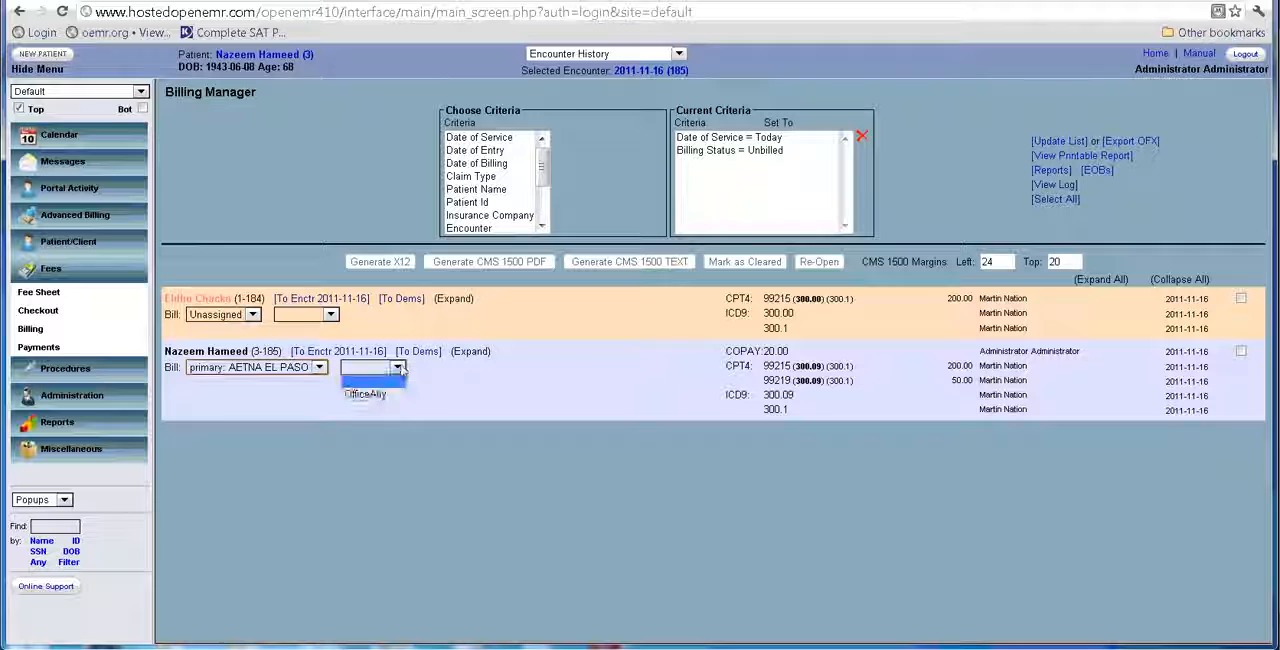
click(364, 394)
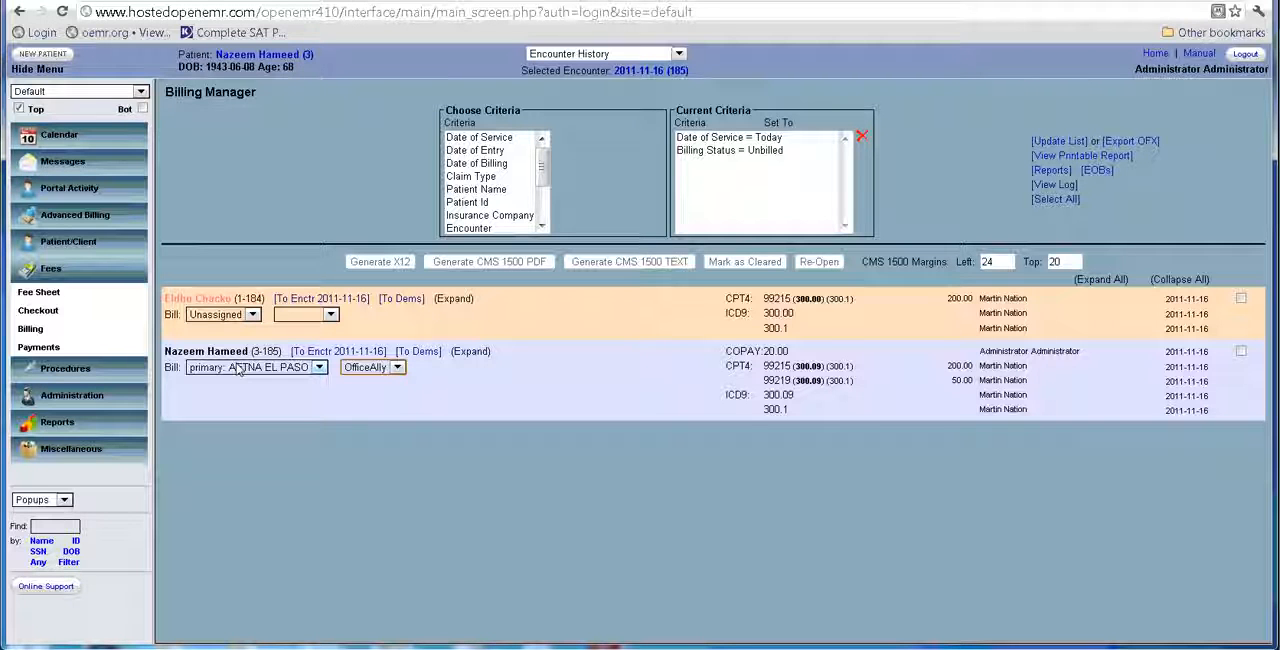
mouse_move(248, 368)
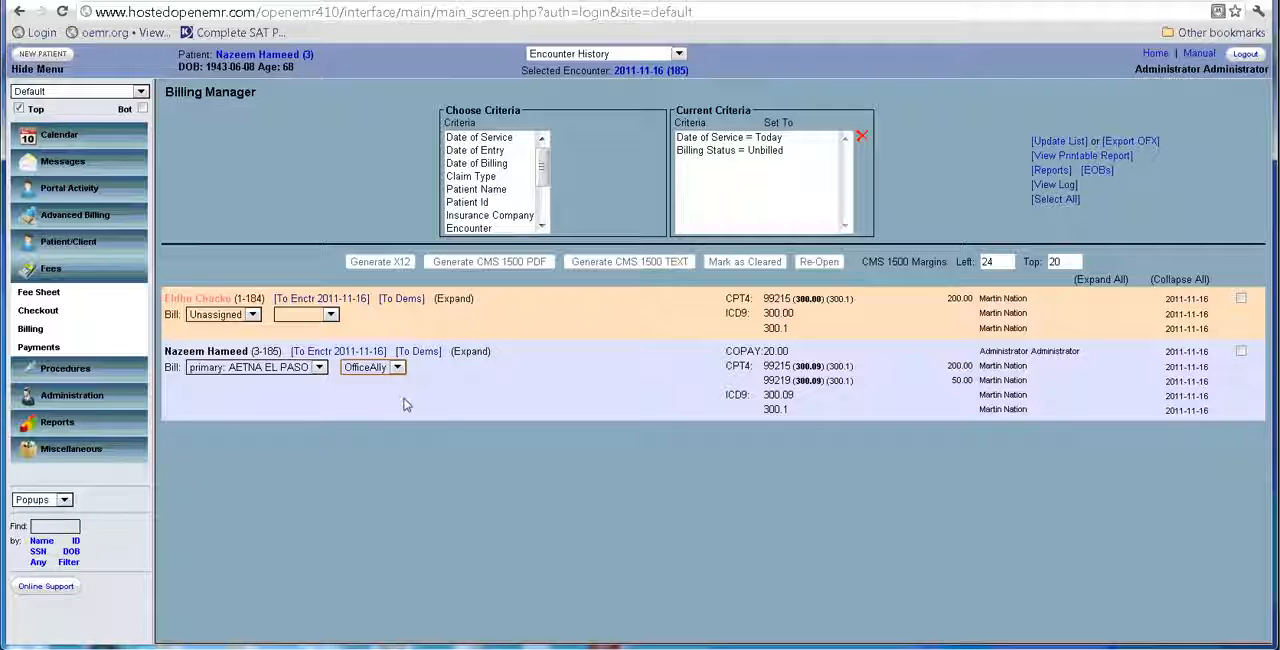
mouse_move(1084, 318)
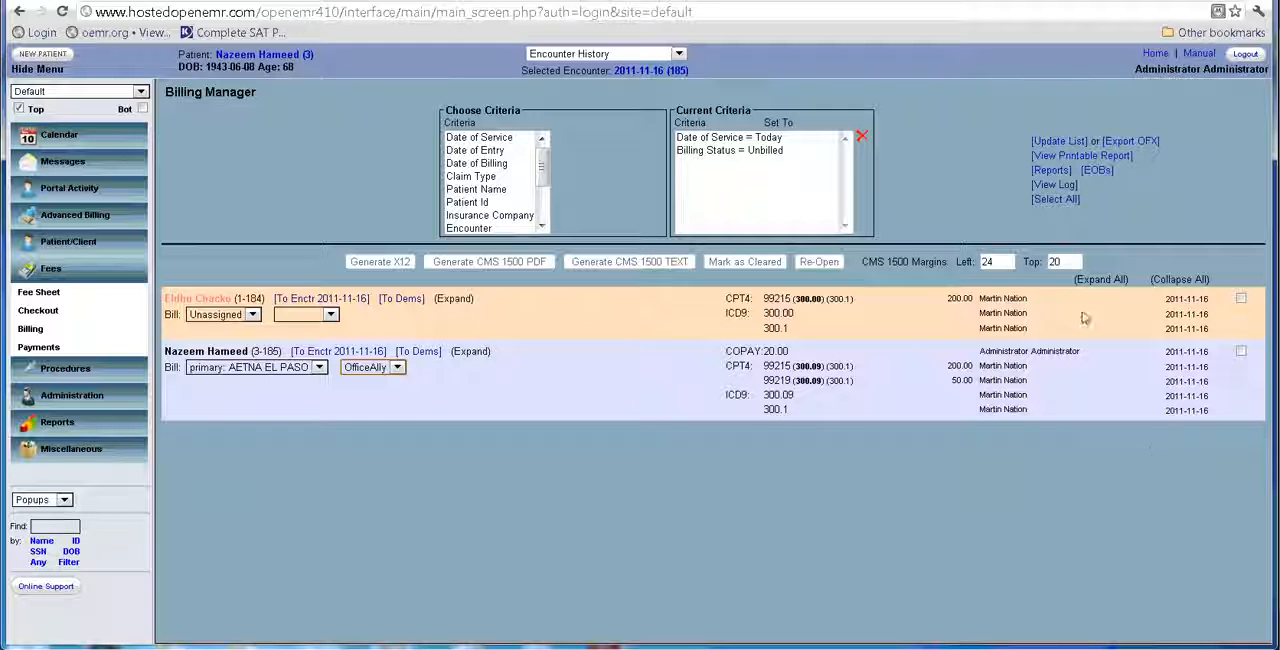
mouse_move(818, 518)
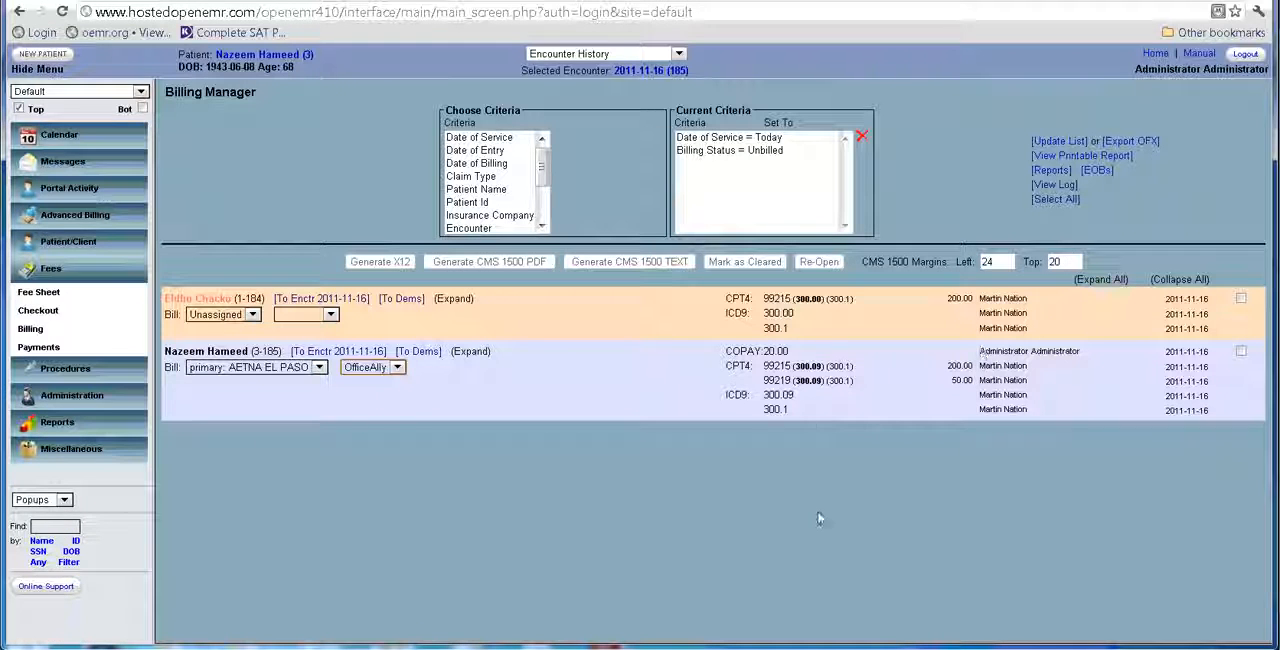
mouse_move(912, 478)
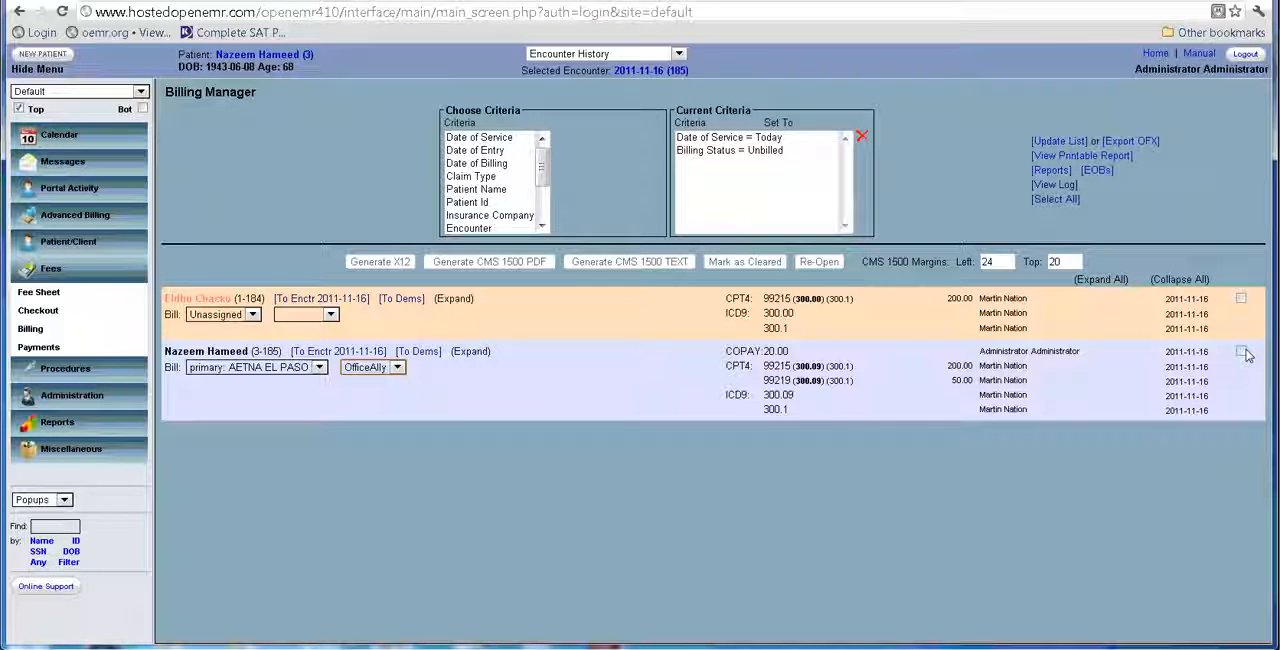
Step: Select the claim, generate the X12 batch, confirm Marked as Cleared, and open the .txt file
click(1240, 352)
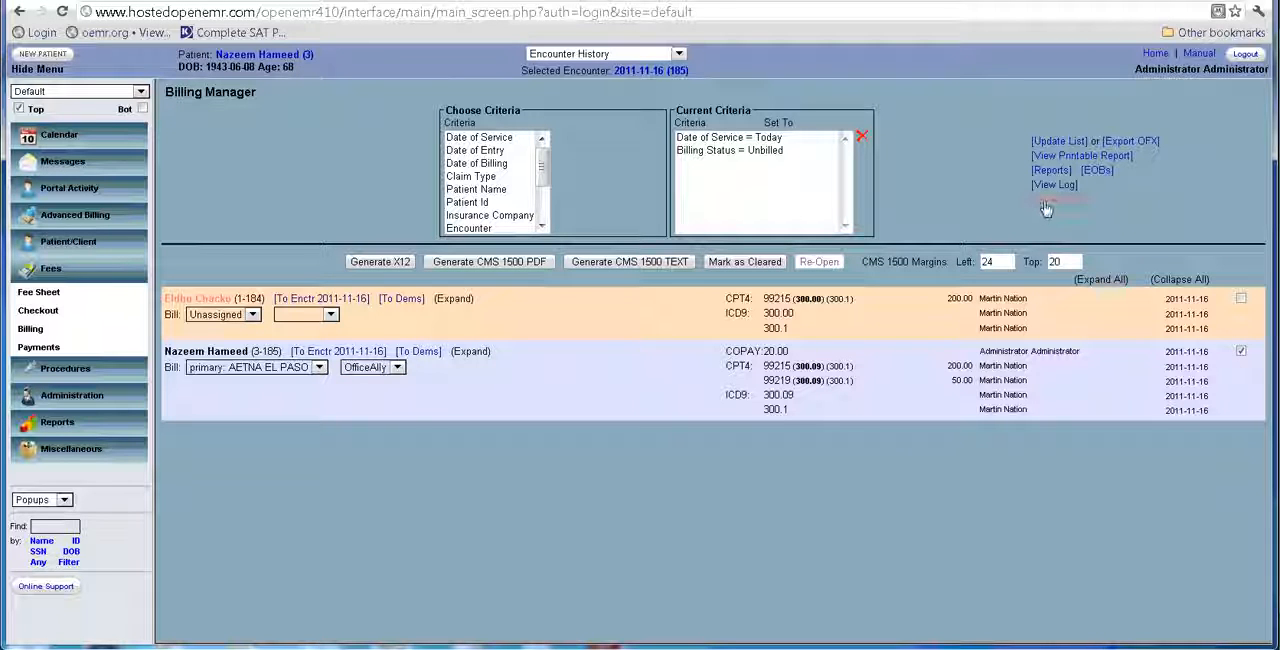
click(1054, 184)
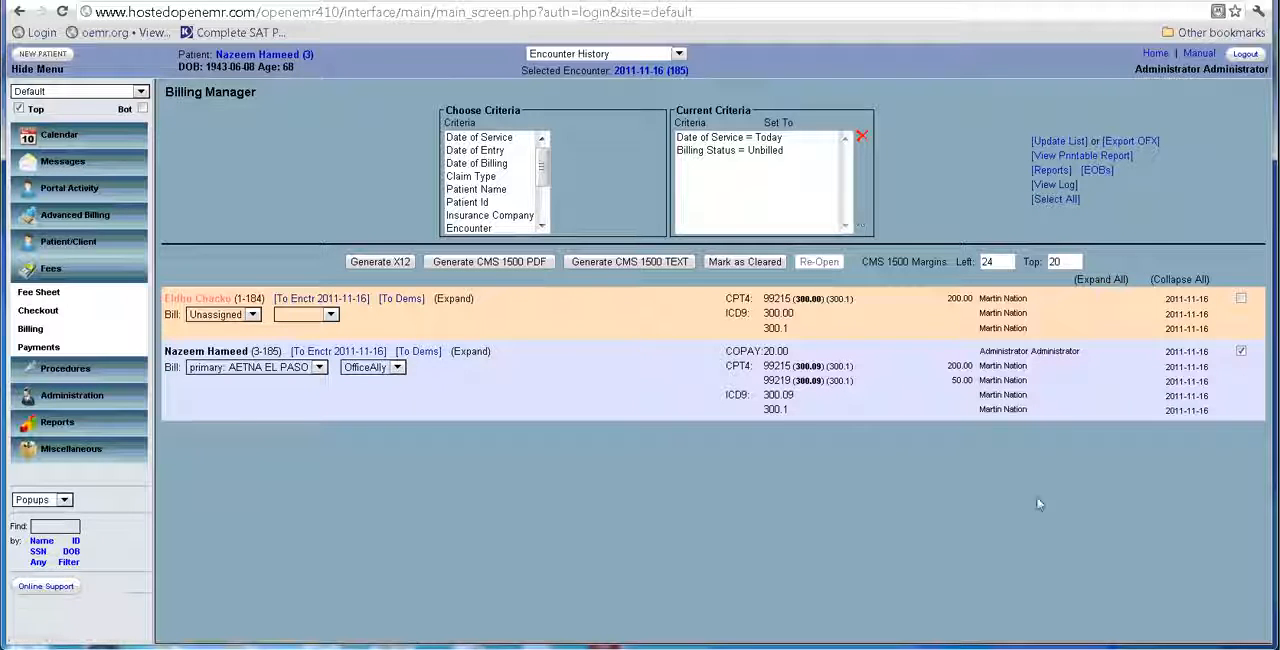
mouse_move(1134, 428)
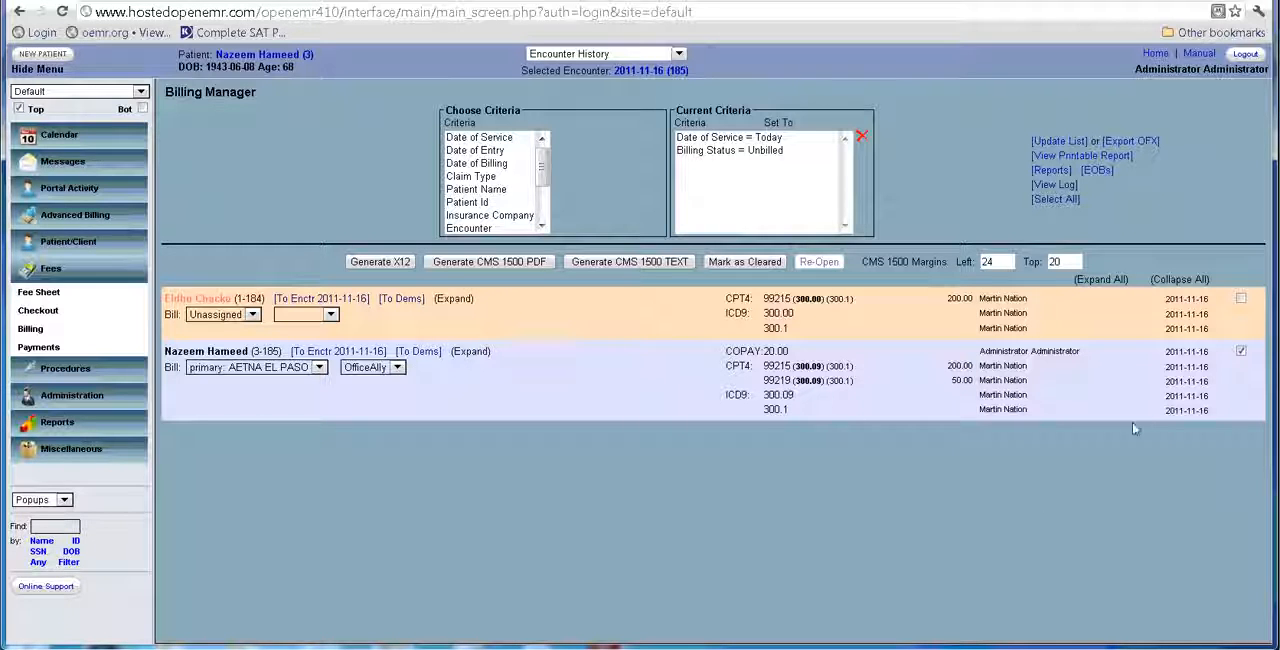
mouse_move(670, 454)
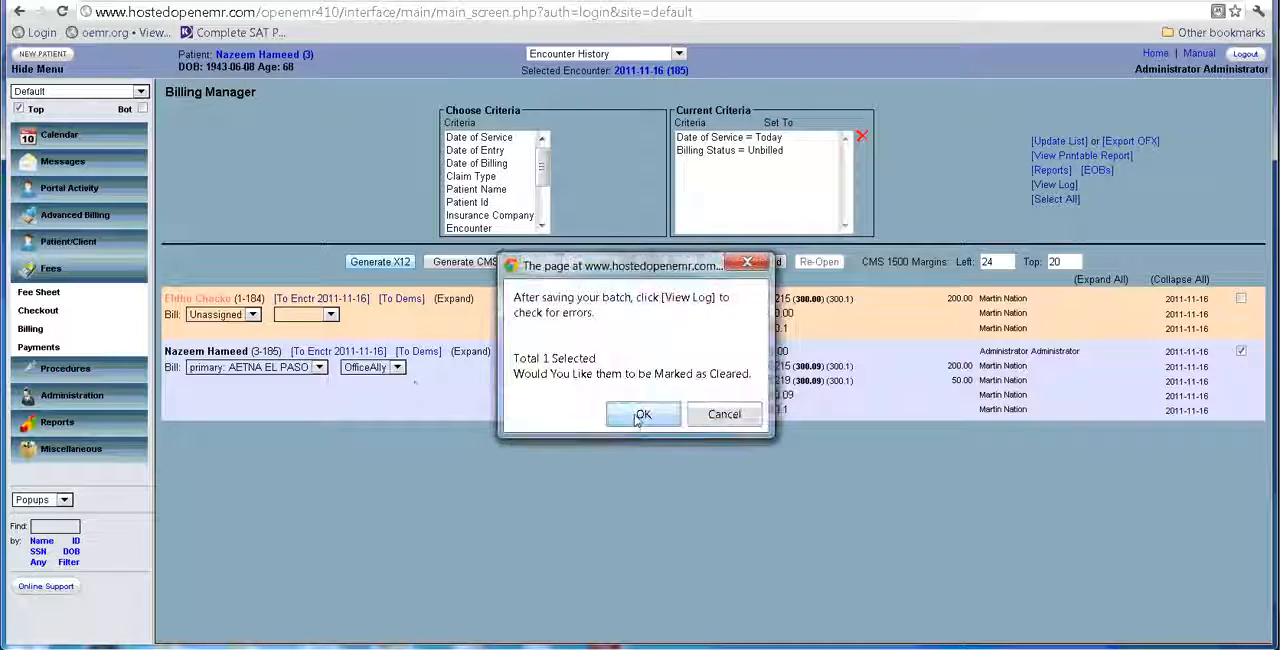
click(644, 414)
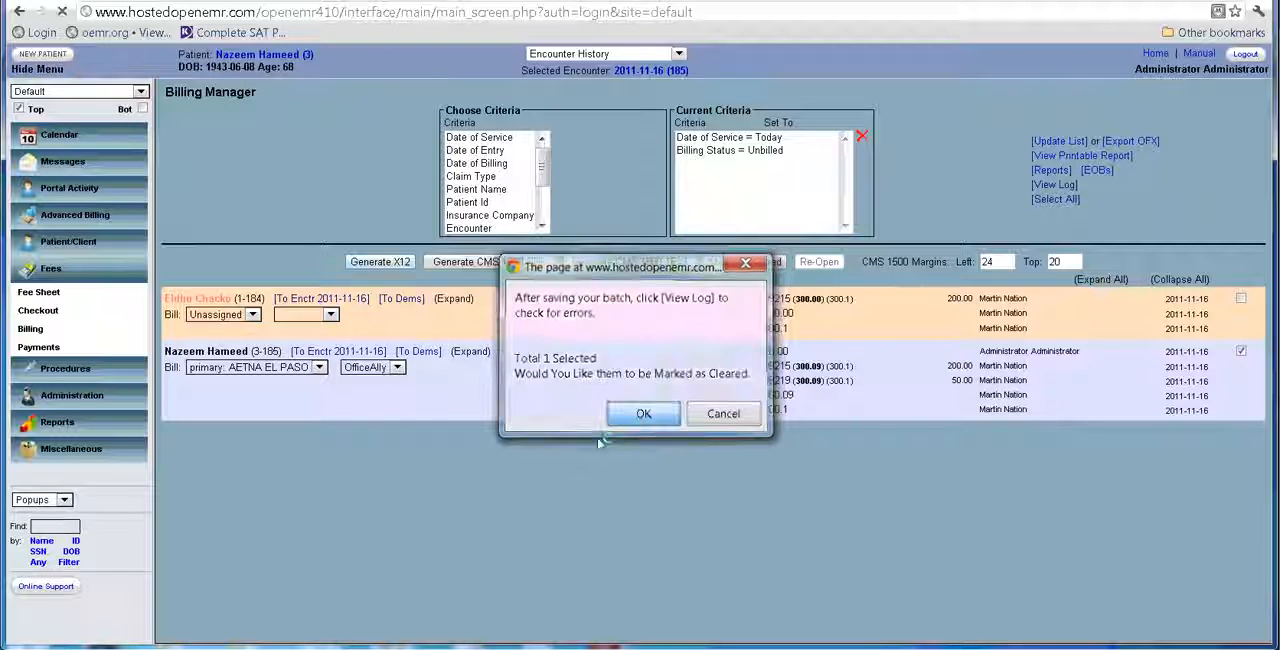
click(644, 414)
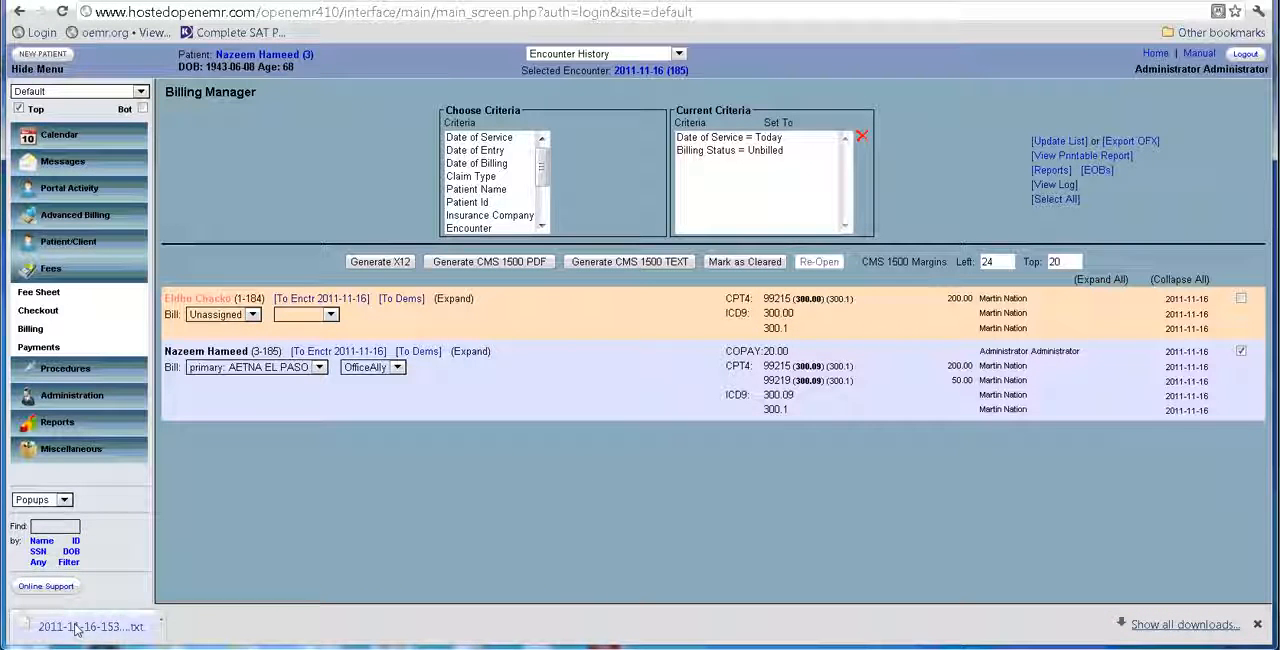
click(88, 626)
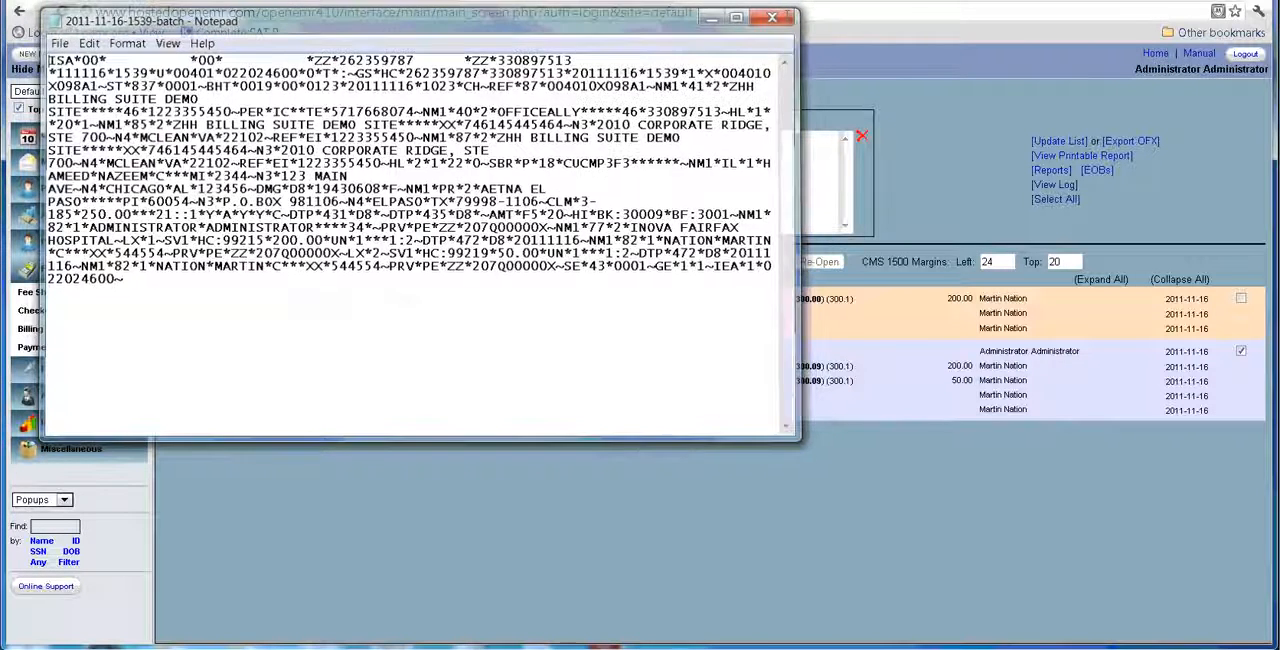
Step: Close Notepad and generate a CMS 1500 text file for the claim, confirming the prompt
click(772, 18)
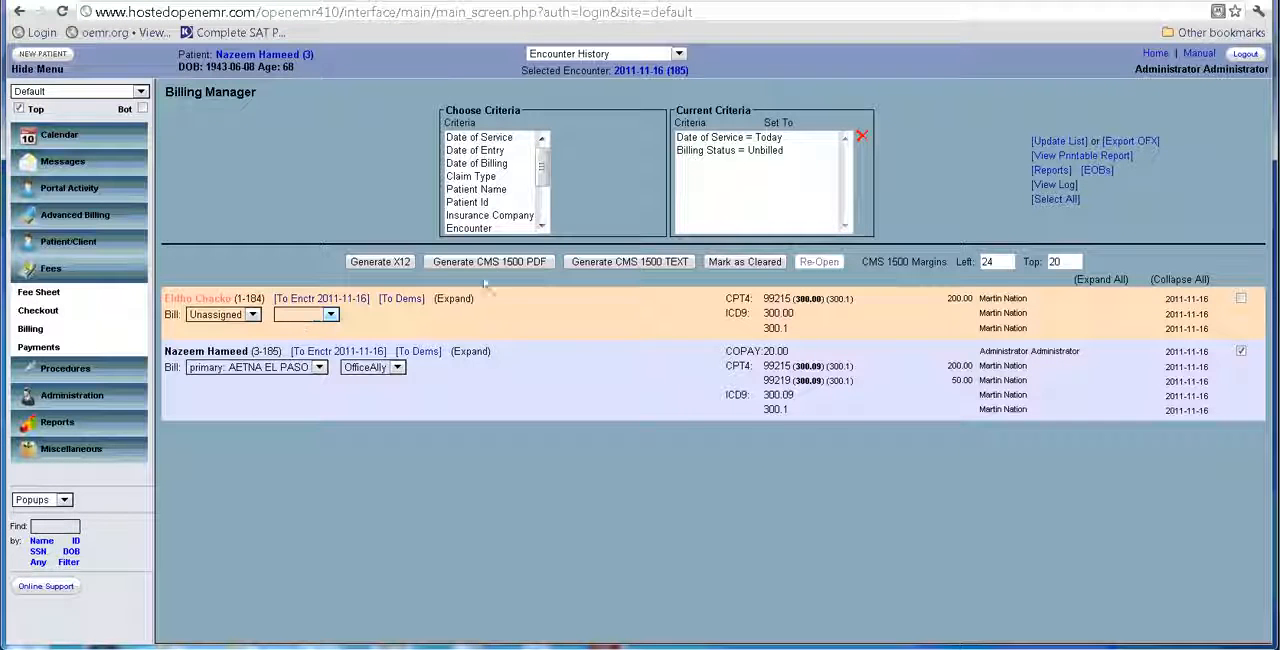
mouse_move(628, 260)
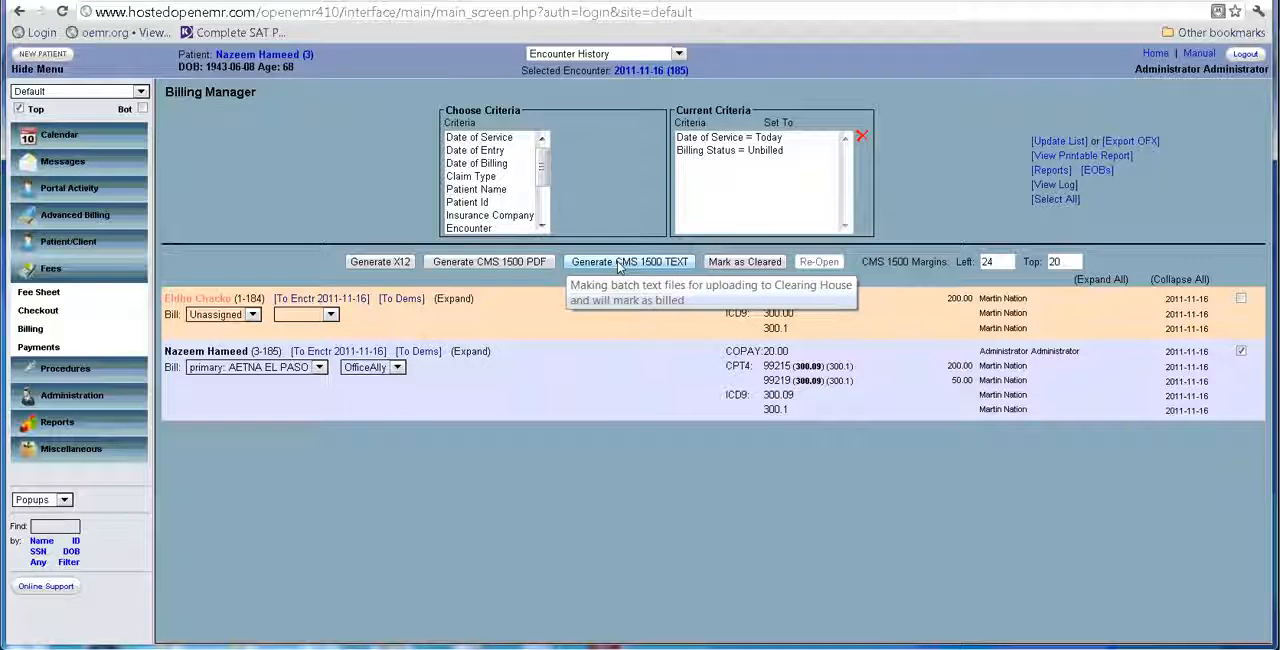
click(628, 260)
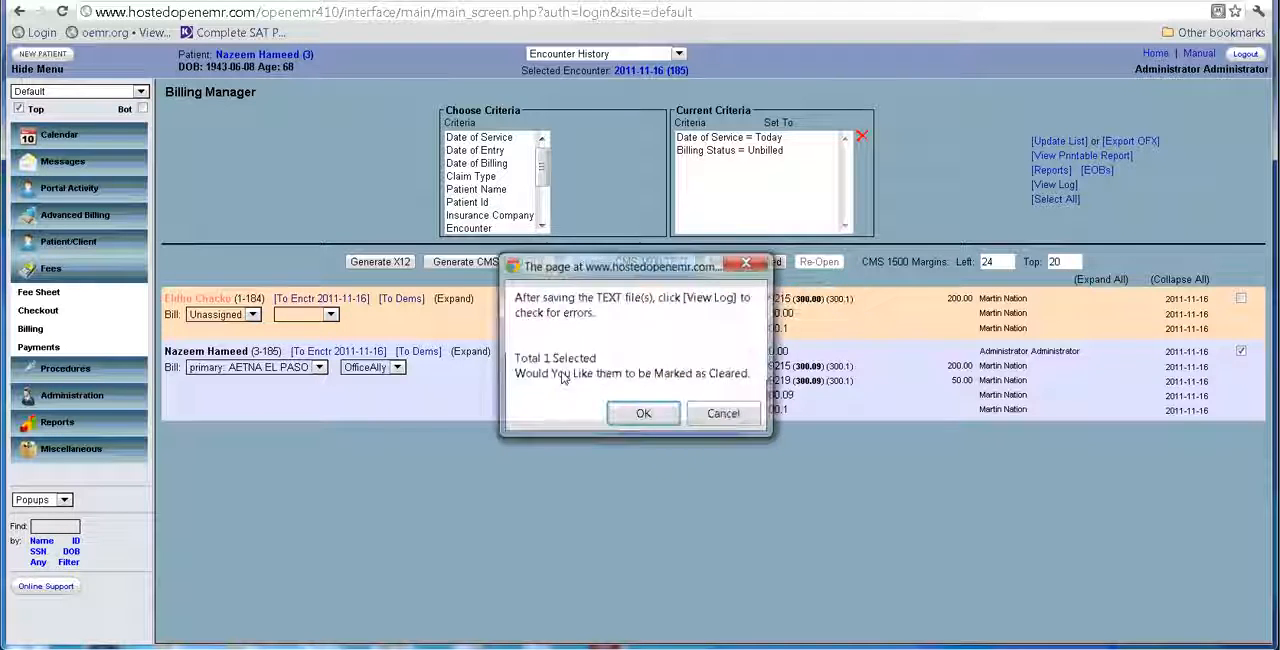
click(644, 414)
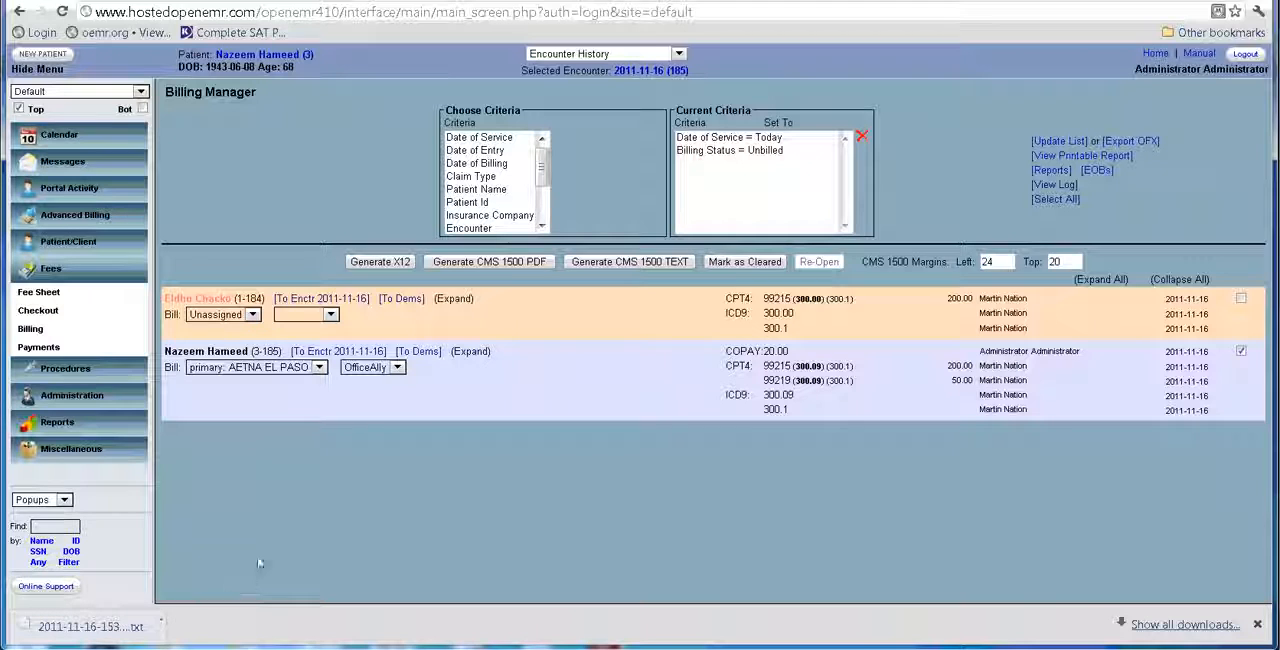
Step: Generate a CMS 1500 PDF of the claim and confirm the Marked as Cleared prompt
click(488, 260)
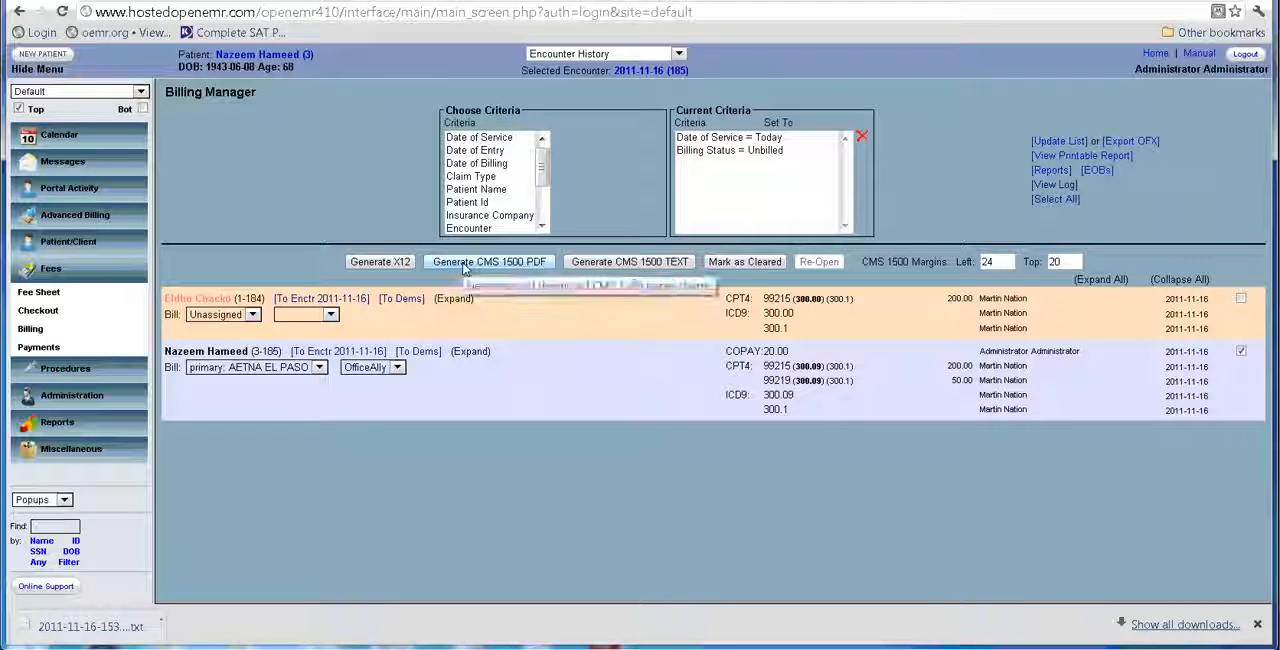
click(488, 260)
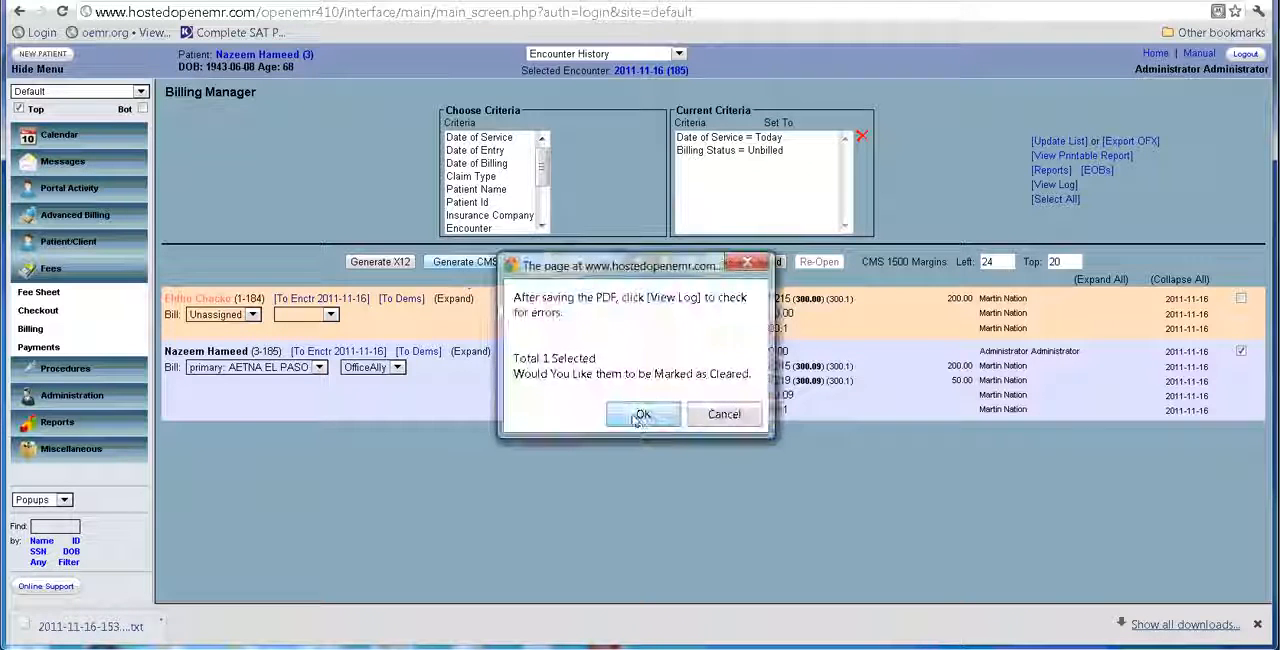
click(644, 414)
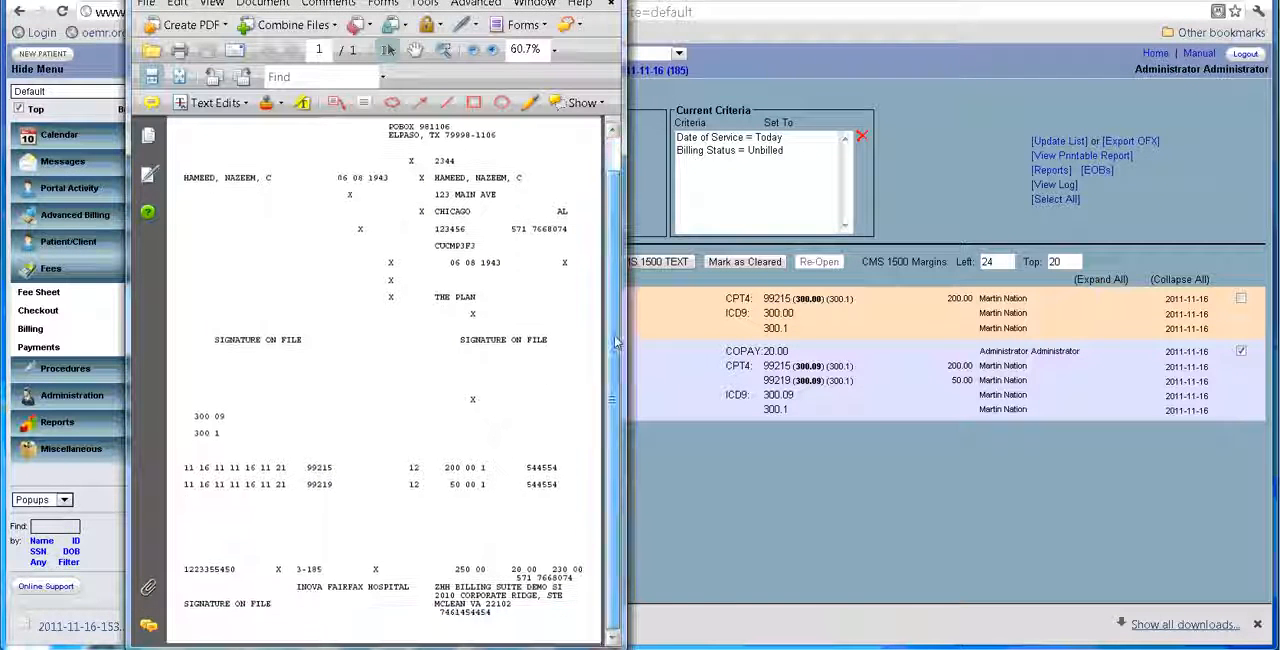
Step: Scroll through the CMS 1500 form showing the 99215 and 99219 services
scroll(up, 3)
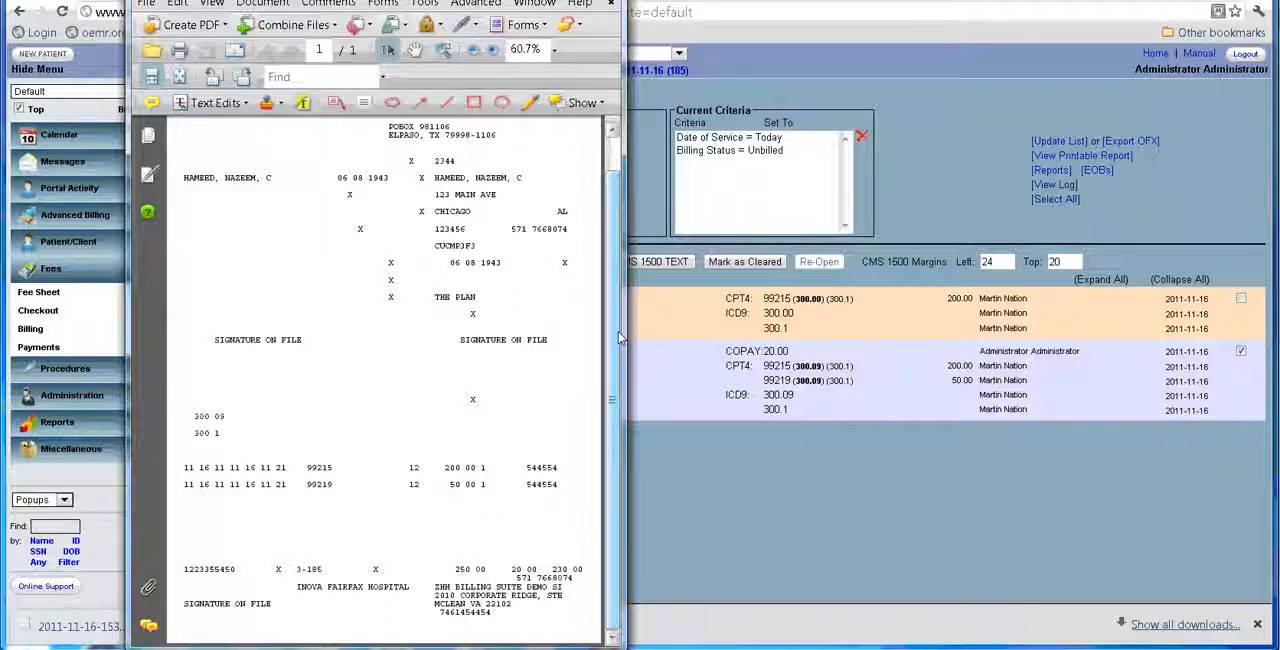
mouse_move(576, 250)
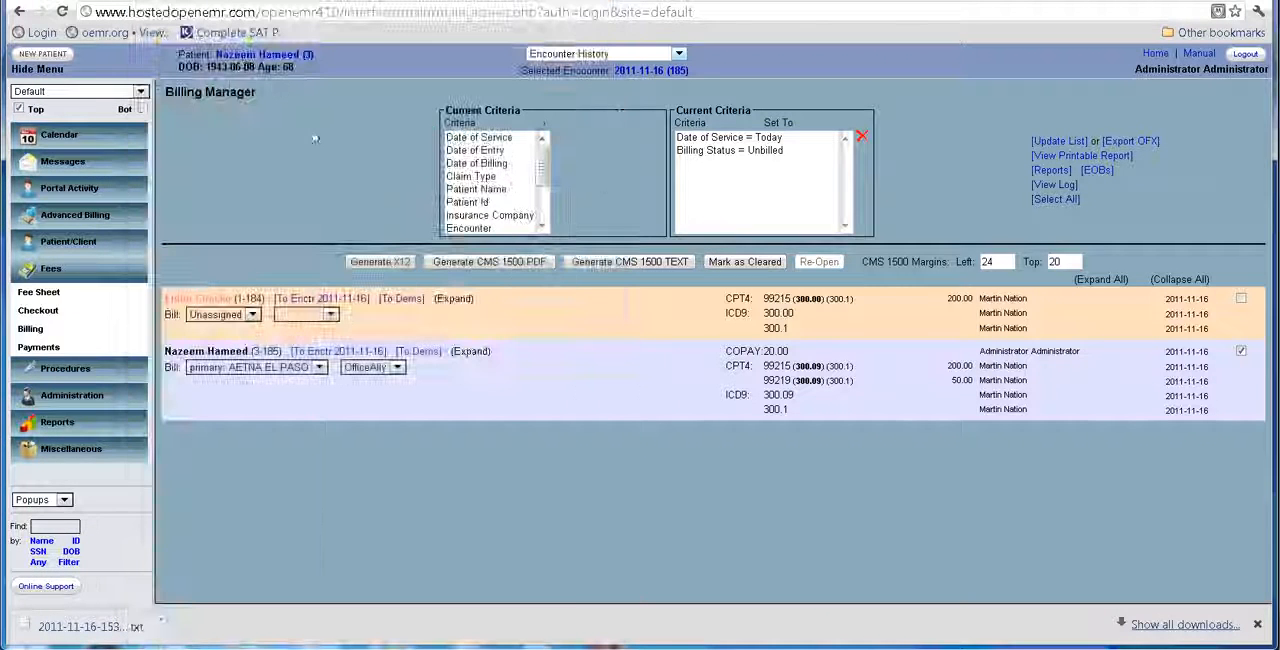
click(68, 242)
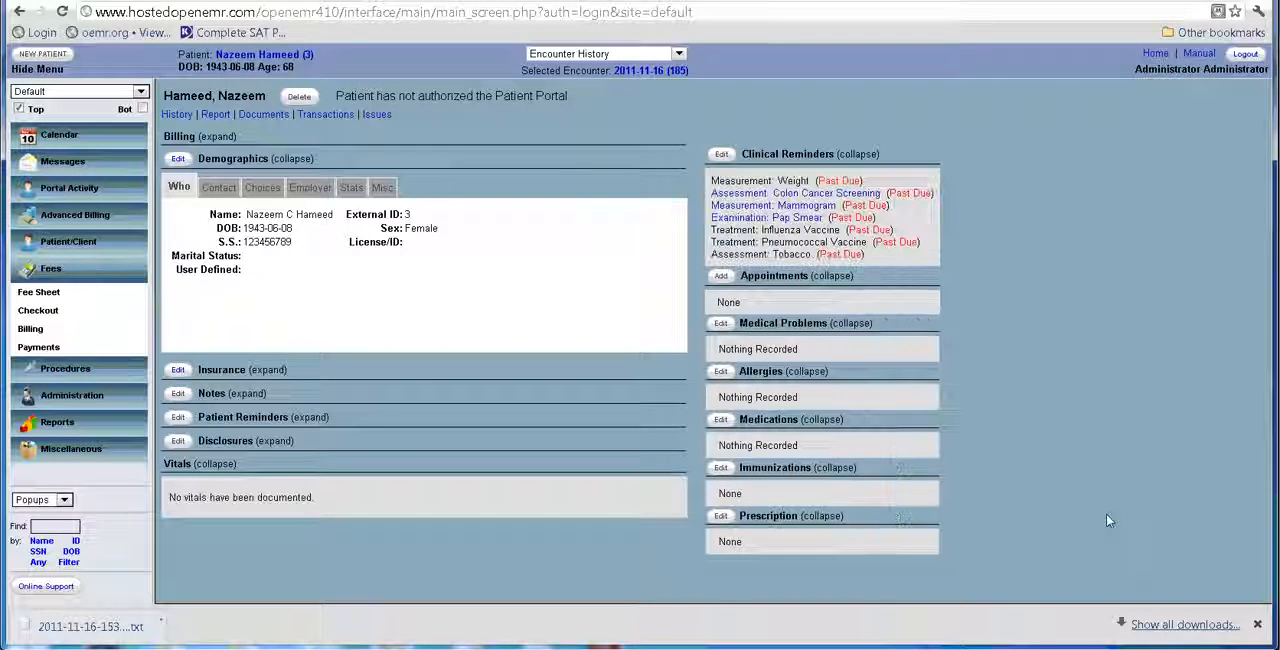
mouse_move(940, 476)
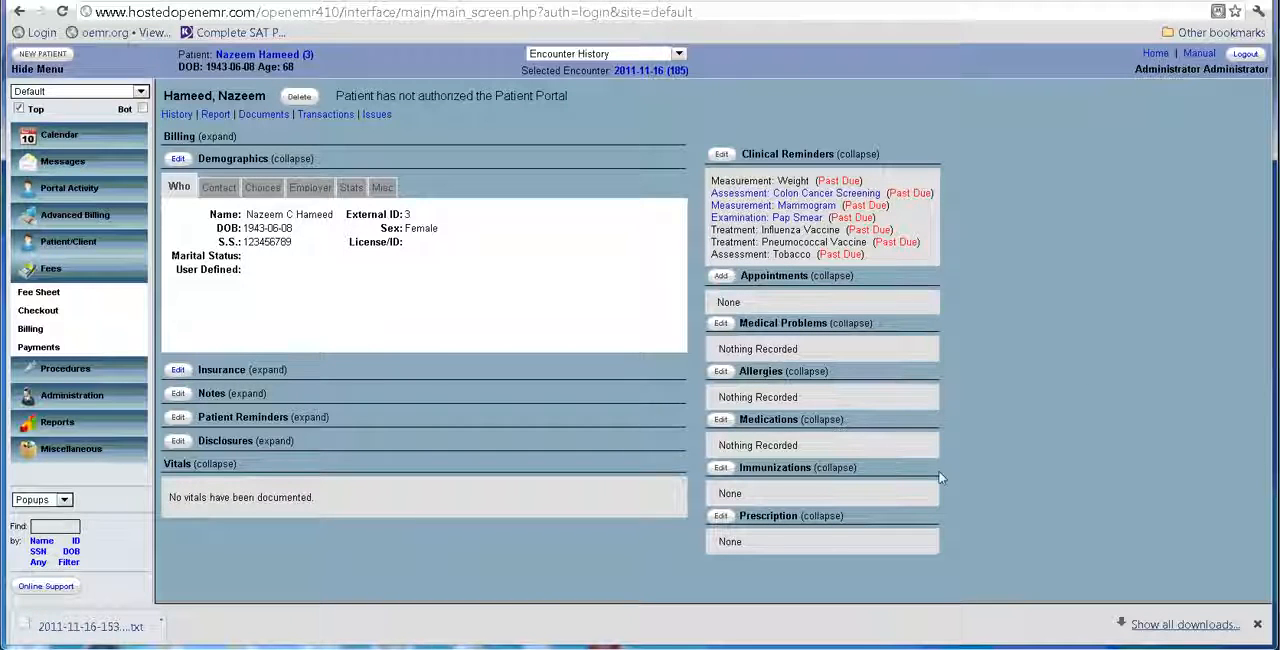